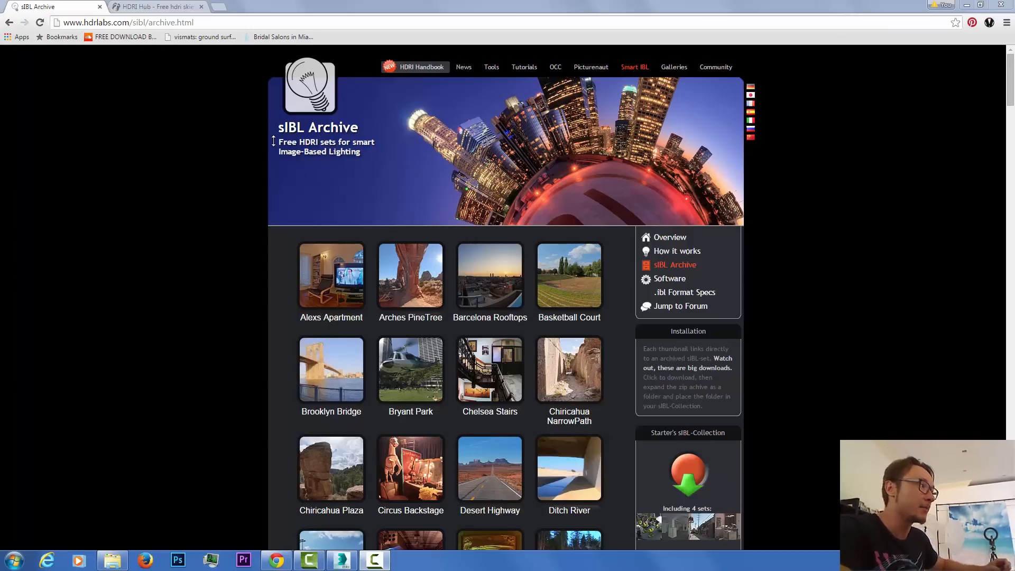
{"action": "mouse_move", "coordinate": [877, 276]}
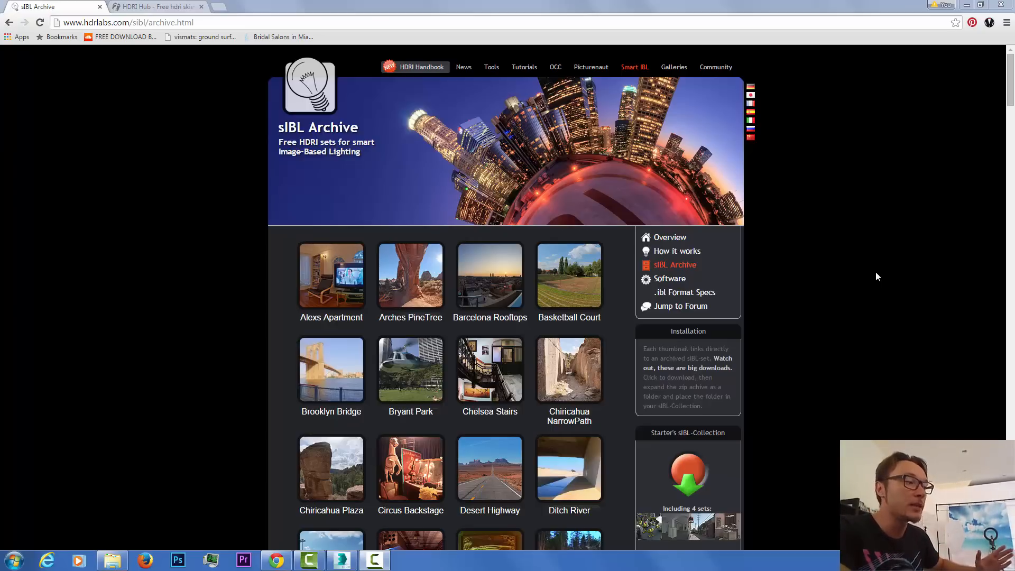
{"action": "mouse_move", "coordinate": [753, 352]}
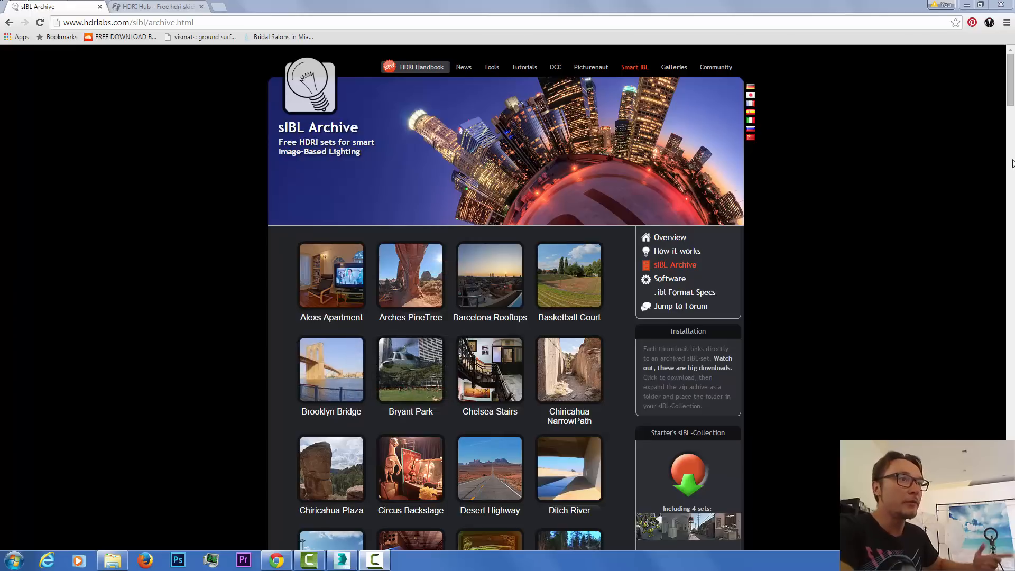
Step: Reach the Smart IBL Software page from the sIBL side menu and browse its Main Applications
{"action": "scroll", "scroll_direction": "down", "scroll_amount": 3}
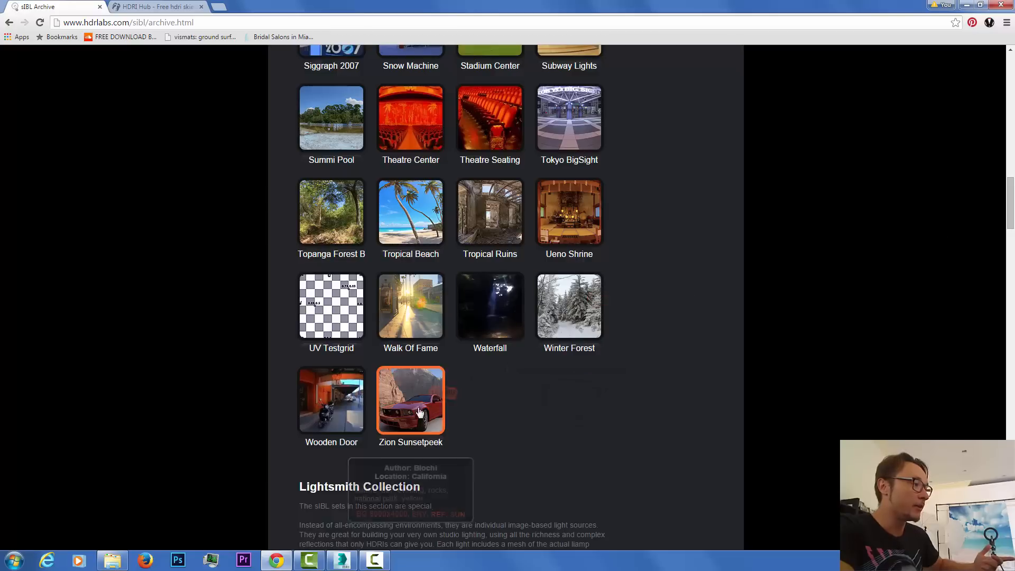
{"action": "scroll", "scroll_direction": "up", "scroll_amount": 3}
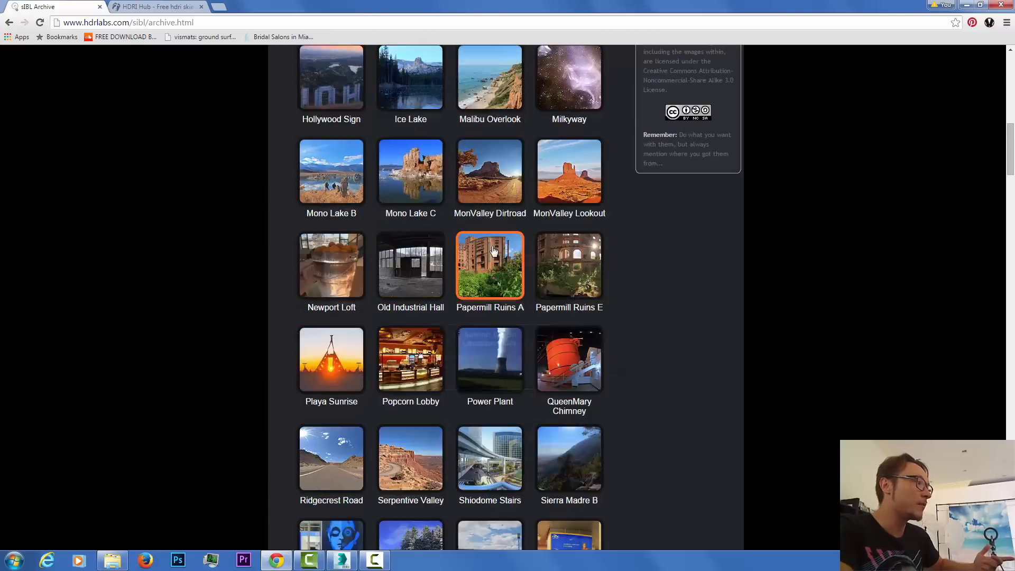
{"action": "scroll", "scroll_direction": "up", "scroll_amount": 3}
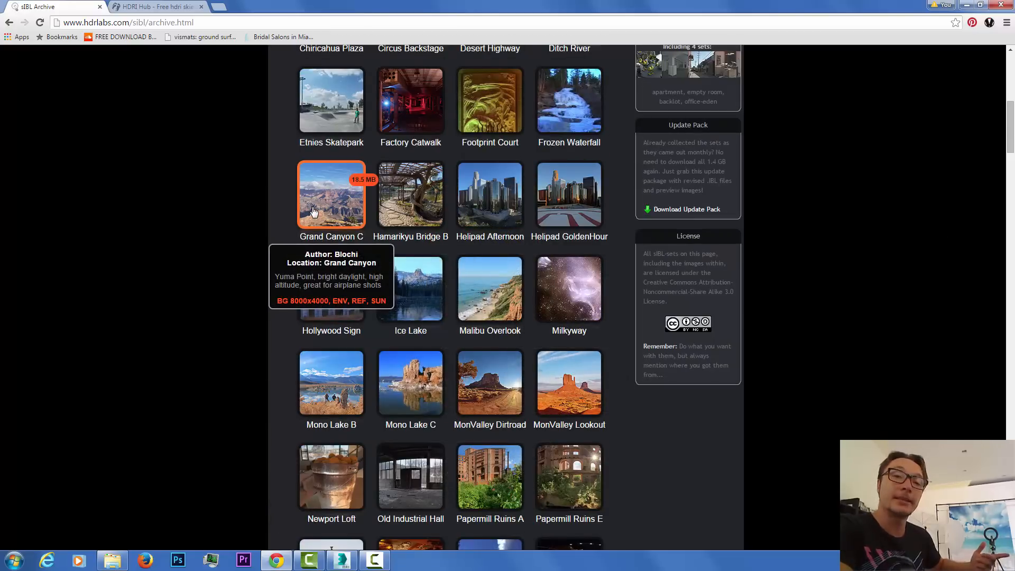
{"action": "mouse_move", "coordinate": [881, 289]}
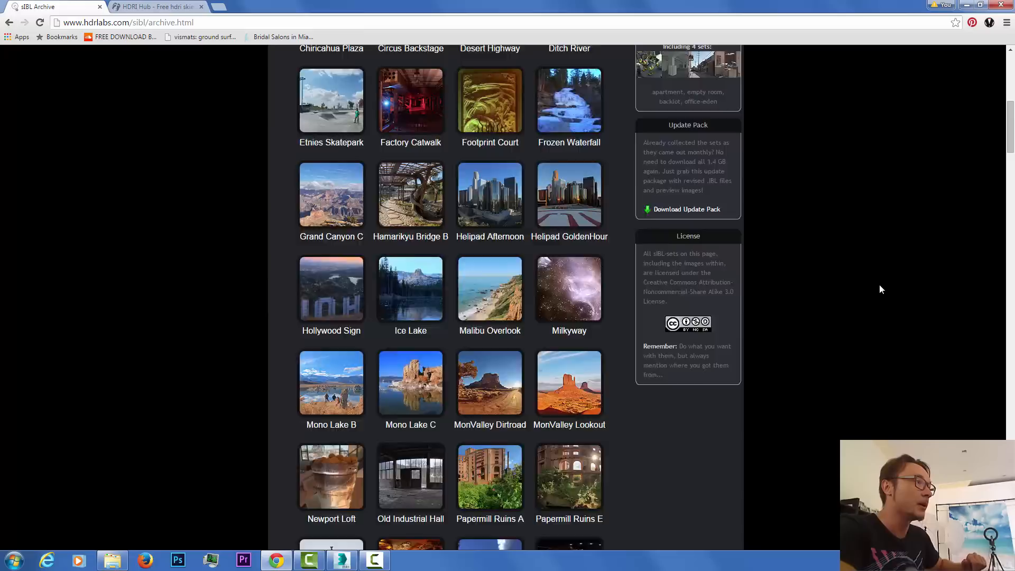
{"action": "scroll", "scroll_direction": "up", "scroll_amount": 3}
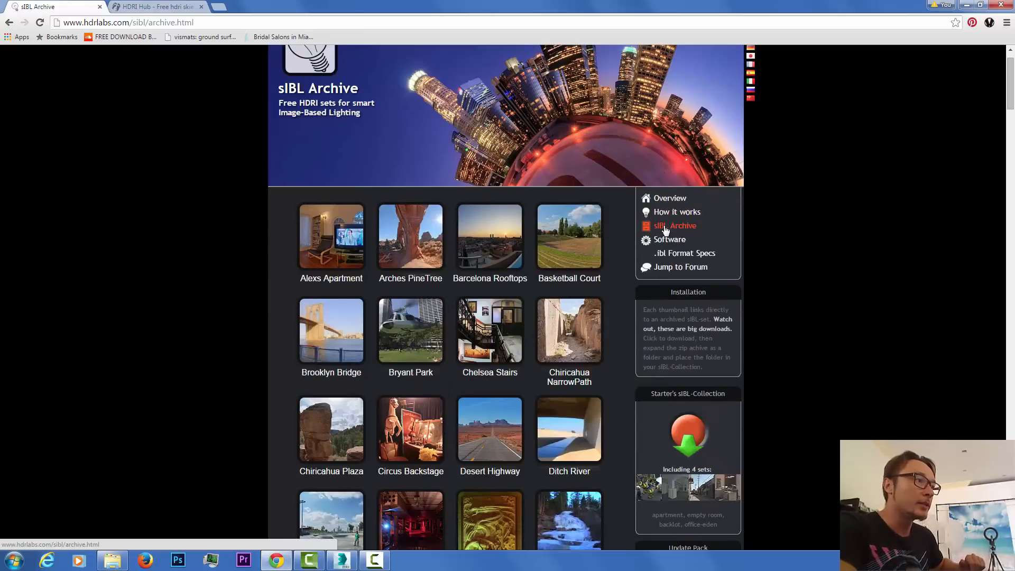
{"action": "left_click", "coordinate": [669, 240]}
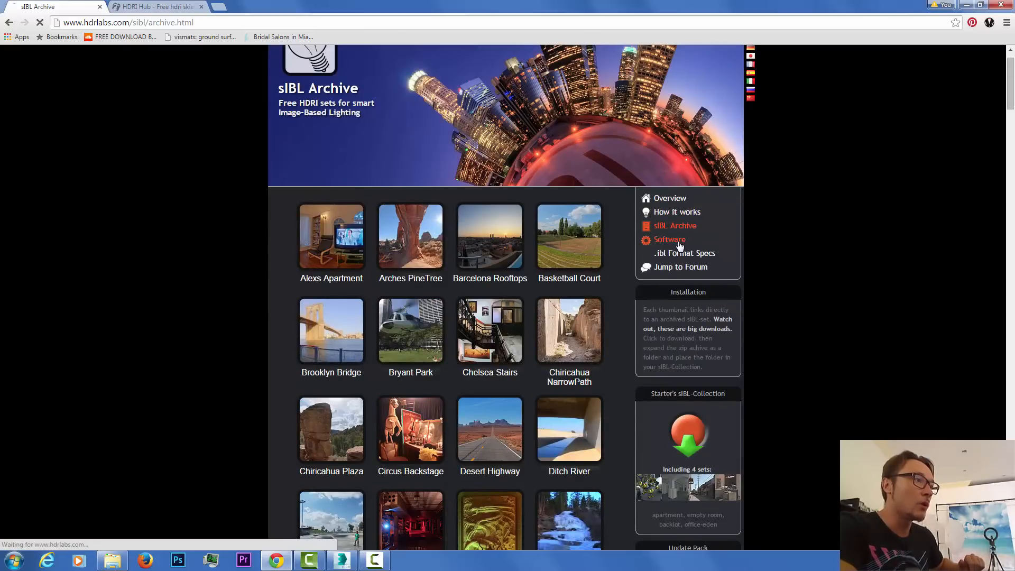
{"action": "left_click", "coordinate": [668, 239]}
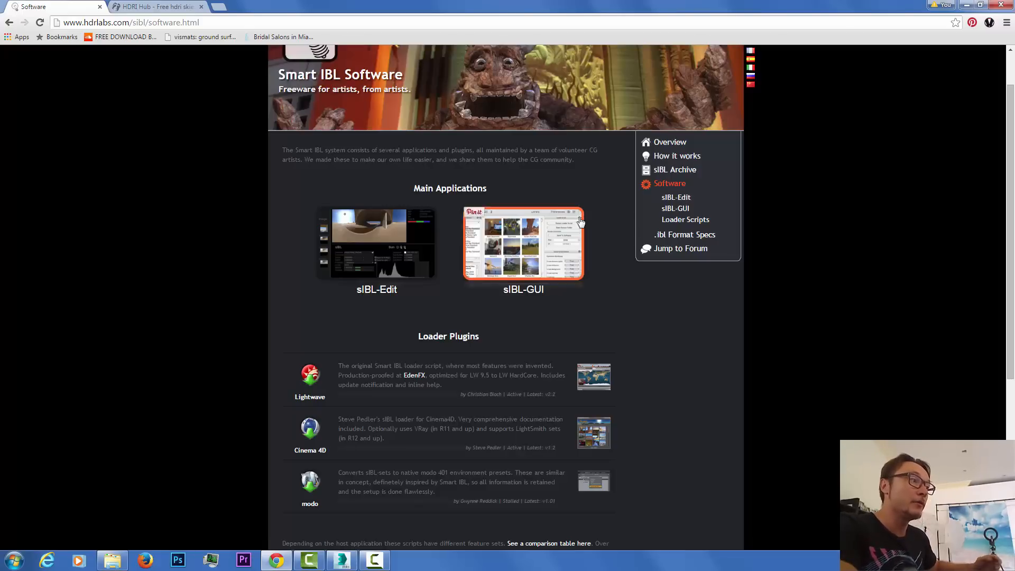
{"action": "mouse_move", "coordinate": [673, 307]}
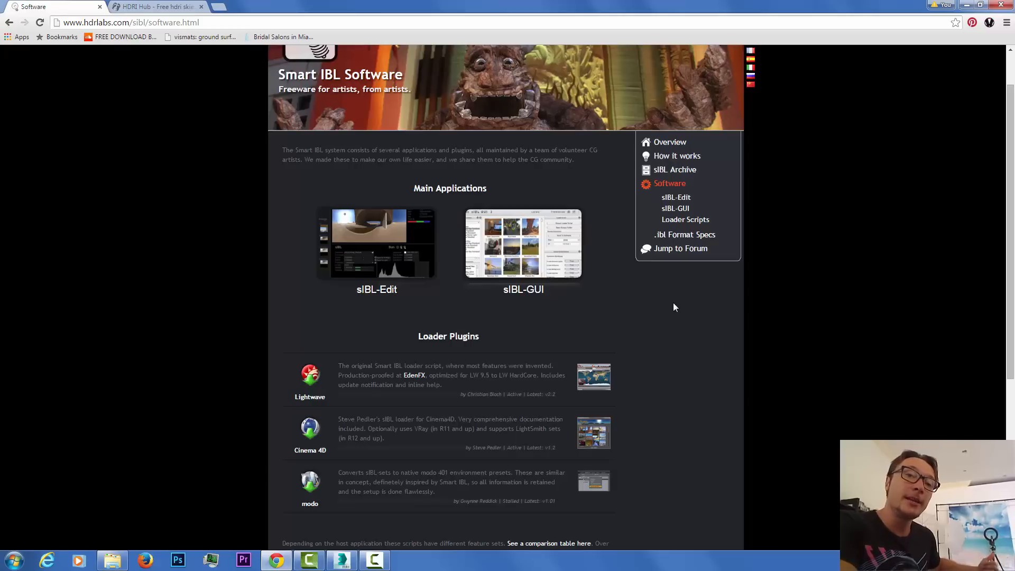
{"action": "mouse_move", "coordinate": [536, 258]}
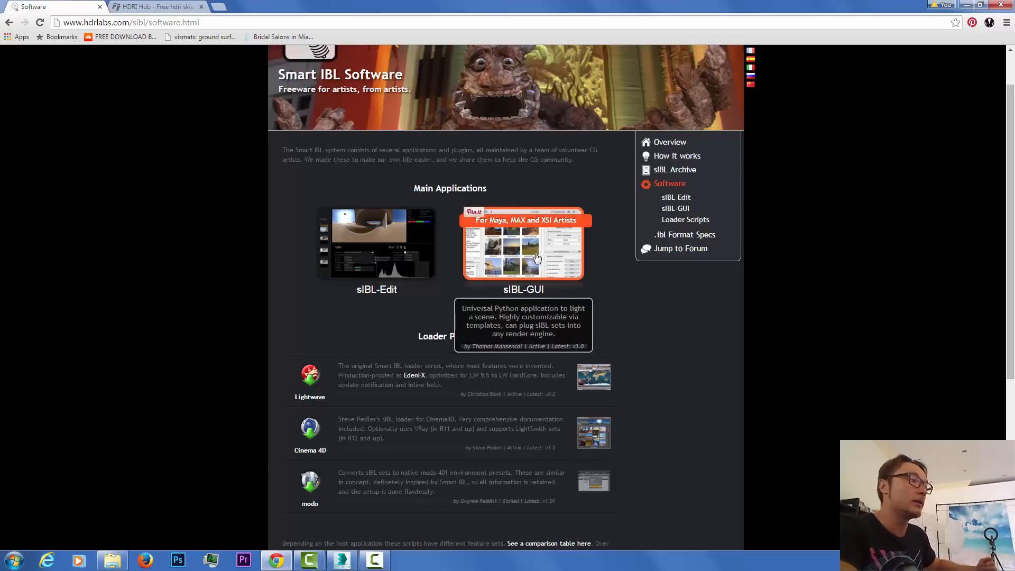
{"action": "mouse_move", "coordinate": [553, 260]}
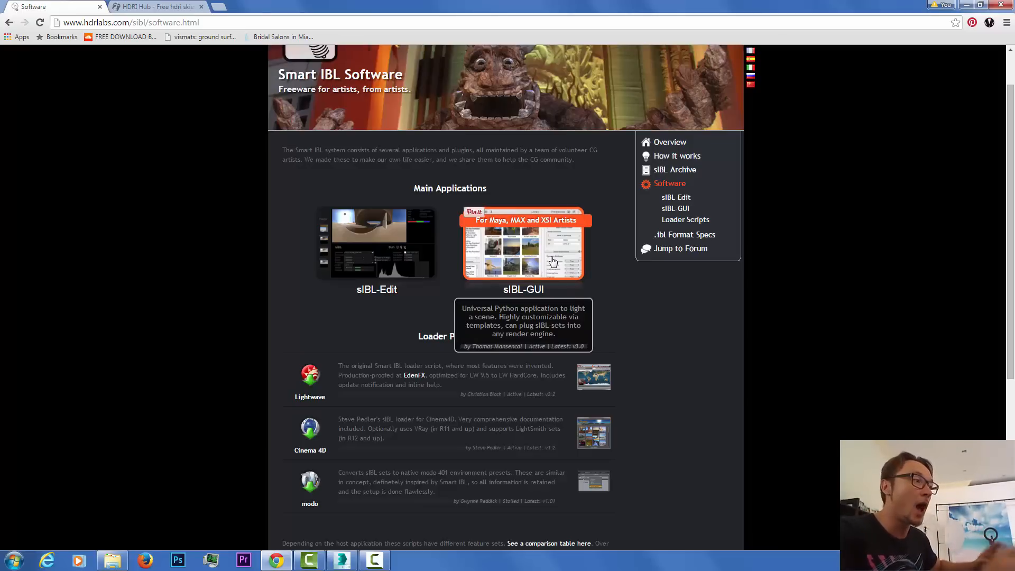
{"action": "scroll", "scroll_direction": "up", "scroll_amount": 3}
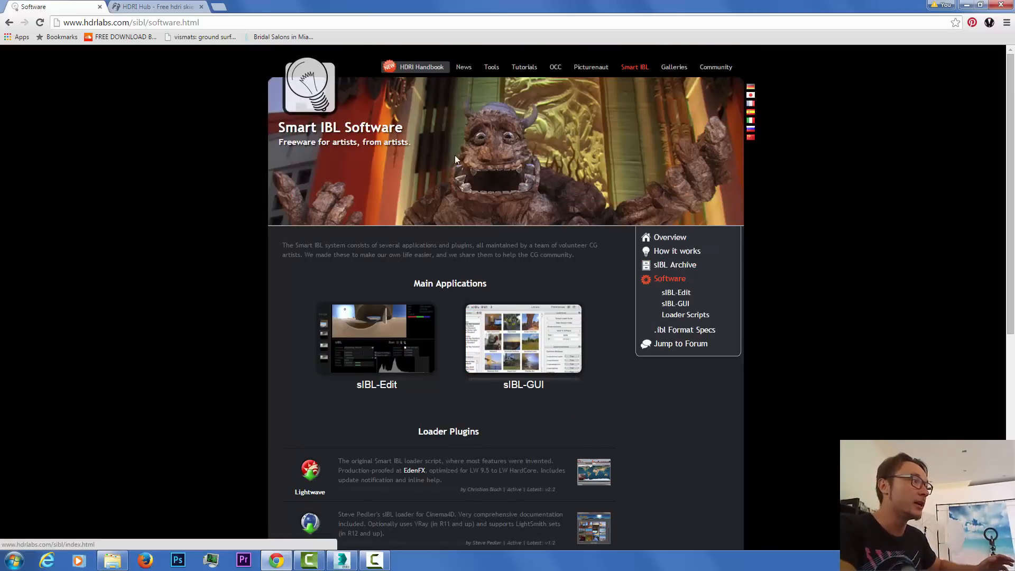
{"action": "mouse_move", "coordinate": [694, 391]}
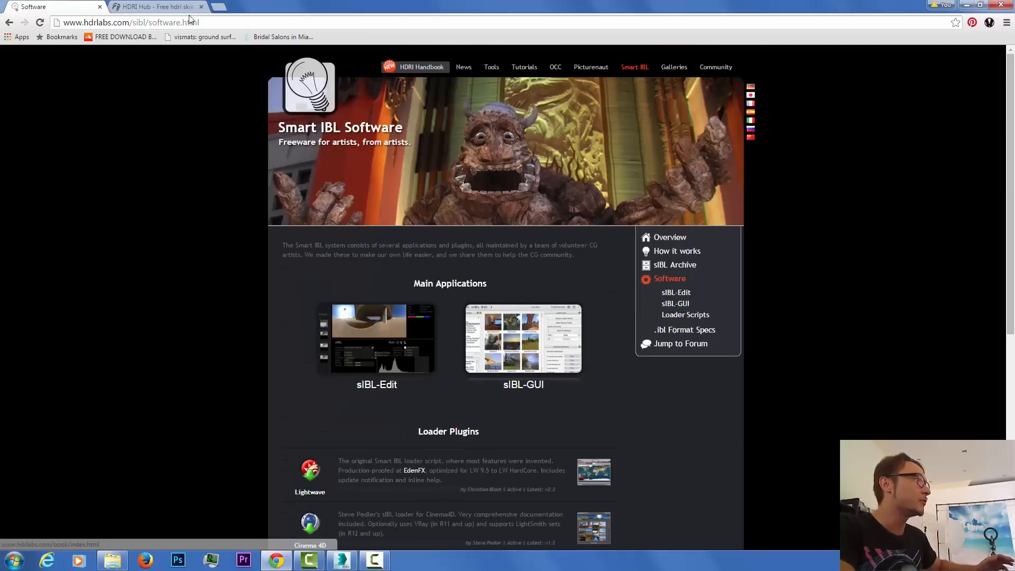
{"action": "left_click", "coordinate": [156, 6]}
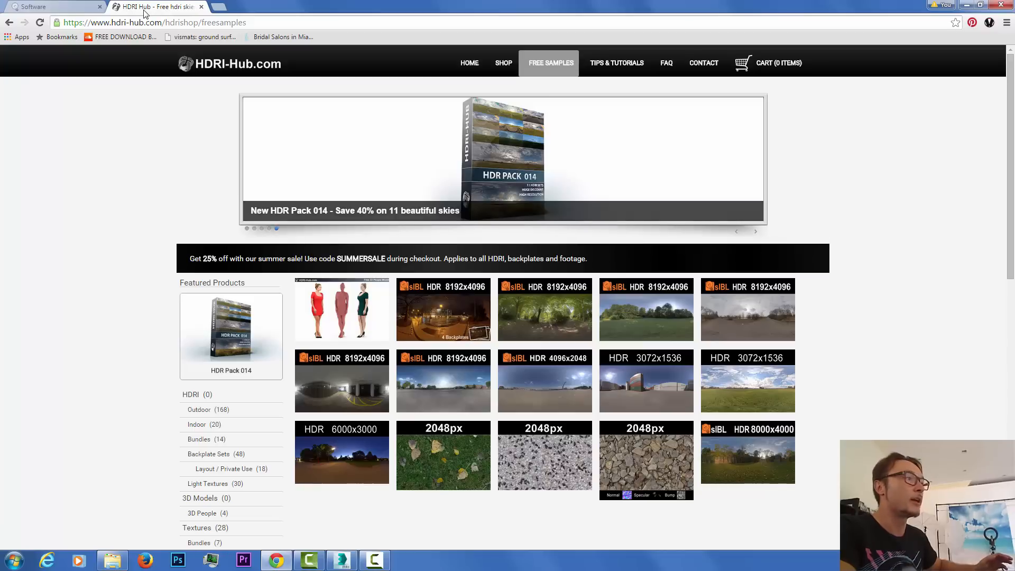
{"action": "mouse_move", "coordinate": [747, 309]}
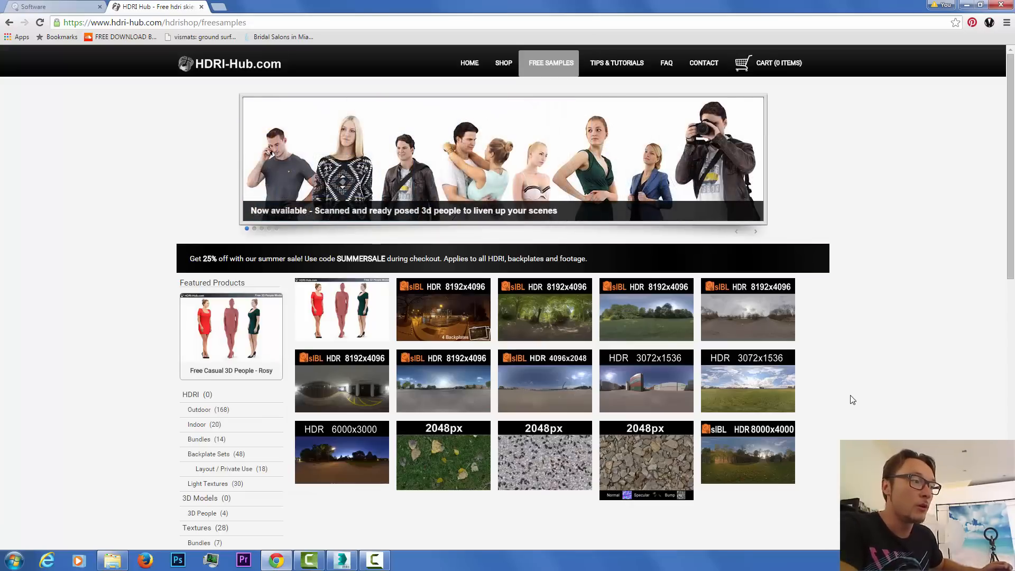
{"action": "mouse_move", "coordinate": [838, 396]}
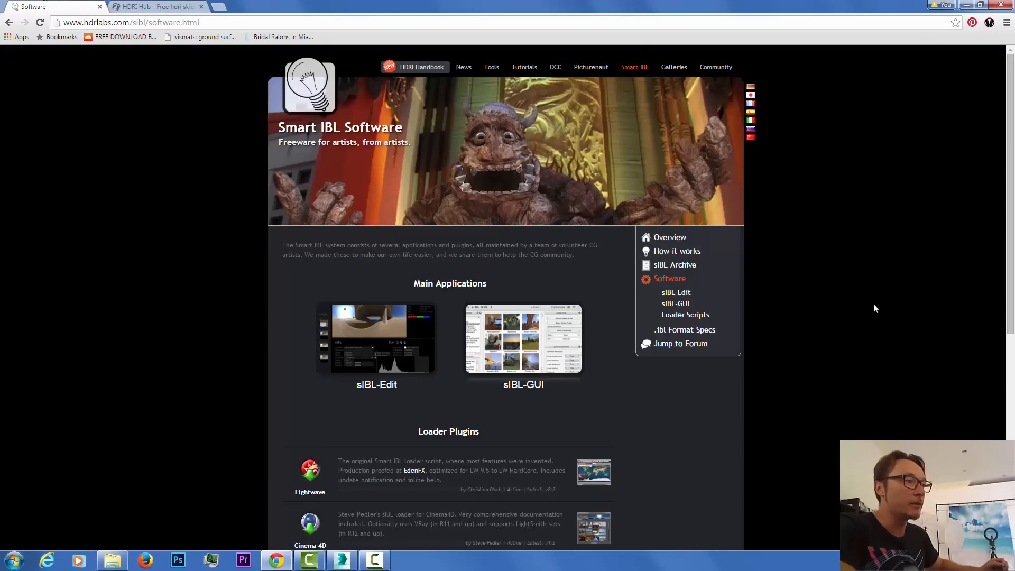
{"action": "mouse_move", "coordinate": [676, 292]}
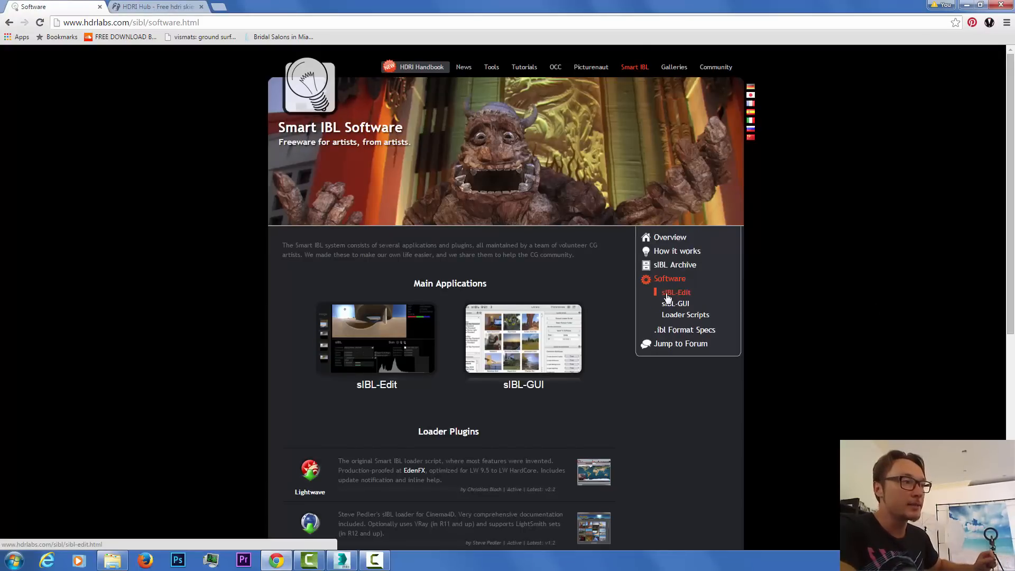
Step: Read through the sIBL-Edit page's features and downloads, then head to the sIBL-GUI page
{"action": "left_click", "coordinate": [675, 292]}
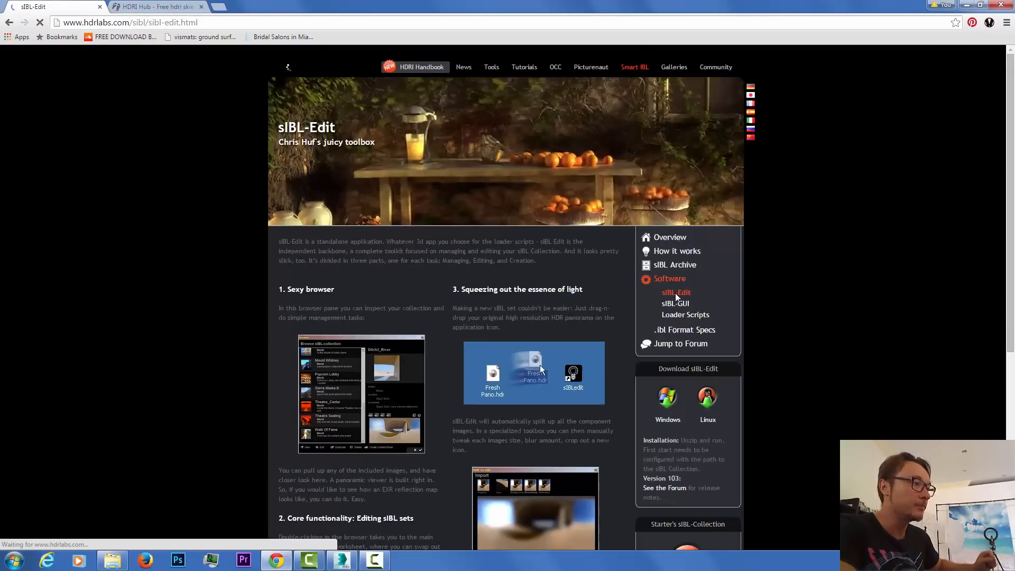
{"action": "scroll", "scroll_direction": "down", "scroll_amount": 3}
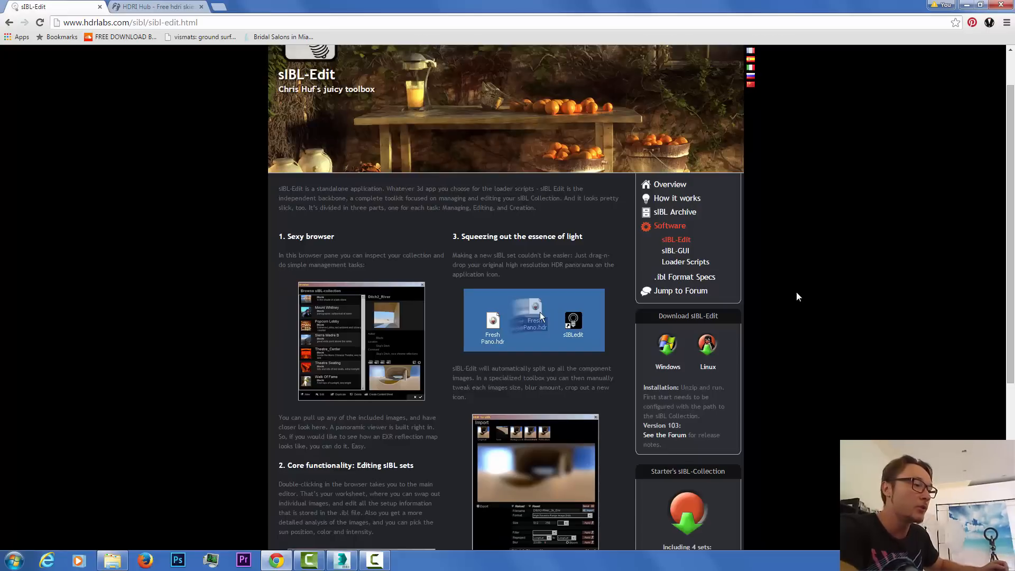
{"action": "scroll", "scroll_direction": "down", "scroll_amount": 3}
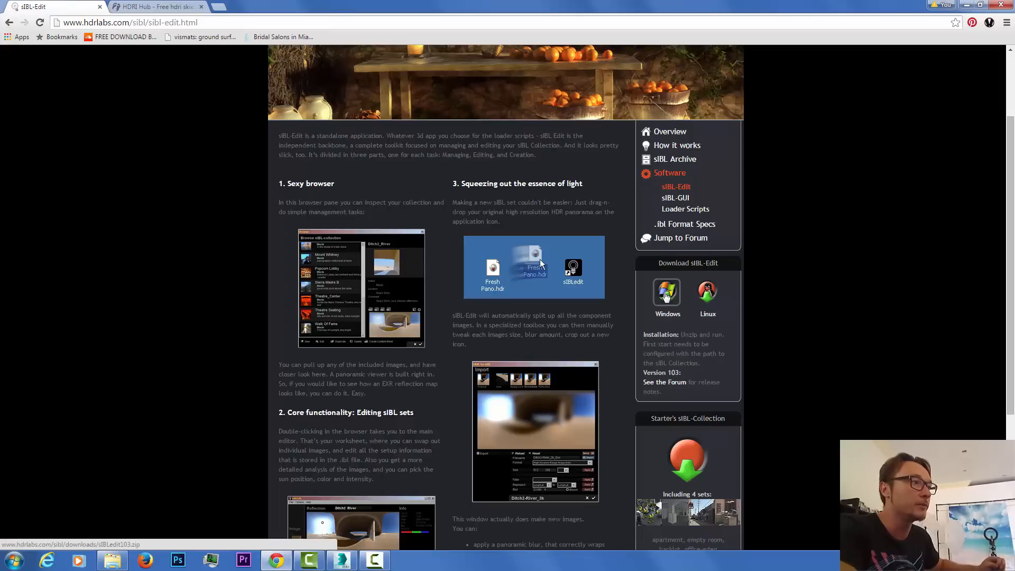
{"action": "left_click", "coordinate": [675, 197]}
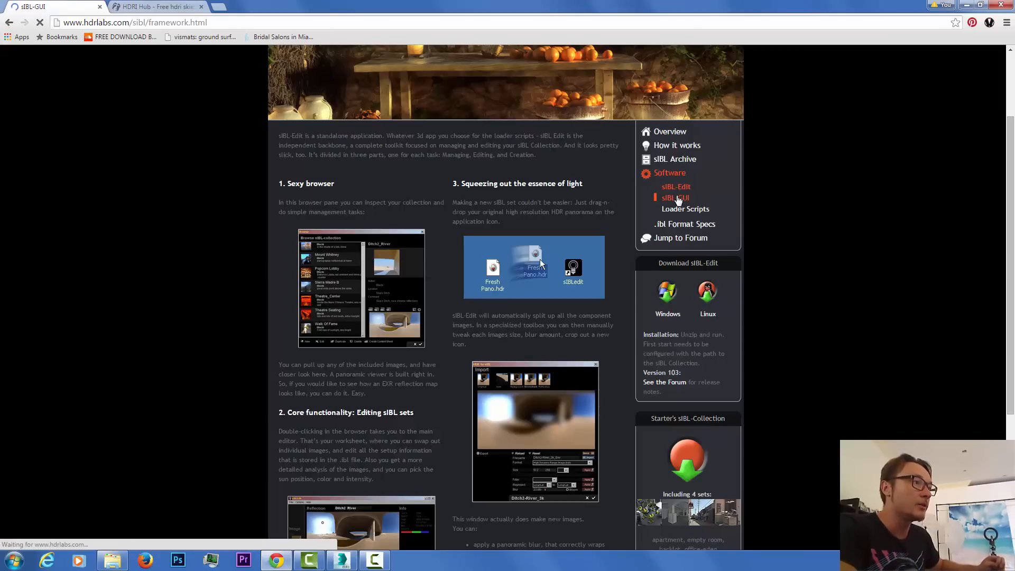
Step: Browse the sIBL-GUI framework page and dismiss the enlarged sIBL-GUI screenshot lightbox
{"action": "left_click", "coordinate": [674, 197]}
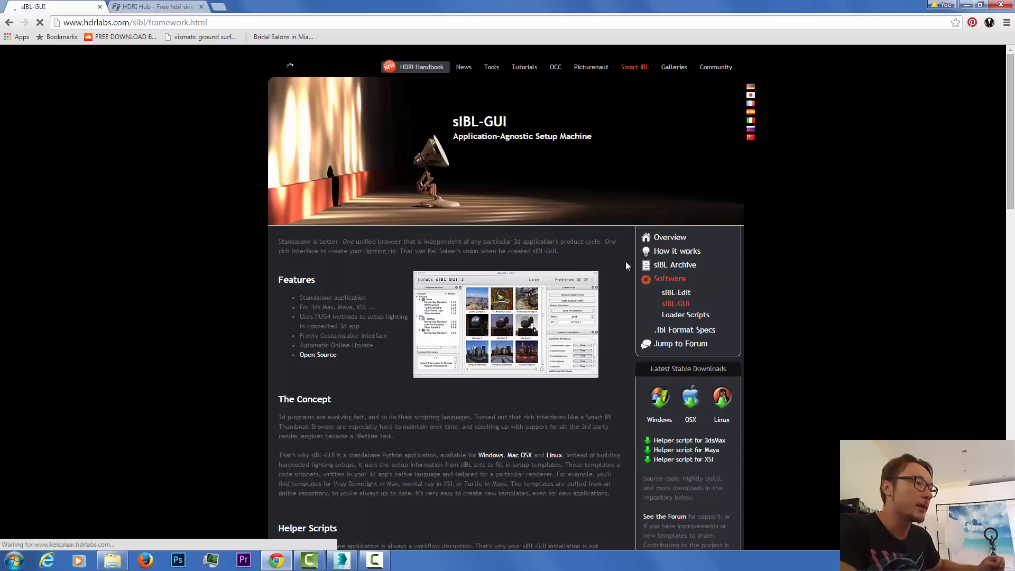
{"action": "scroll", "scroll_direction": "down", "scroll_amount": 3}
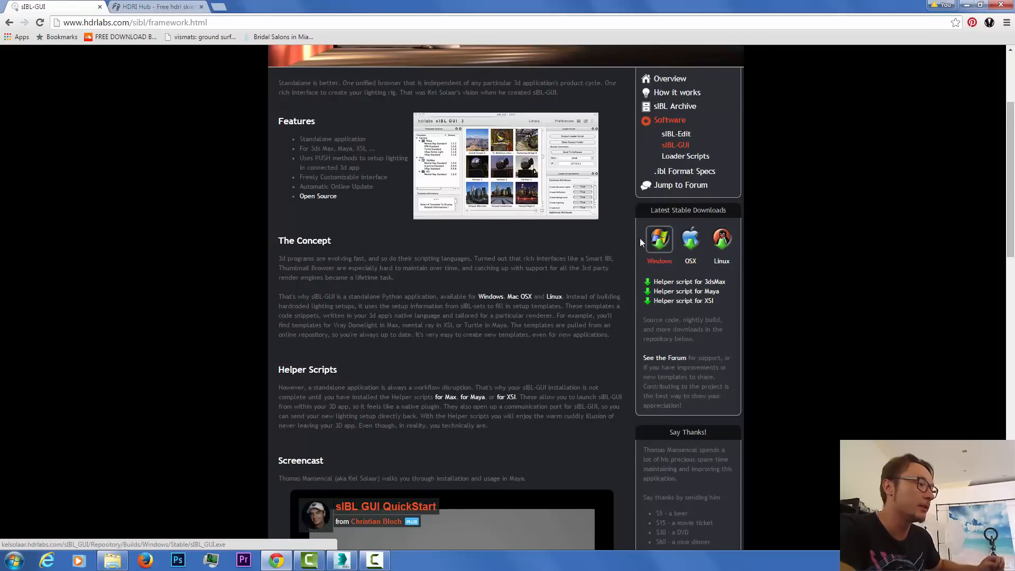
{"action": "scroll", "scroll_direction": "down", "scroll_amount": 3}
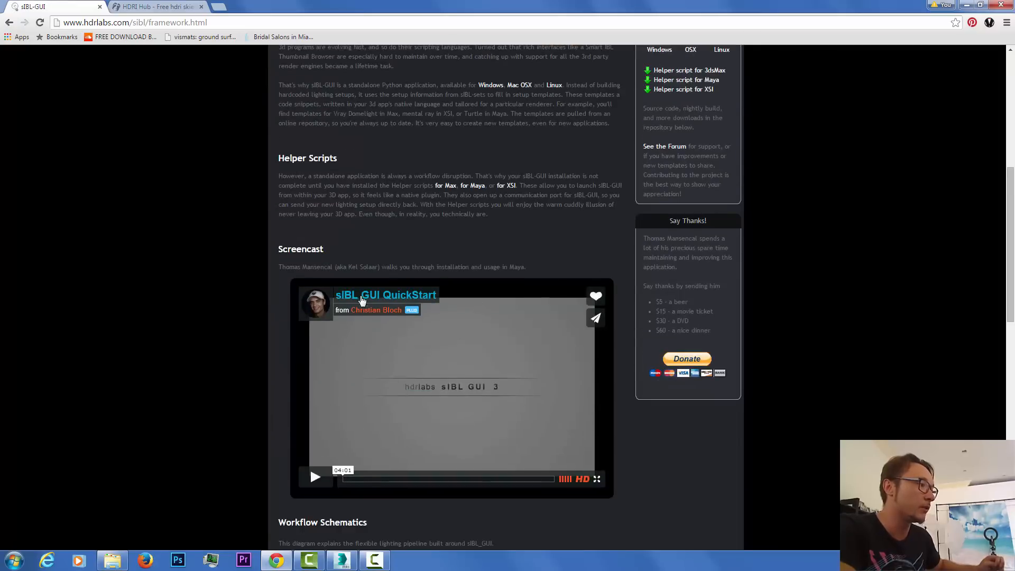
{"action": "mouse_move", "coordinate": [408, 488]}
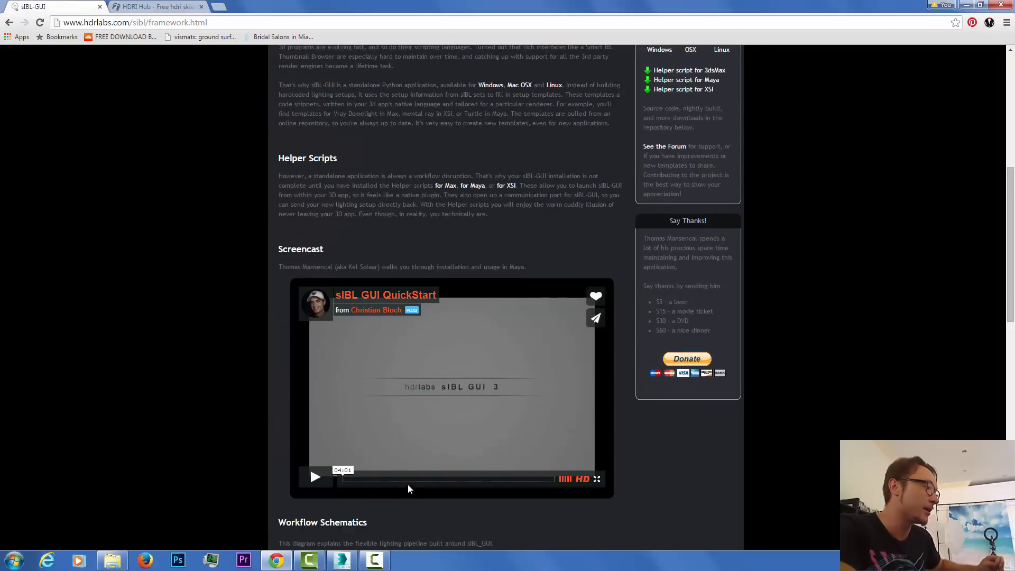
{"action": "mouse_move", "coordinate": [412, 484]}
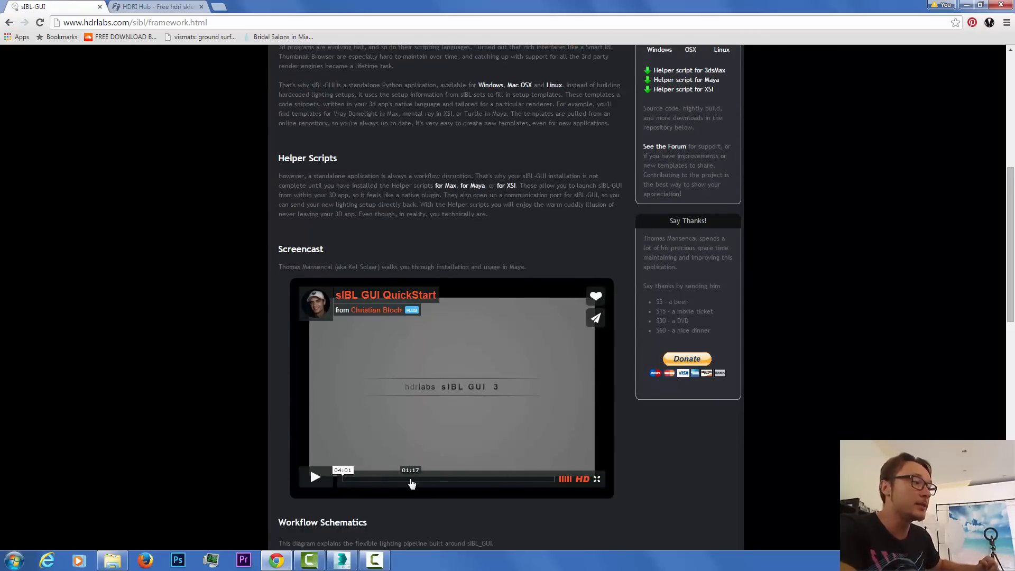
{"action": "scroll", "scroll_direction": "up", "scroll_amount": 3}
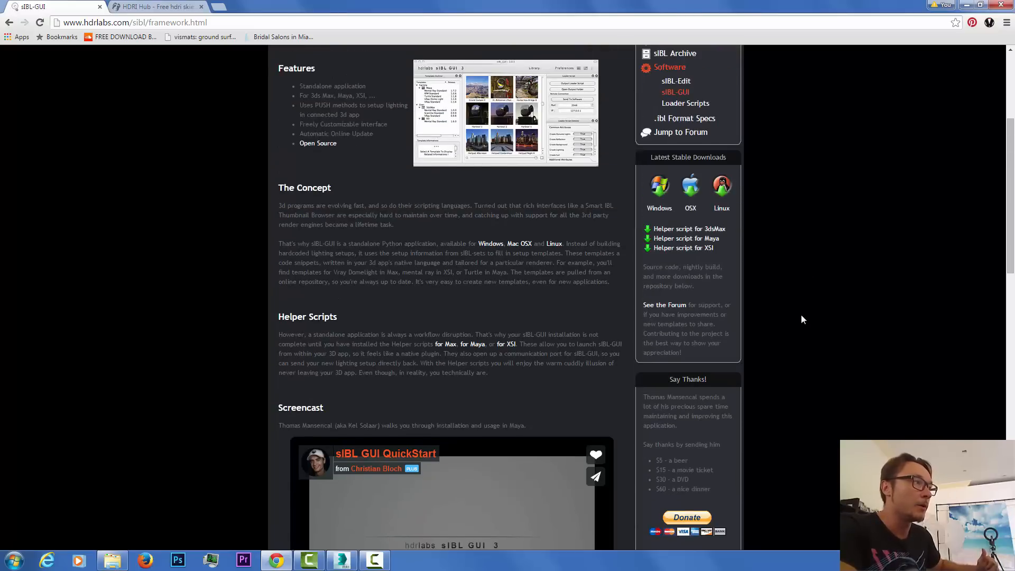
{"action": "scroll", "scroll_direction": "up", "scroll_amount": 3}
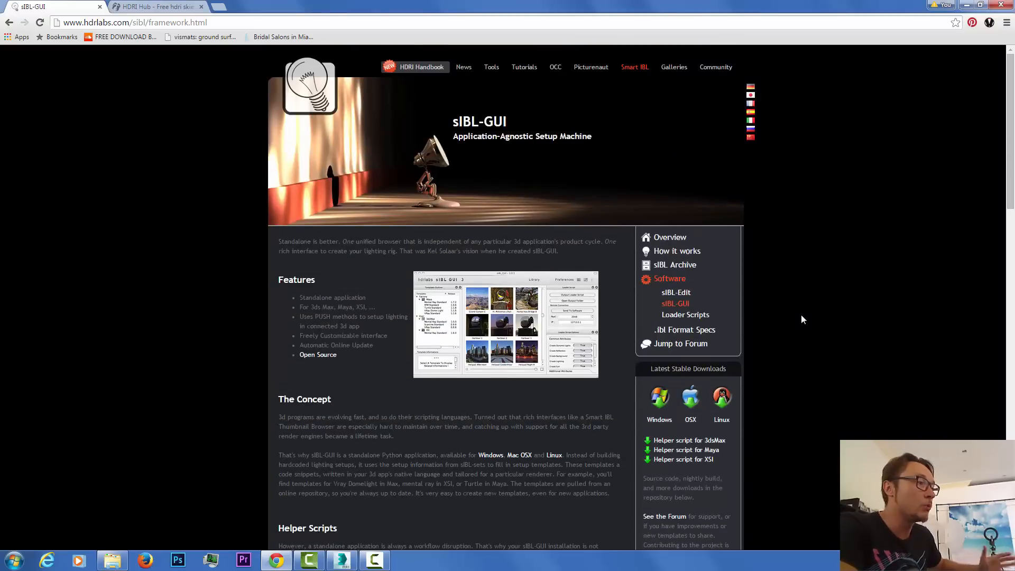
{"action": "scroll", "scroll_direction": "down", "scroll_amount": 3}
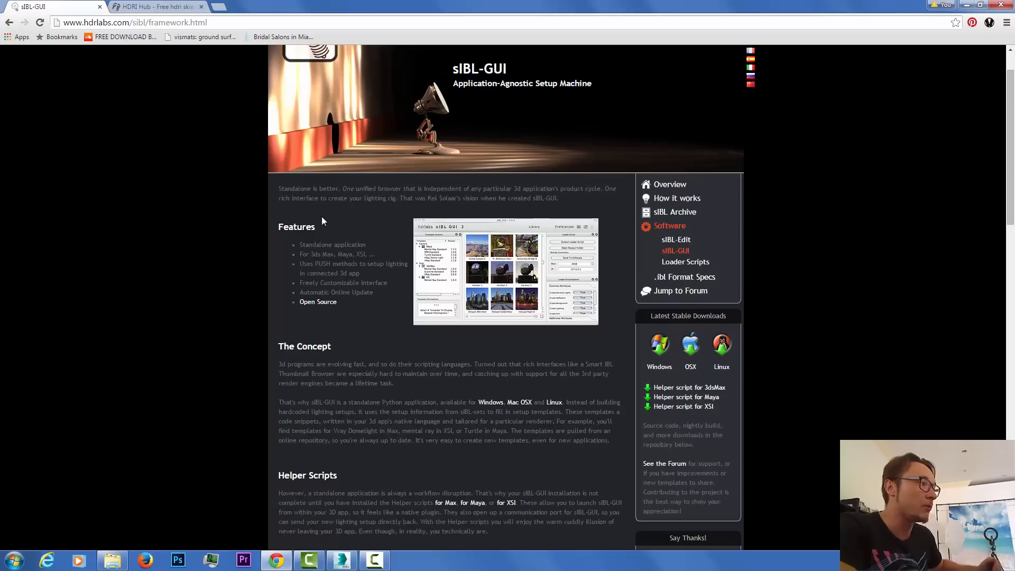
{"action": "left_click", "coordinate": [506, 270]}
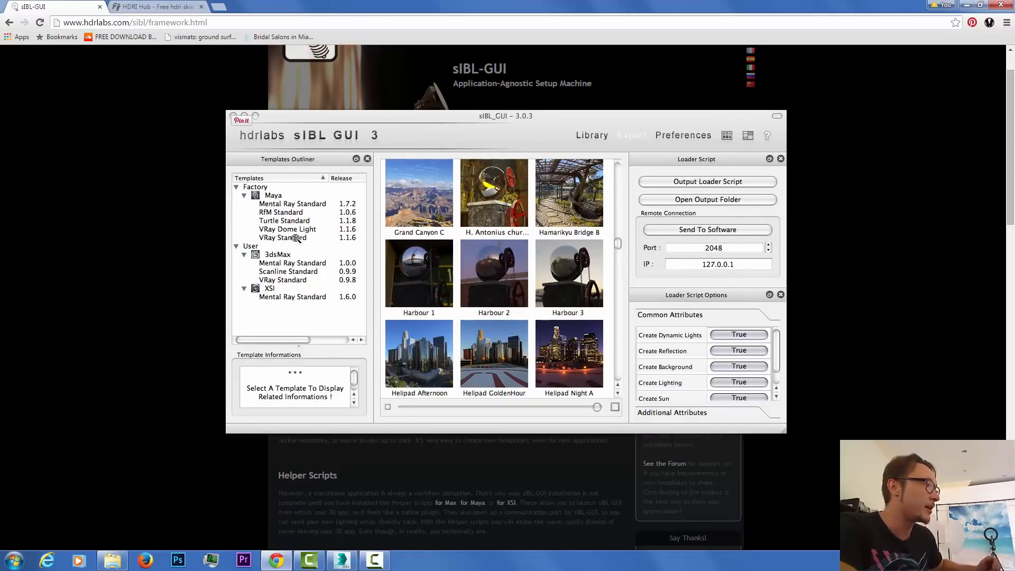
{"action": "mouse_move", "coordinate": [308, 233]}
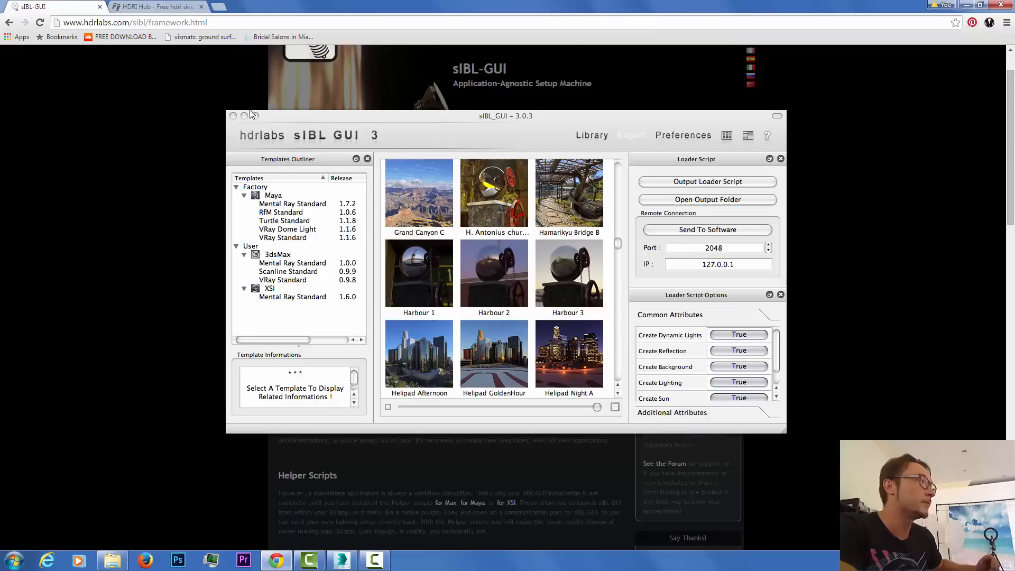
{"action": "mouse_move", "coordinate": [851, 182]}
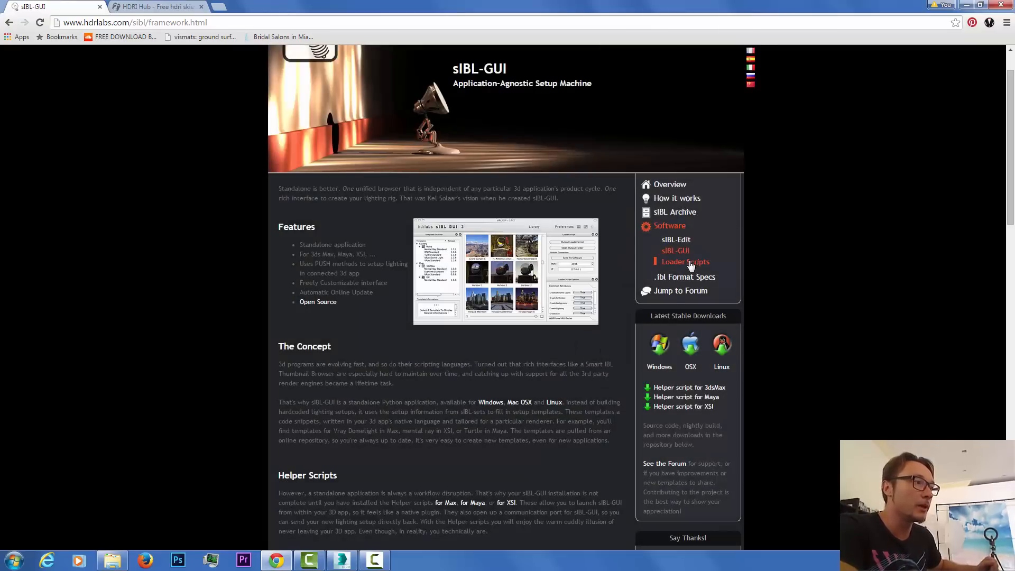
Step: Show the sIBL Loader scripts page with loader downloads for each 3D application
{"action": "left_click", "coordinate": [685, 262]}
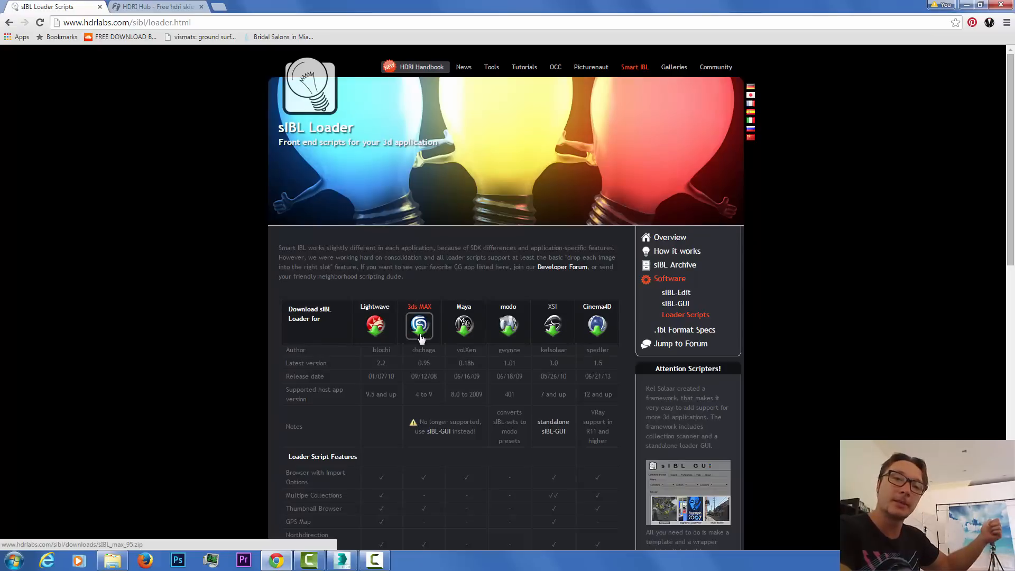
{"action": "mouse_move", "coordinate": [458, 315]}
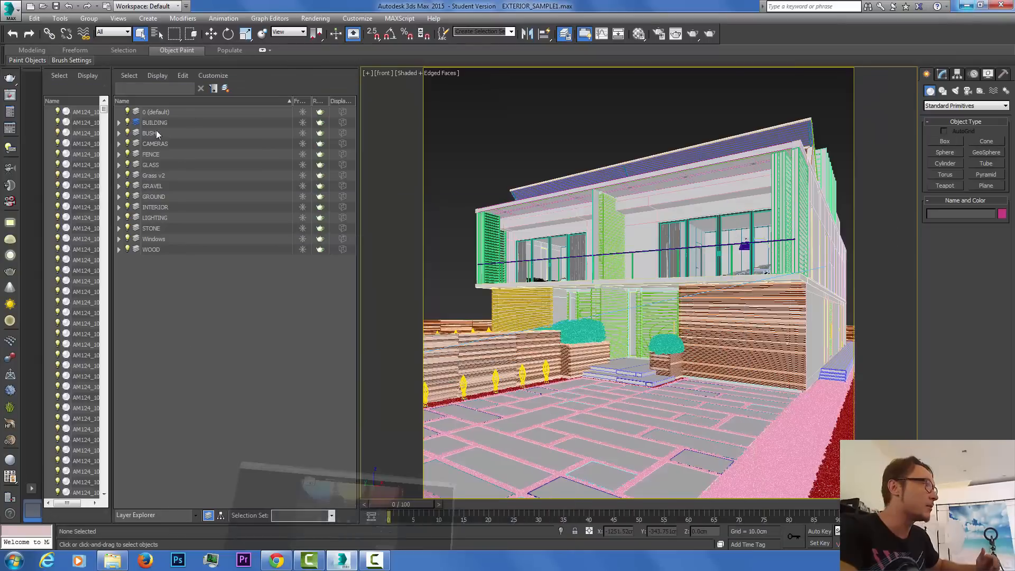
{"action": "mouse_move", "coordinate": [969, 6]}
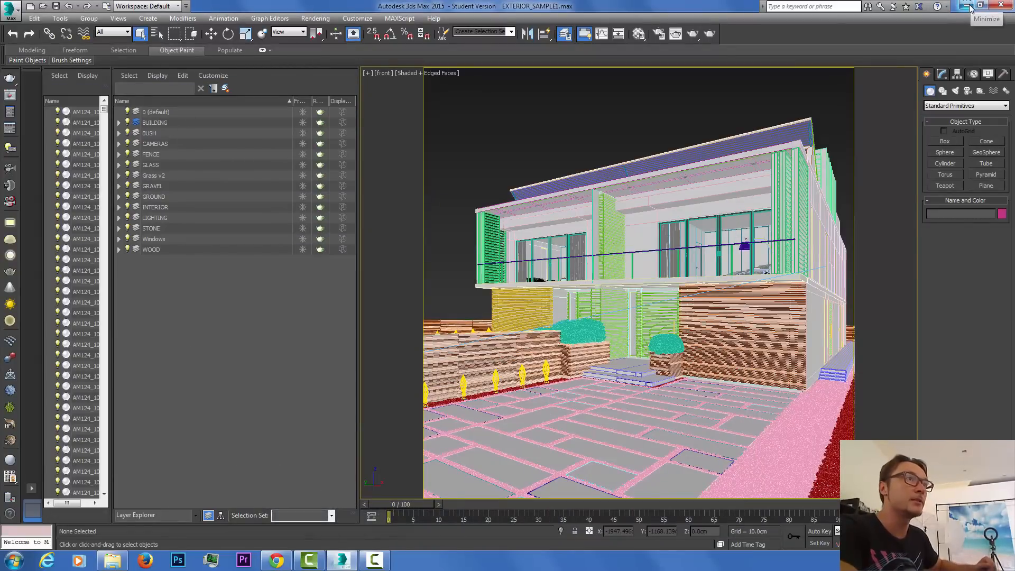
Step: Minimize 3ds Max so the Windows desktop and its shortcuts are visible
{"action": "left_click", "coordinate": [970, 7]}
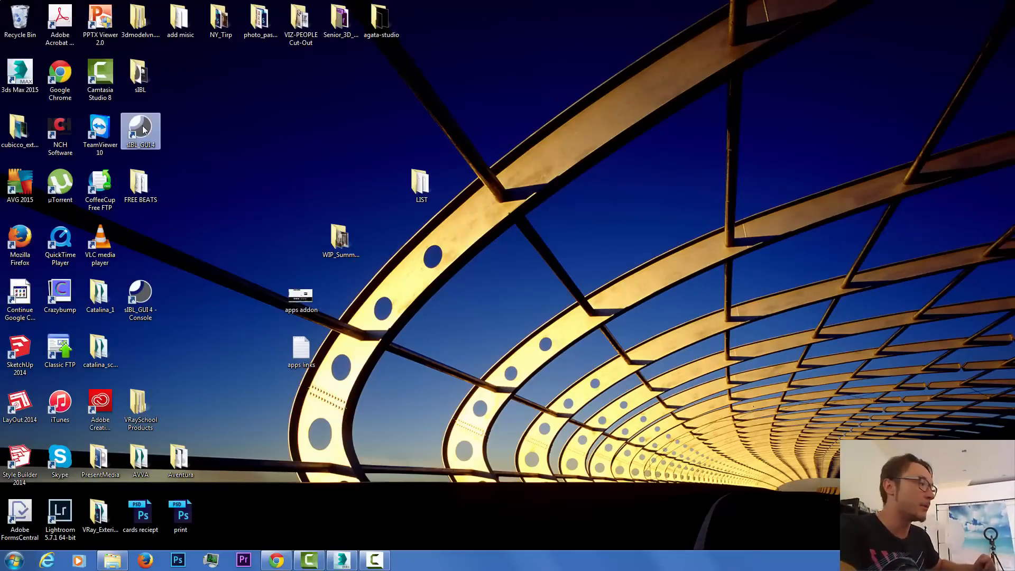
{"action": "mouse_move", "coordinate": [172, 270]}
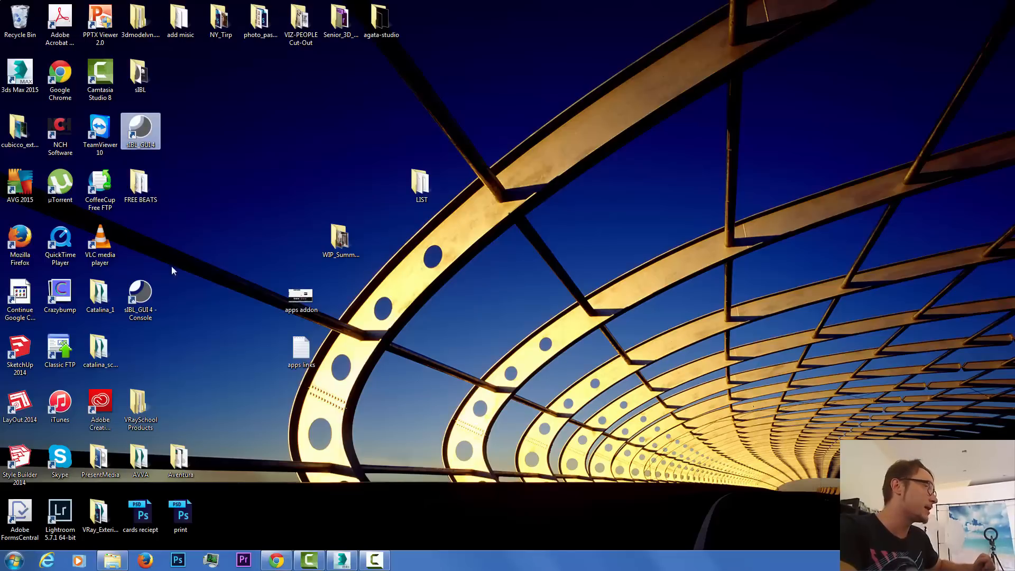
{"action": "mouse_move", "coordinate": [173, 320]}
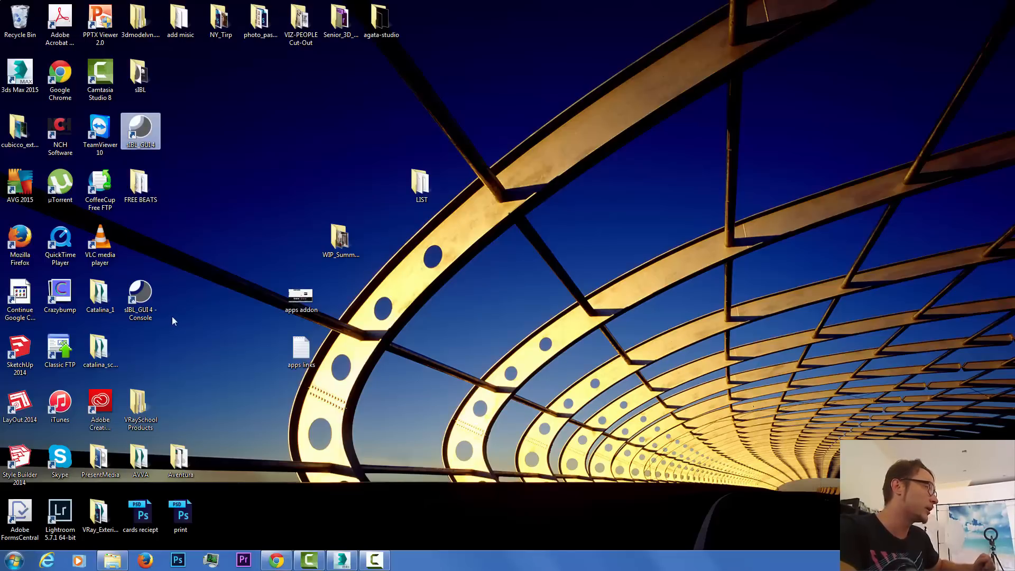
{"action": "double_click", "coordinate": [140, 74]}
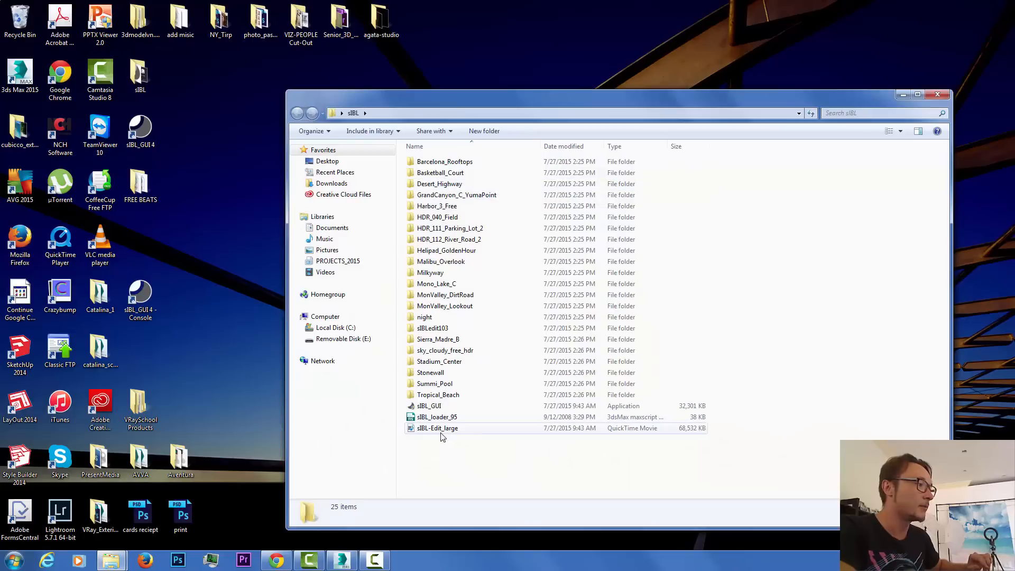
{"action": "left_click", "coordinate": [429, 406]}
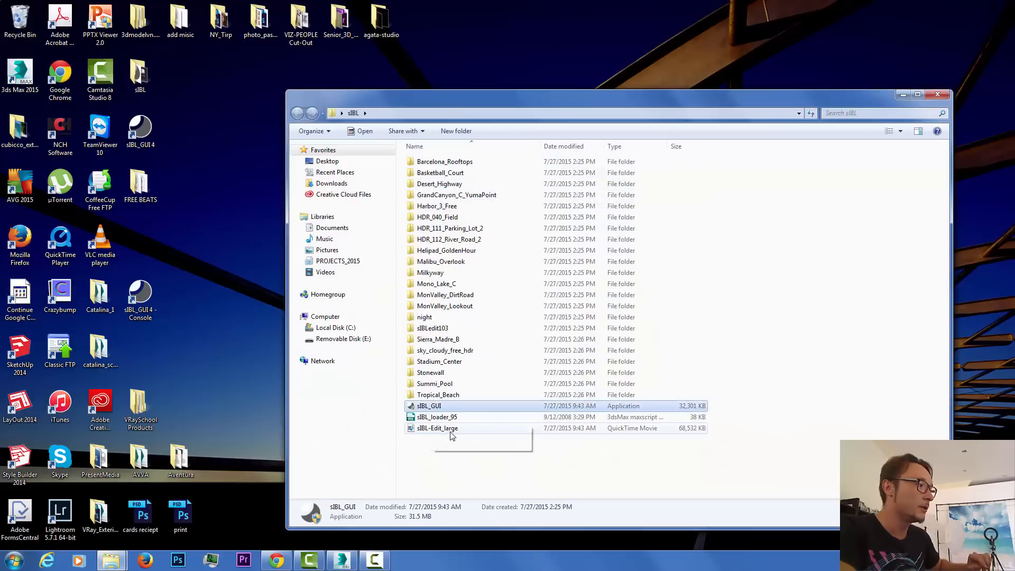
{"action": "mouse_move", "coordinate": [445, 428]}
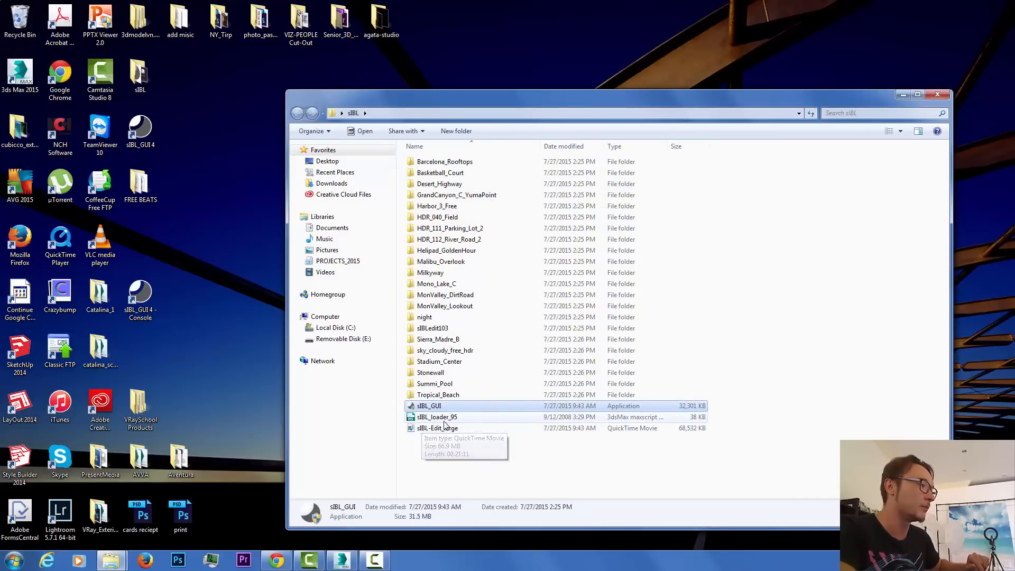
{"action": "mouse_move", "coordinate": [432, 276]}
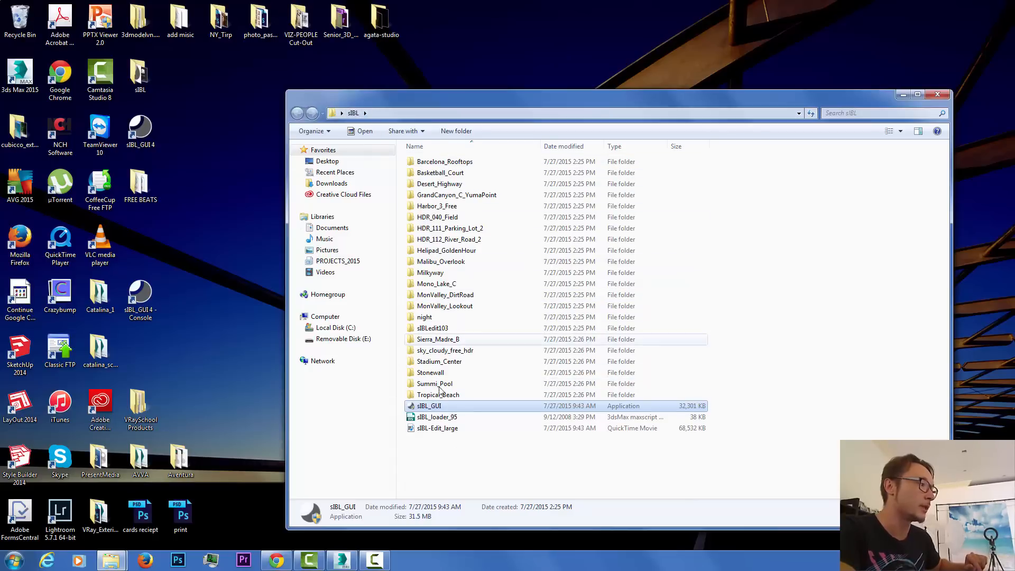
{"action": "double_click", "coordinate": [445, 161]}
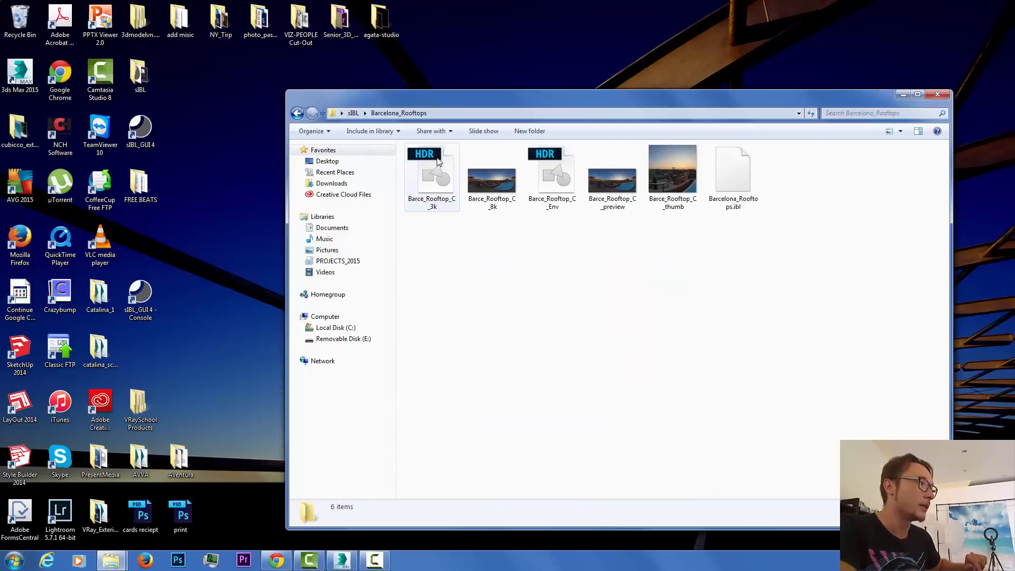
{"action": "left_click", "coordinate": [673, 175]}
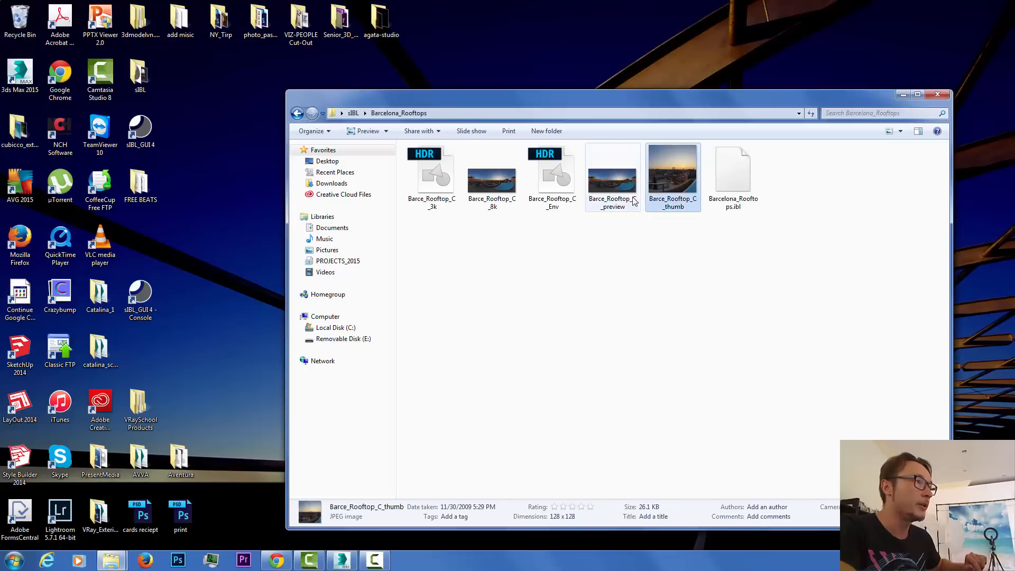
{"action": "left_click", "coordinate": [491, 175]}
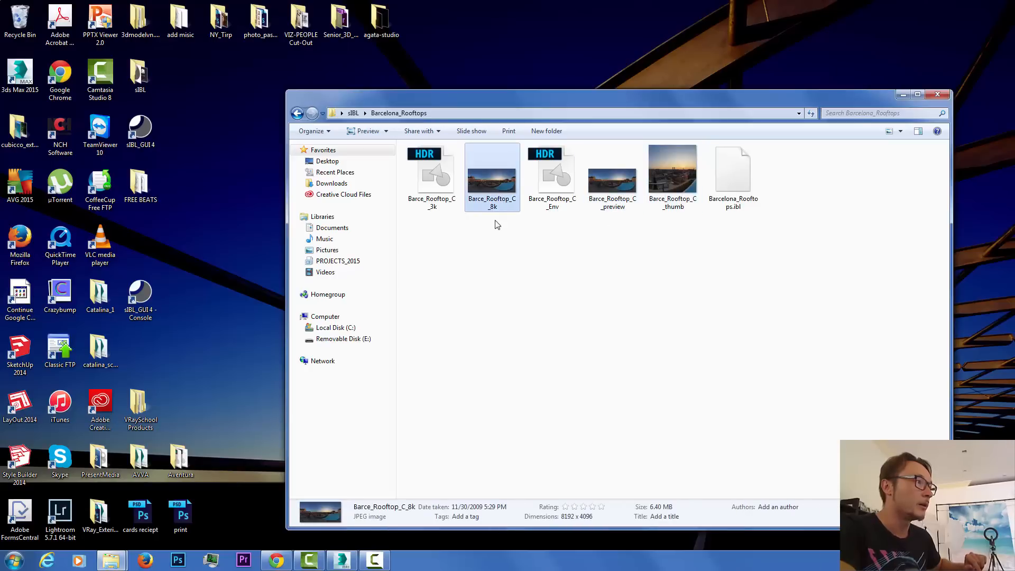
{"action": "double_click", "coordinate": [491, 175]}
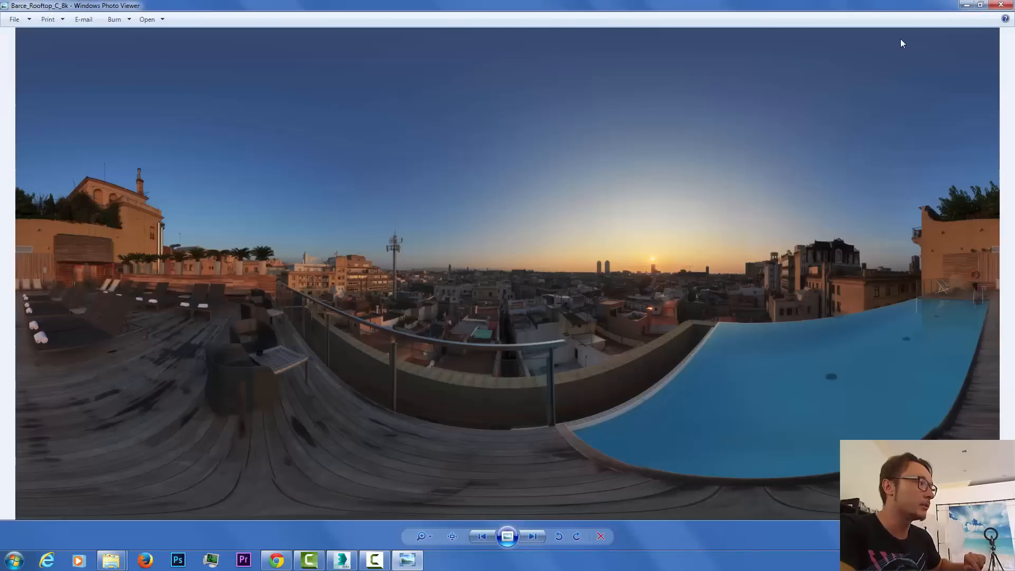
{"action": "mouse_move", "coordinate": [690, 279]}
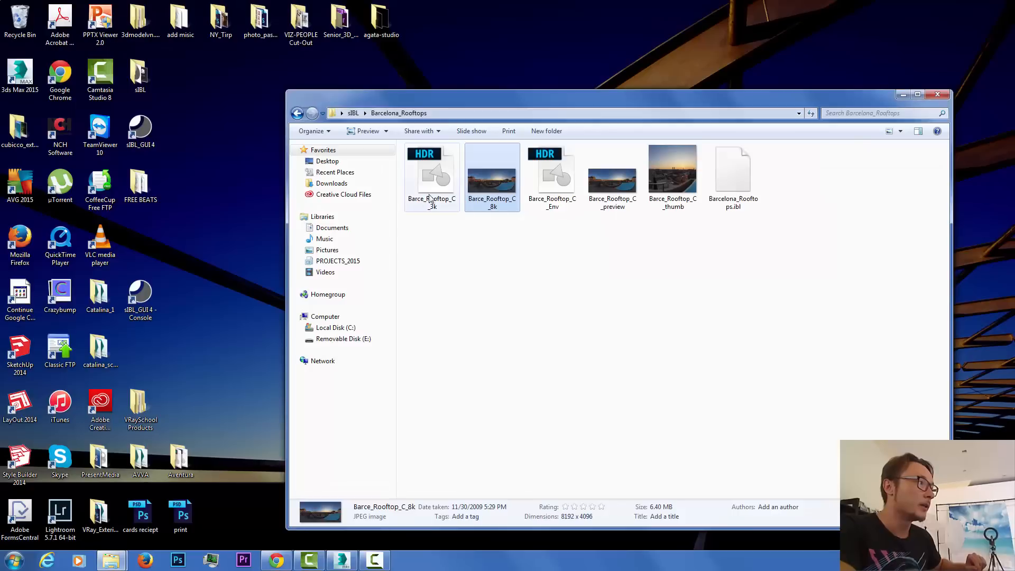
{"action": "left_click", "coordinate": [432, 175]}
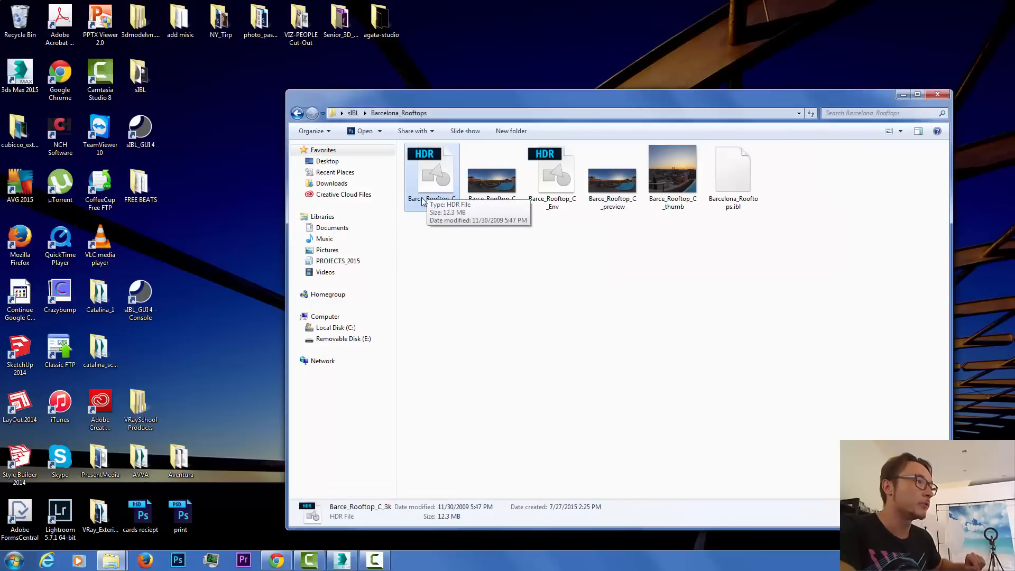
{"action": "left_click", "coordinate": [552, 175]}
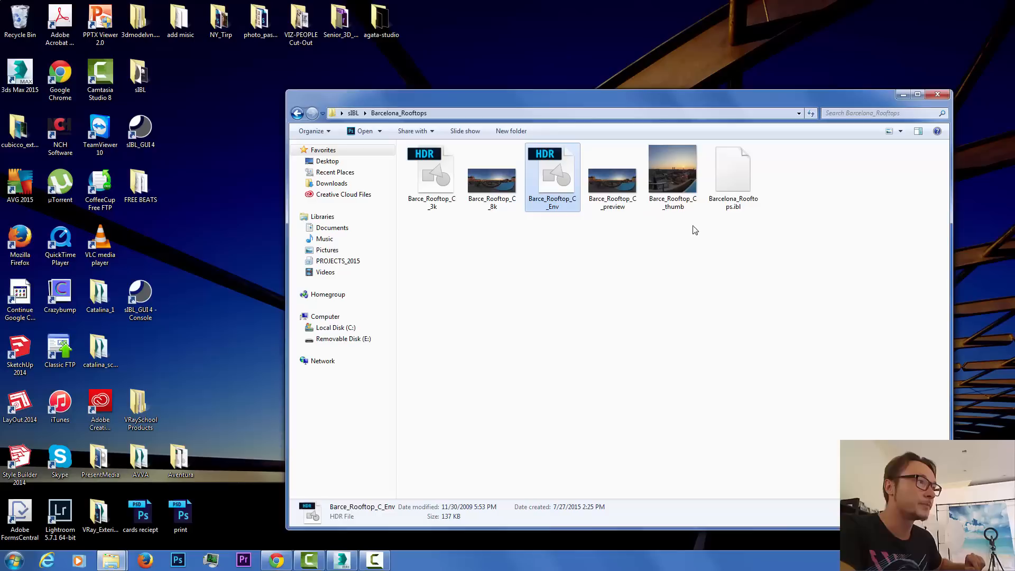
{"action": "mouse_move", "coordinate": [903, 78]}
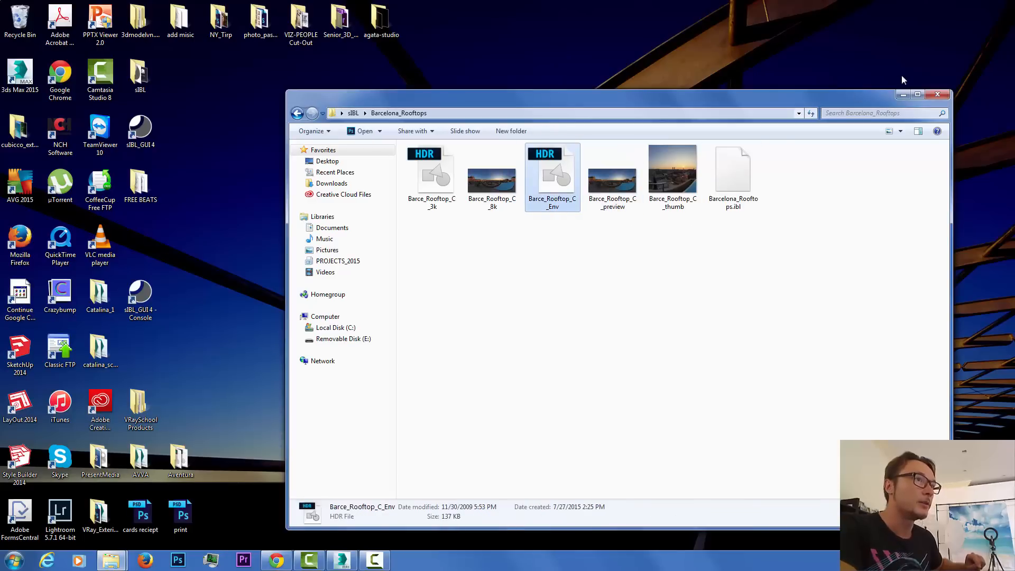
{"action": "mouse_move", "coordinate": [868, 72]}
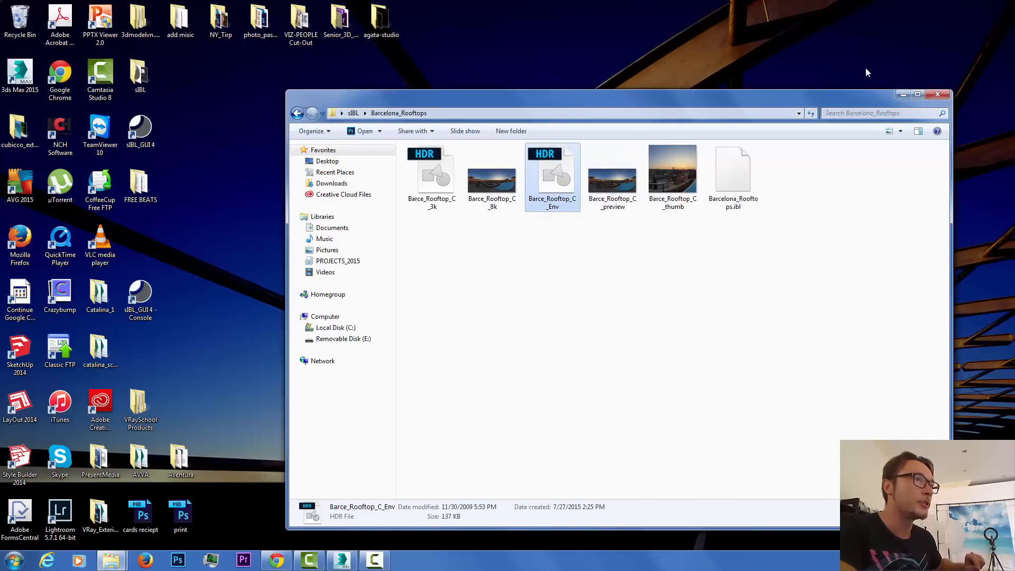
{"action": "mouse_move", "coordinate": [909, 95]}
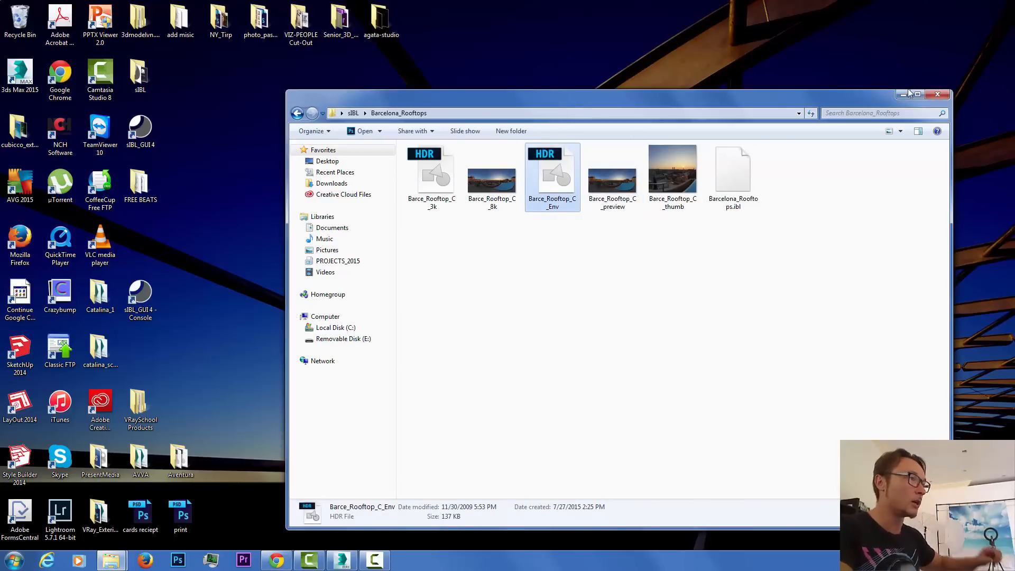
{"action": "left_click", "coordinate": [733, 175]}
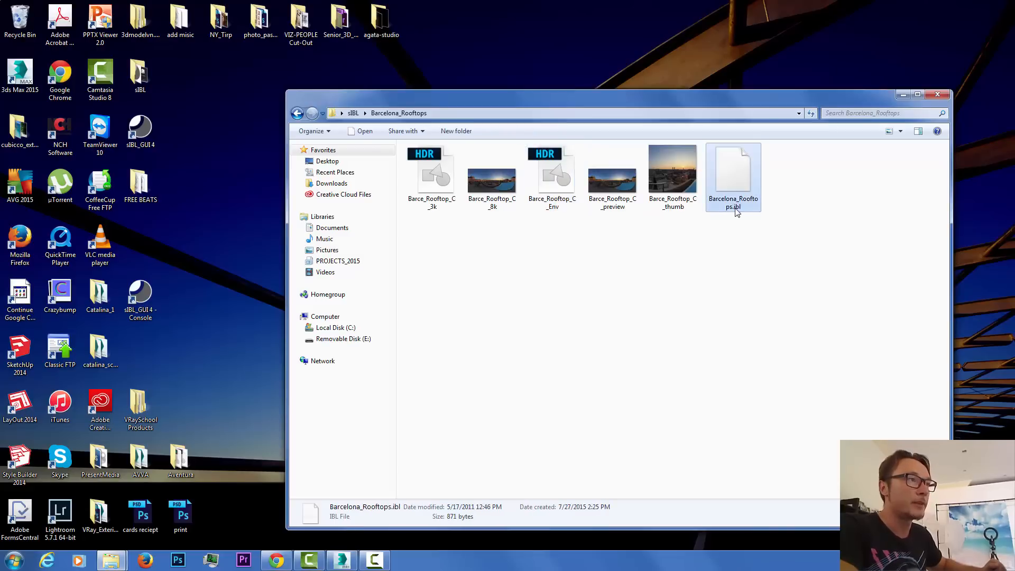
{"action": "mouse_move", "coordinate": [734, 214]}
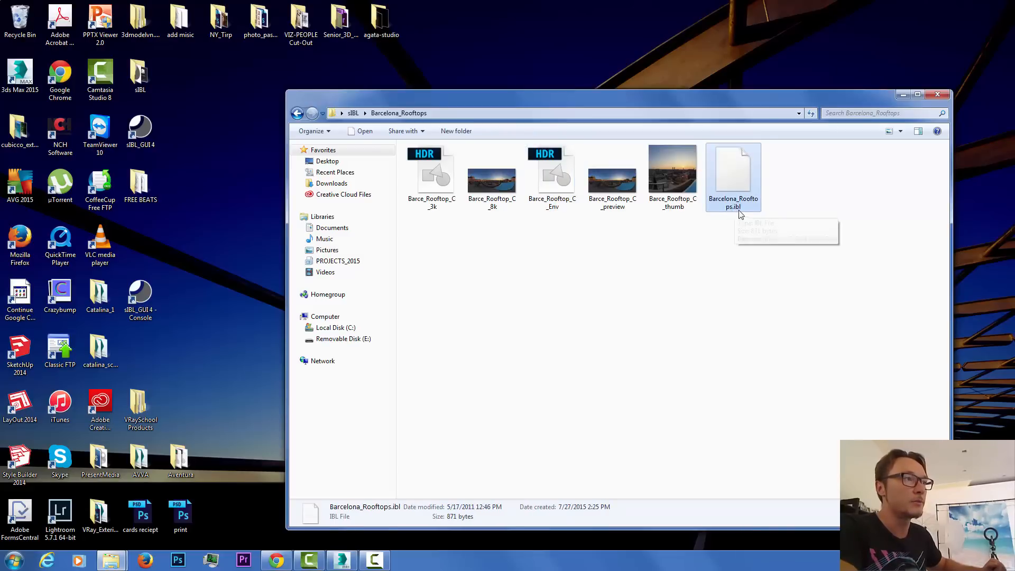
{"action": "mouse_move", "coordinate": [862, 136]}
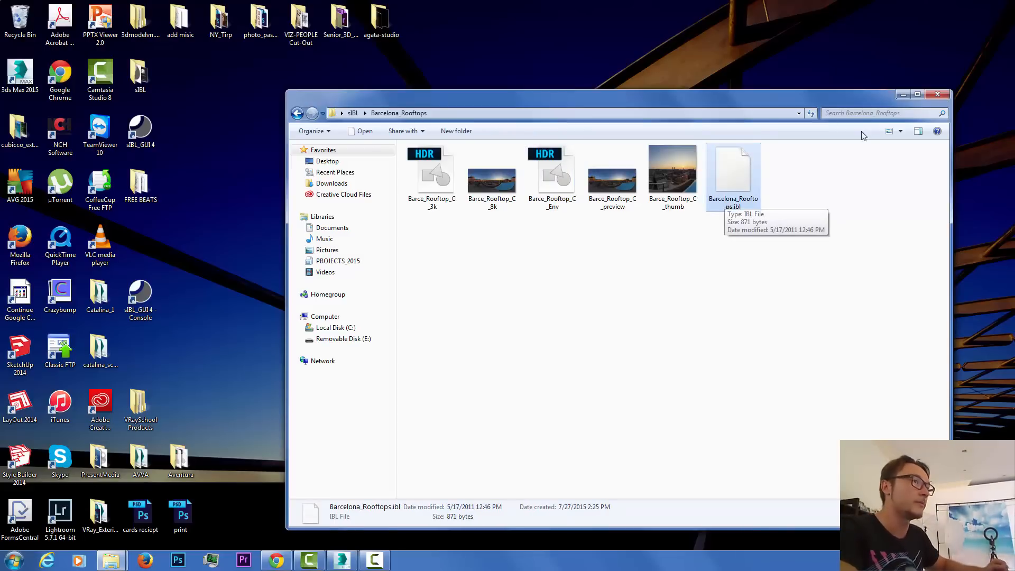
{"action": "left_click", "coordinate": [937, 94]}
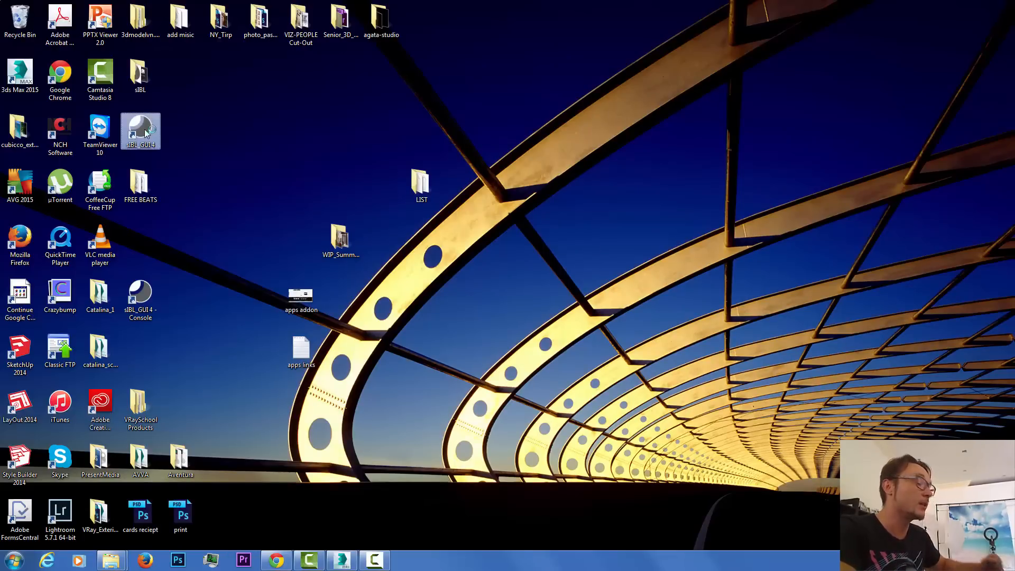
{"action": "mouse_move", "coordinate": [141, 130]}
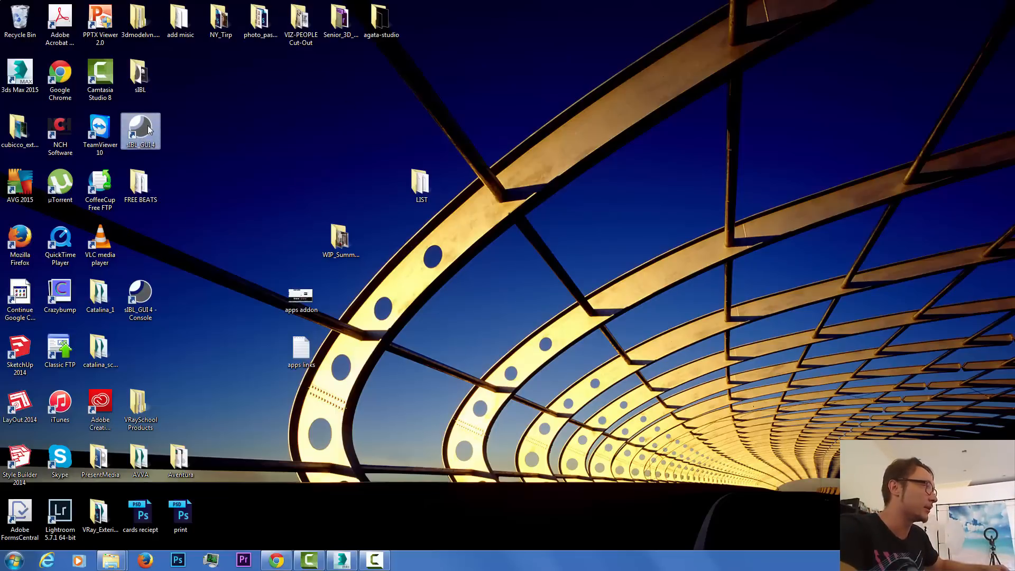
Step: Launch sIBL GUI 4 from its desktop shortcut
{"action": "double_click", "coordinate": [140, 130]}
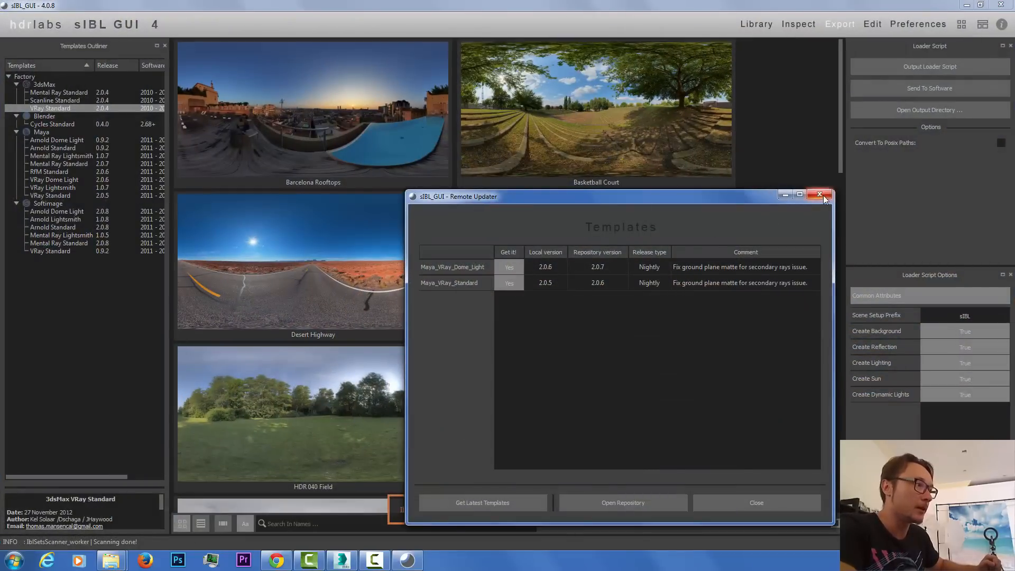
{"action": "mouse_move", "coordinate": [434, 291]}
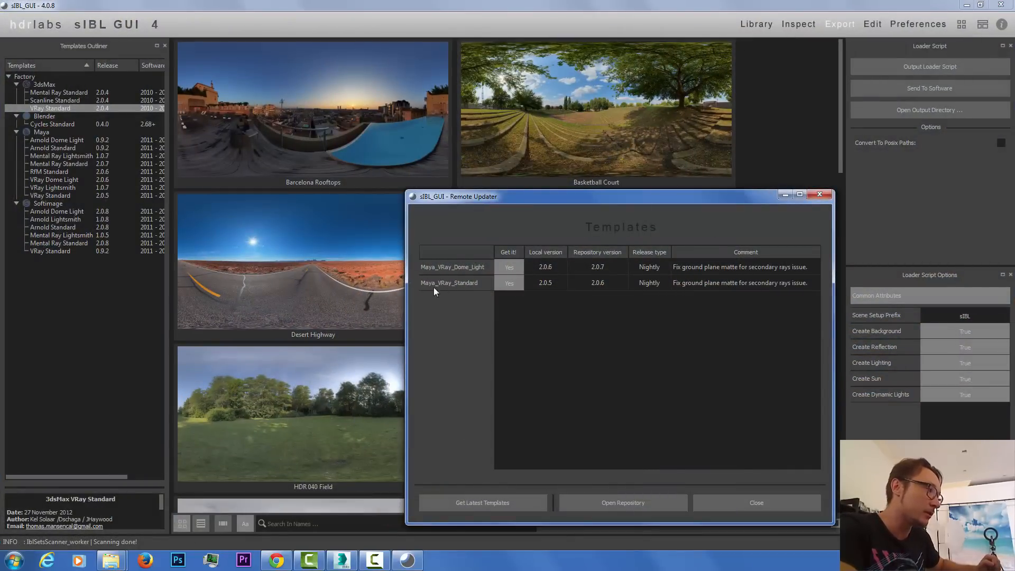
{"action": "mouse_move", "coordinate": [736, 225]}
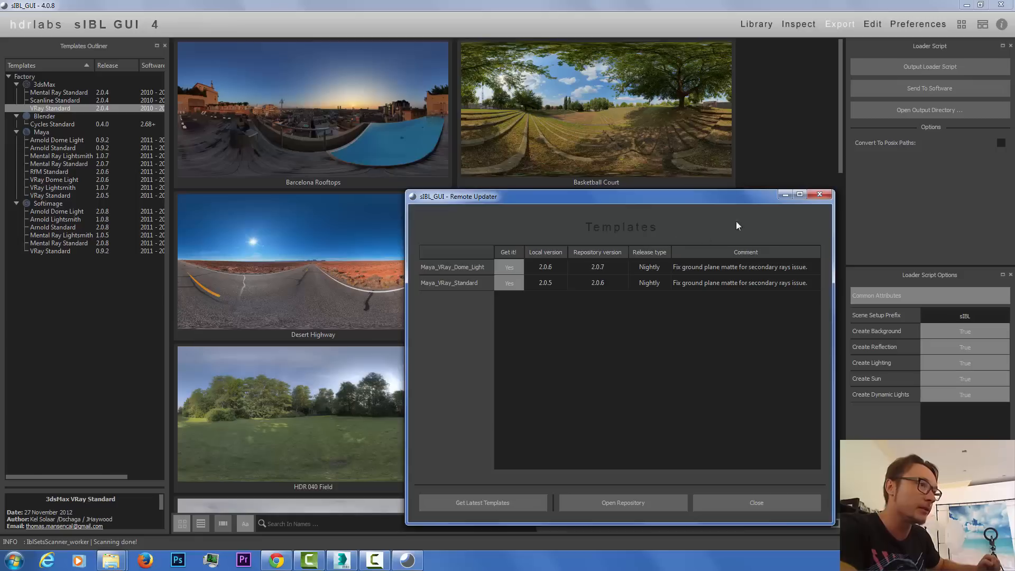
{"action": "mouse_move", "coordinate": [819, 199]}
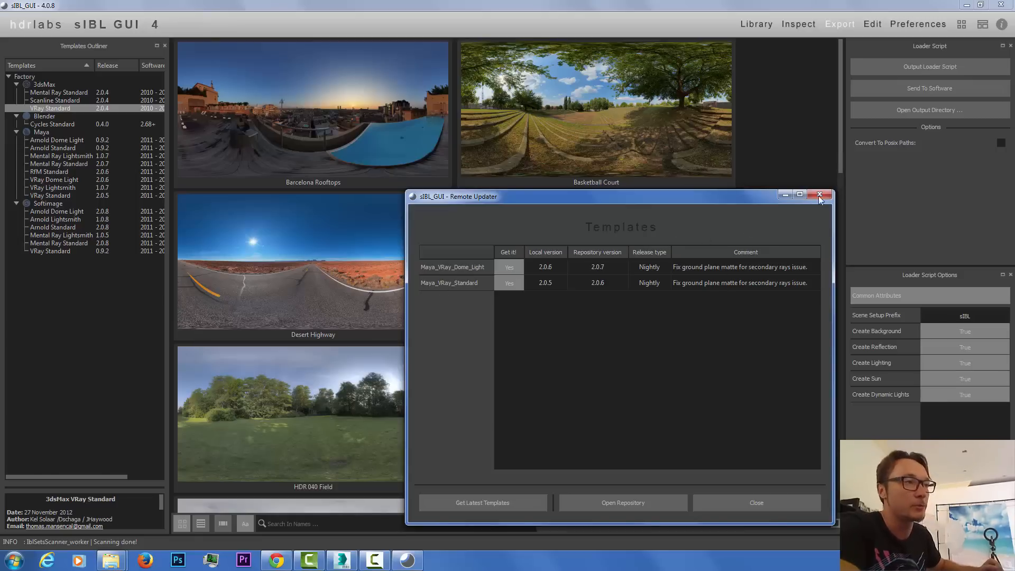
Step: Close the Remote Updater dialog to reveal sIBL GUI's HDRI set library
{"action": "left_click", "coordinate": [818, 195]}
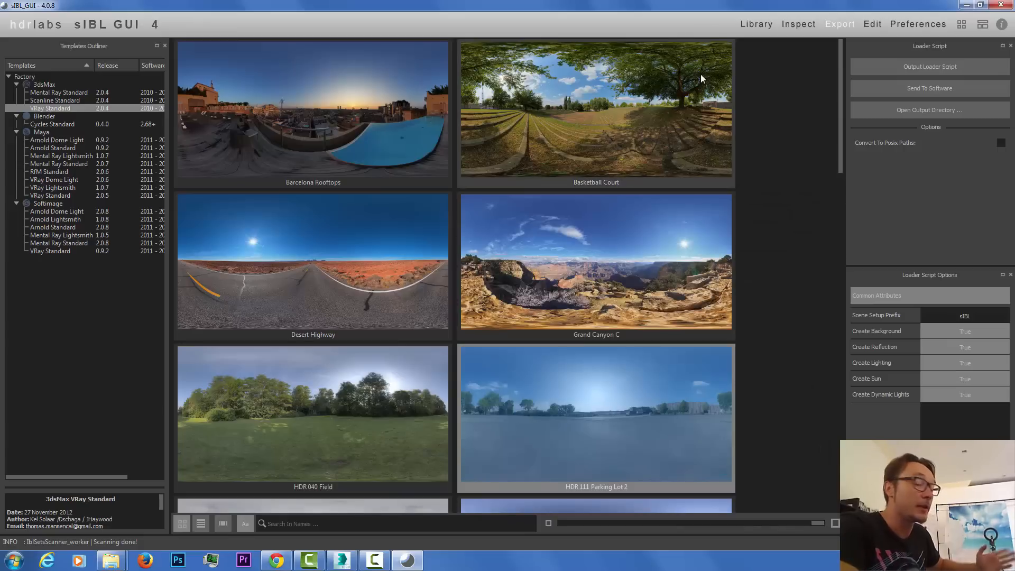
{"action": "mouse_move", "coordinate": [56, 140]}
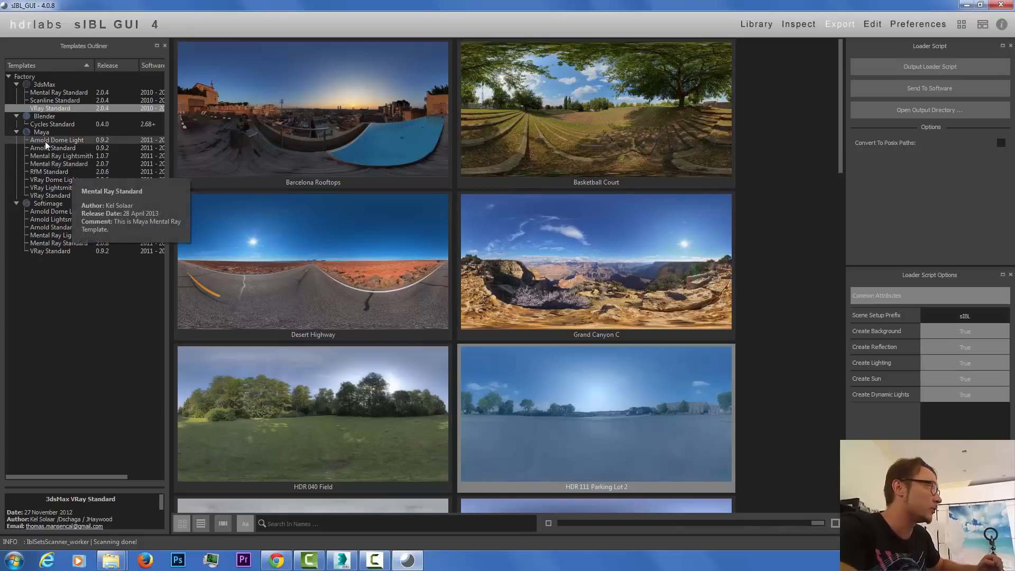
{"action": "mouse_move", "coordinate": [840, 124]}
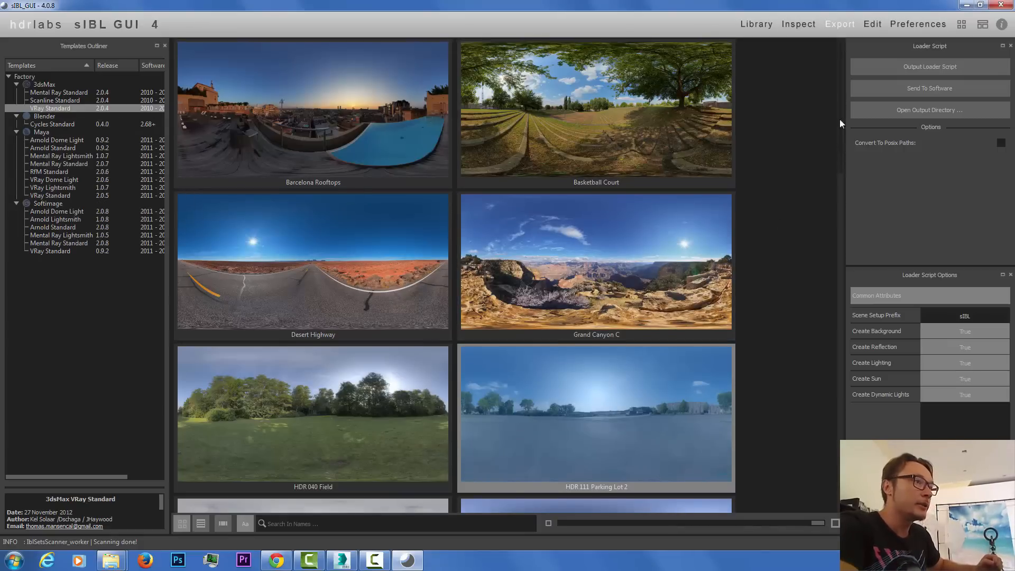
Step: Look through the HDRI set thumbnails in sIBL GUI's library, then bring Chrome to the front
{"action": "scroll", "scroll_direction": "down", "scroll_amount": 3}
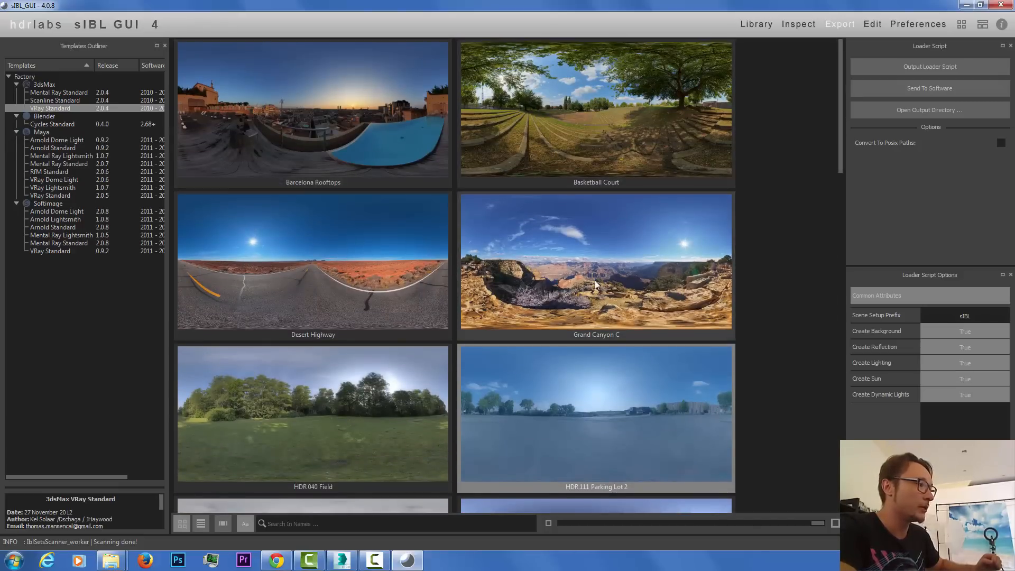
{"action": "scroll", "scroll_direction": "down", "scroll_amount": 3}
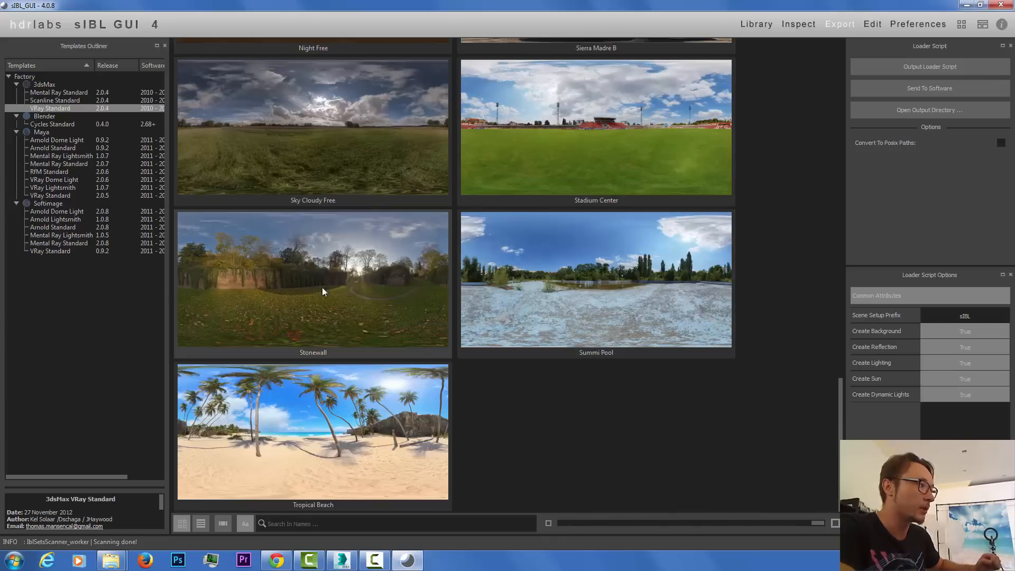
{"action": "mouse_move", "coordinate": [283, 444]}
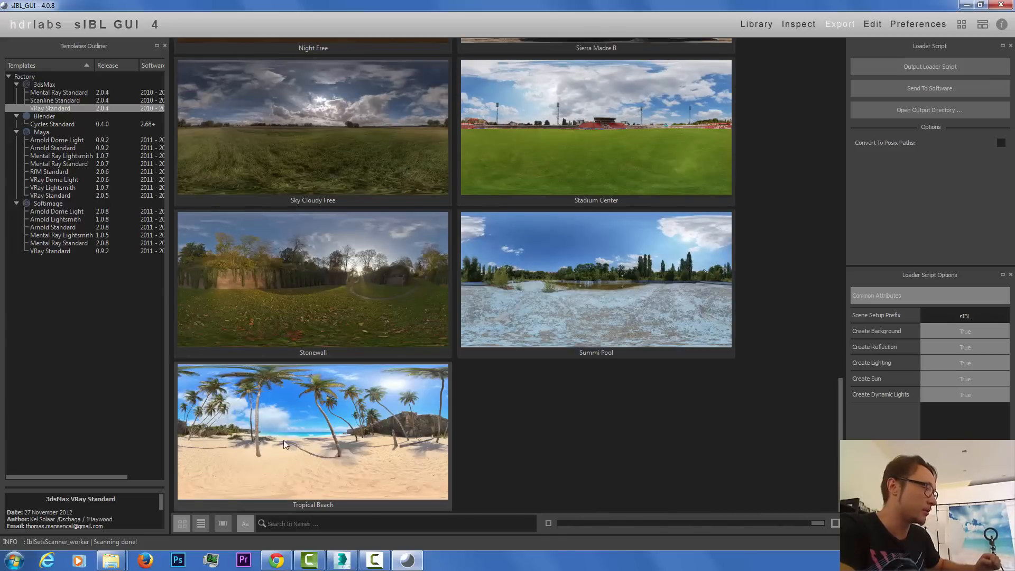
{"action": "scroll", "scroll_direction": "up", "scroll_amount": 3}
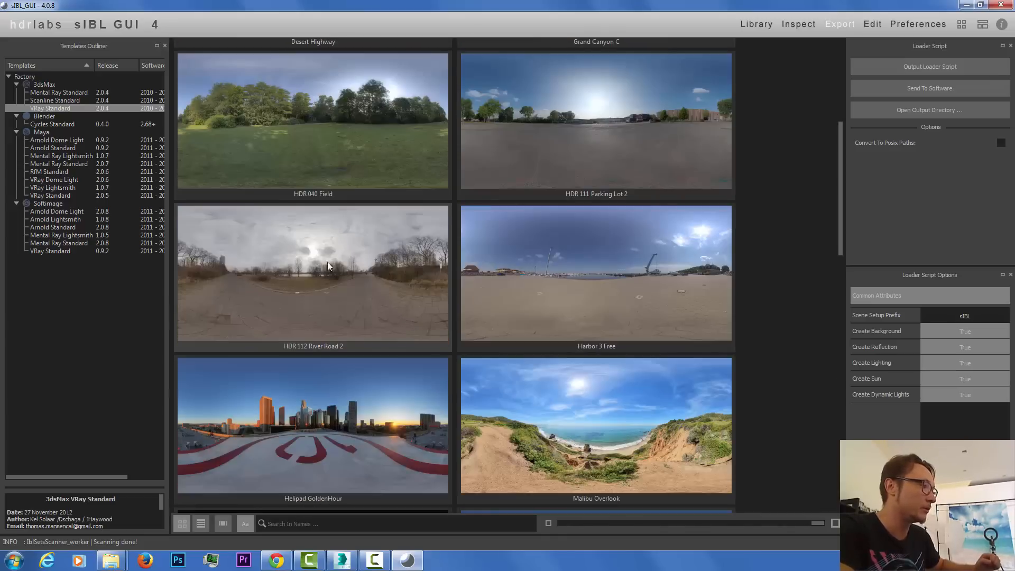
{"action": "scroll", "scroll_direction": "up", "scroll_amount": 3}
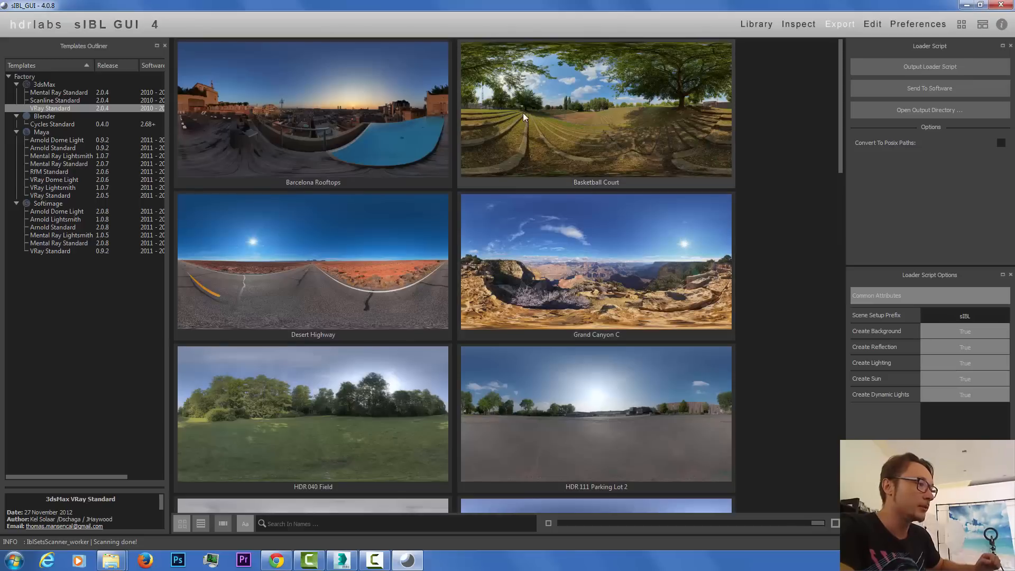
{"action": "scroll", "scroll_direction": "down", "scroll_amount": 3}
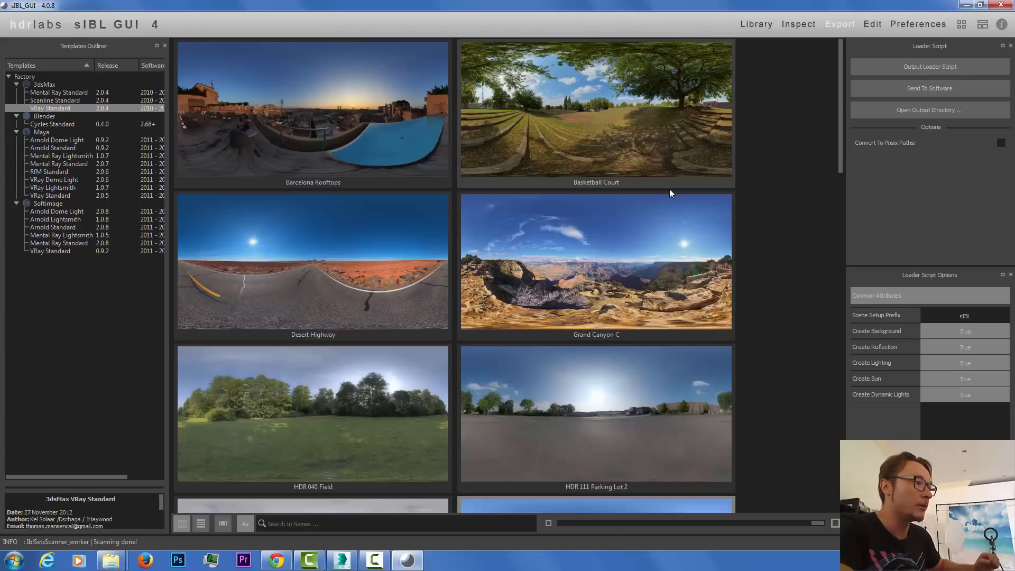
{"action": "scroll", "scroll_direction": "down", "scroll_amount": 3}
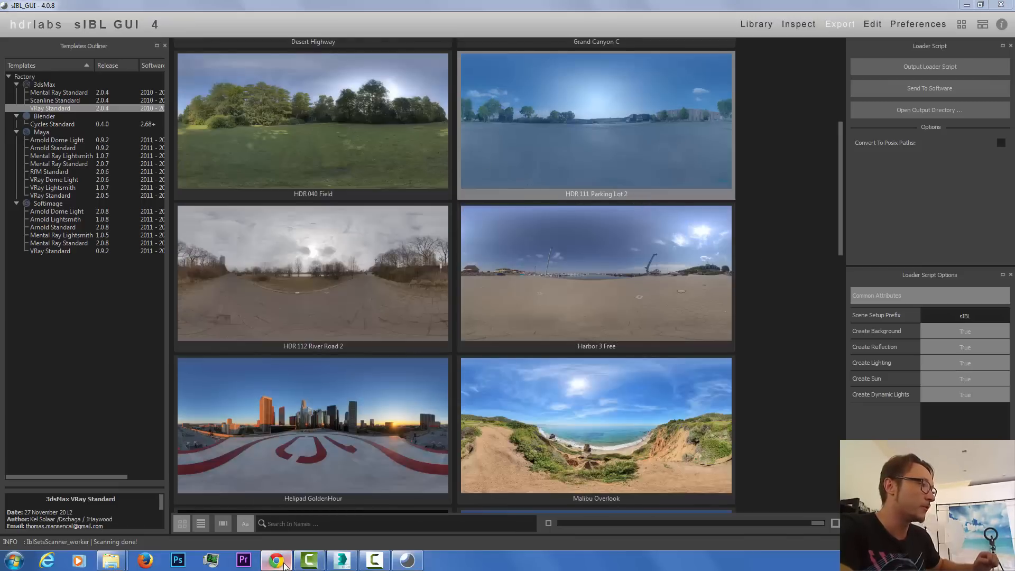
{"action": "left_click", "coordinate": [276, 559]}
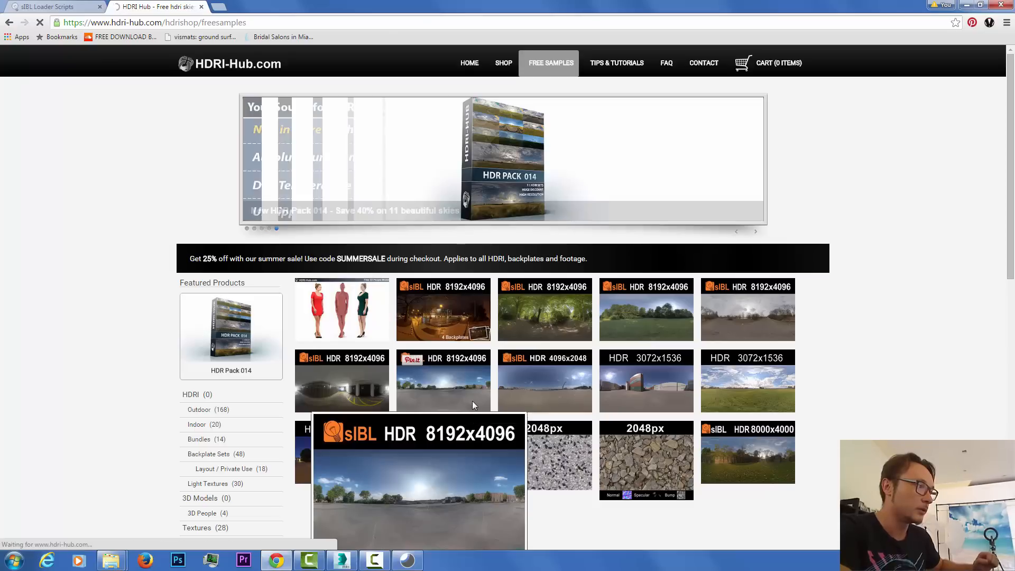
Step: View the HDR 111 Parking Lot sample with its car and house example renders, then return to 3ds Max
{"action": "left_click", "coordinate": [418, 482]}
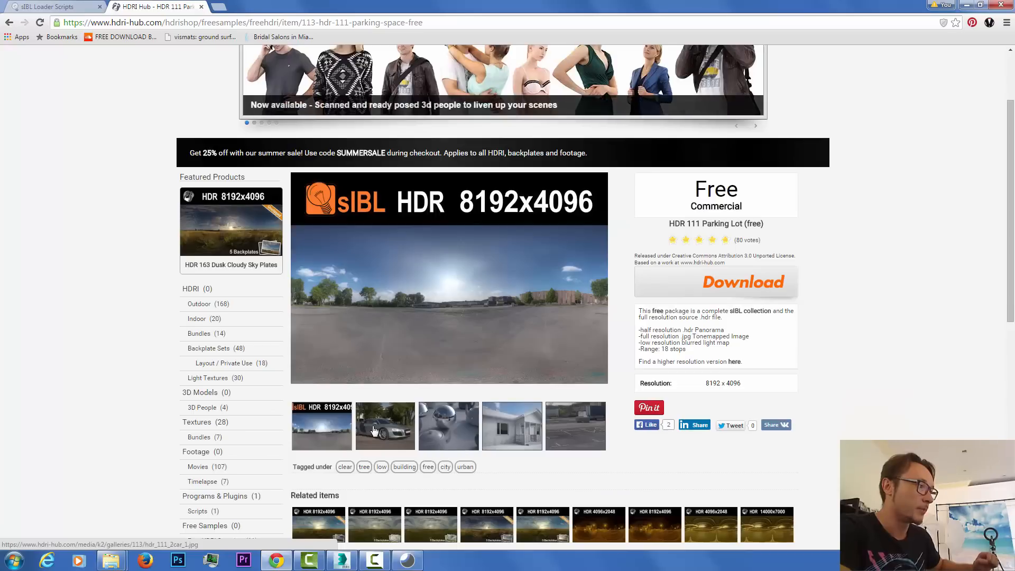
{"action": "left_click", "coordinate": [384, 426]}
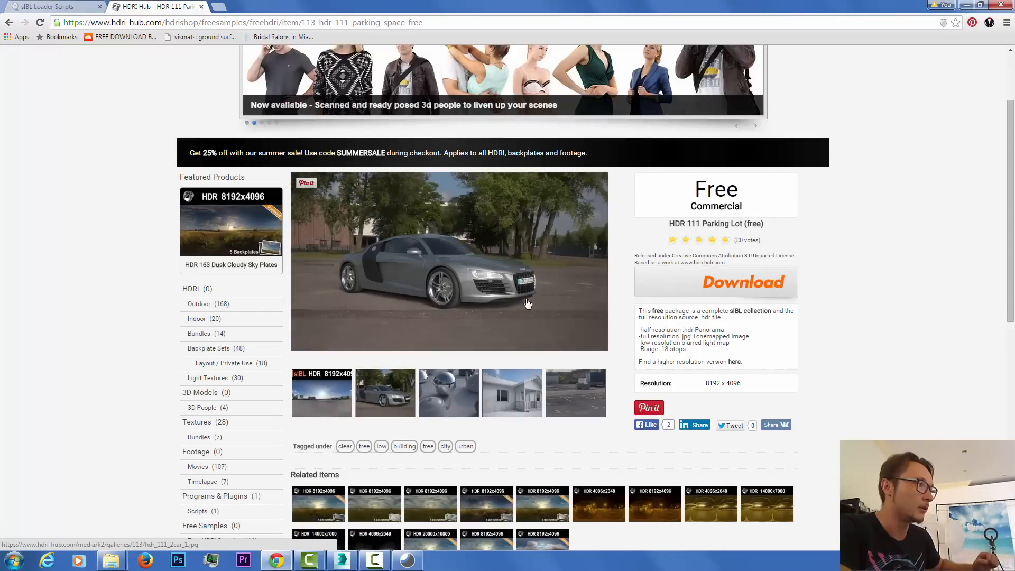
{"action": "left_click", "coordinate": [510, 392]}
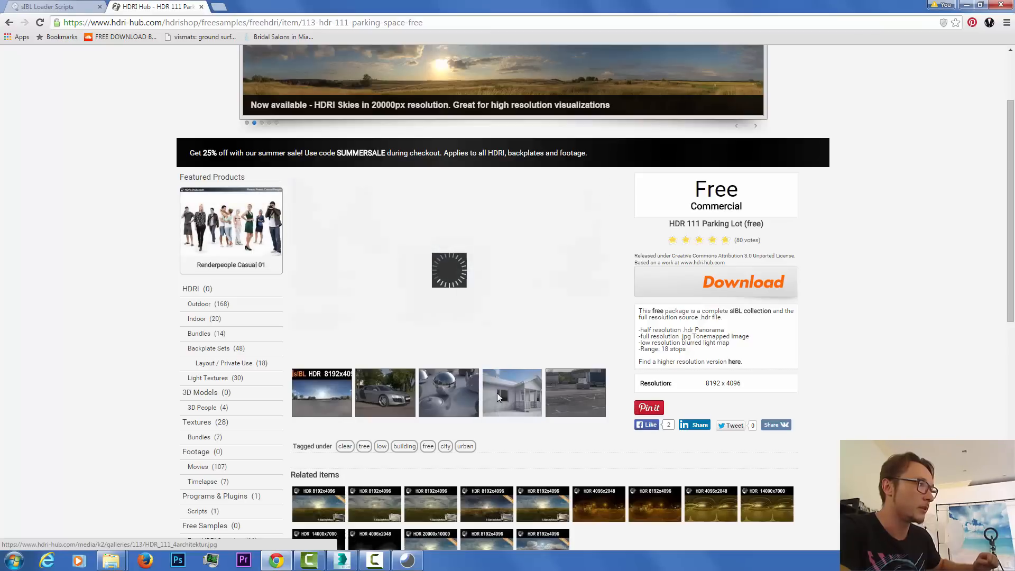
{"action": "left_click", "coordinate": [510, 393]}
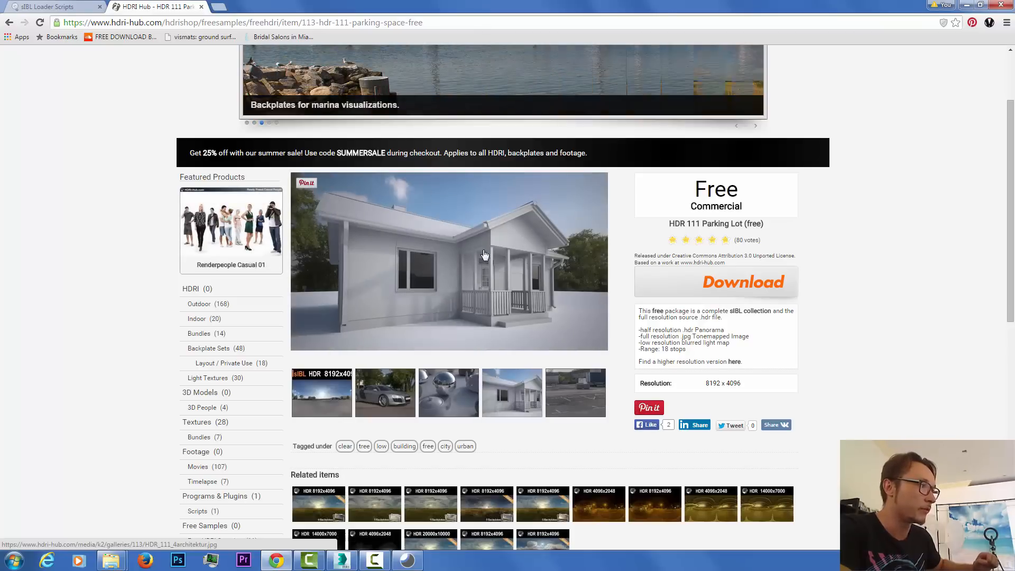
{"action": "mouse_move", "coordinate": [487, 228]}
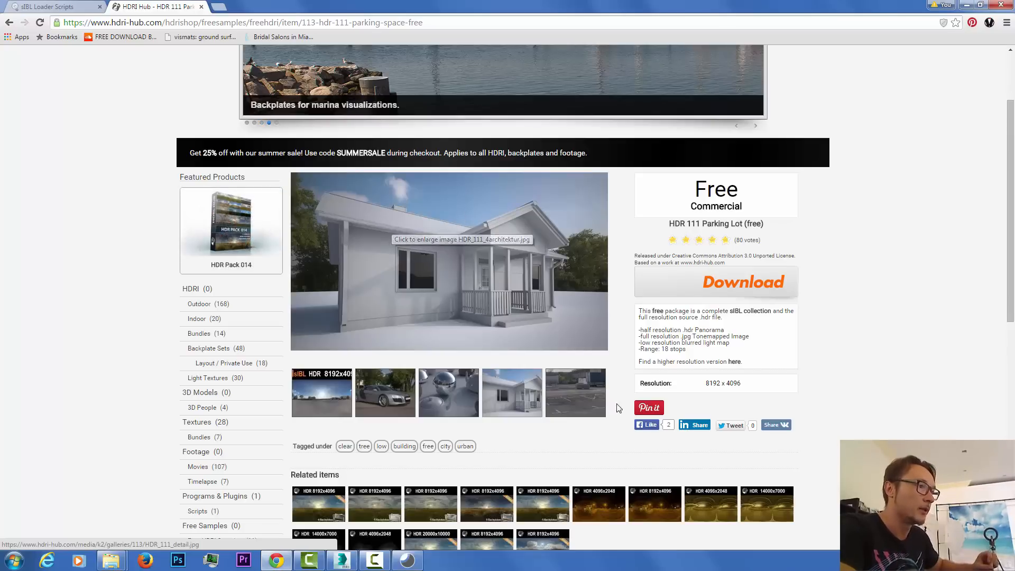
{"action": "scroll", "scroll_direction": "down", "scroll_amount": 3}
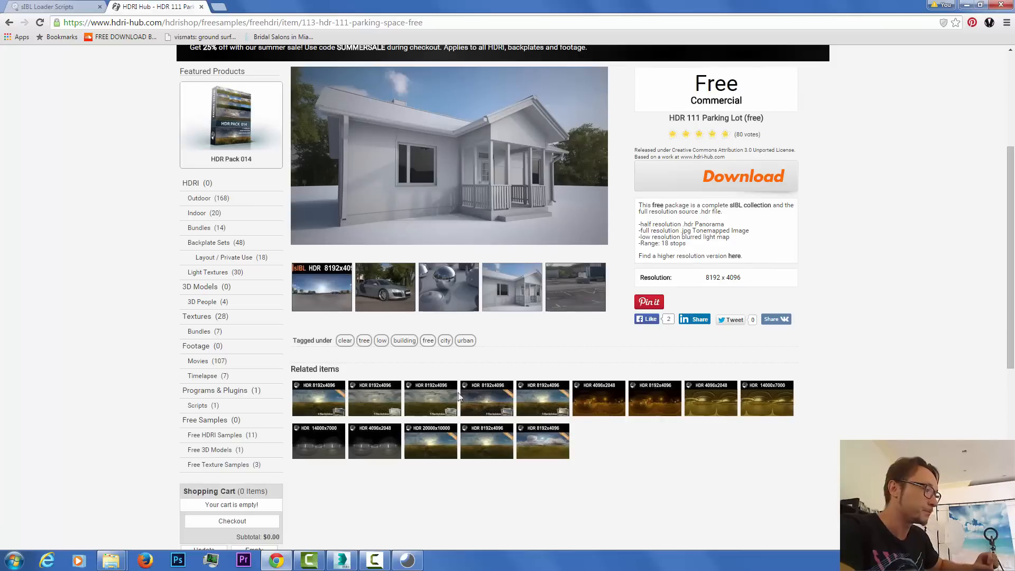
{"action": "left_click", "coordinate": [341, 560]}
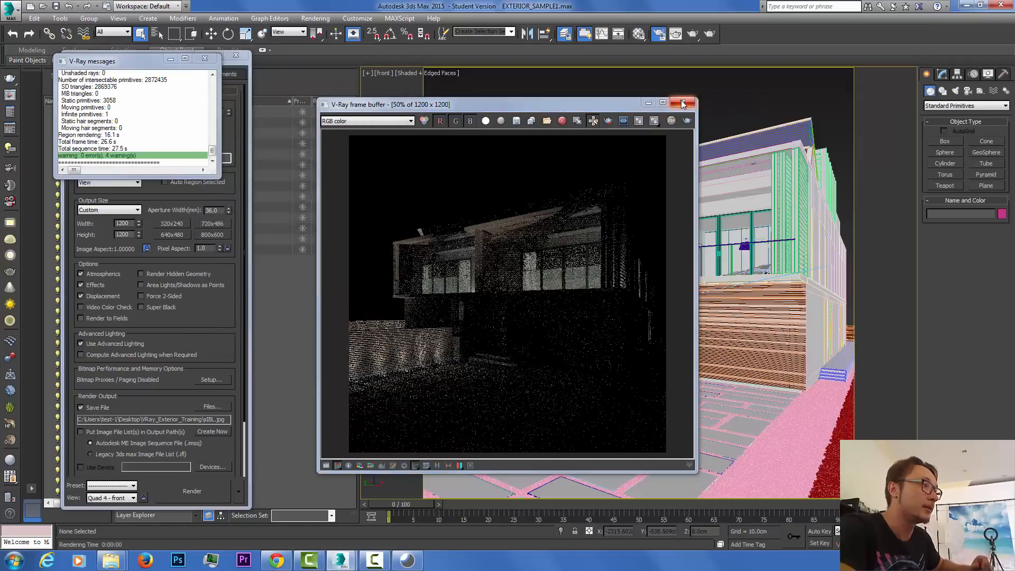
Step: Close the V-Ray frame buffer showing the dark unlit house render
{"action": "left_click", "coordinate": [681, 104]}
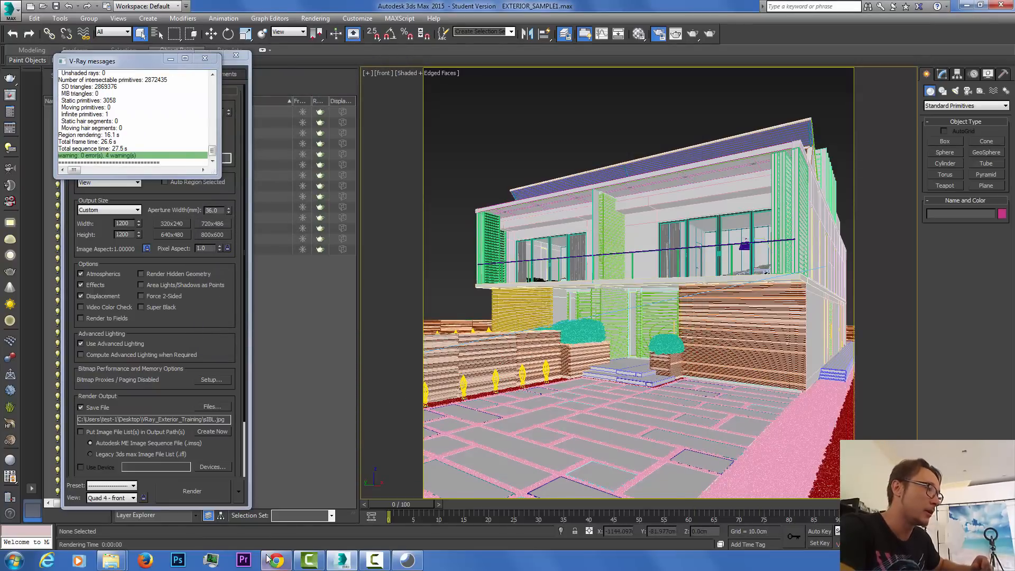
Step: Switch back from the browser and bring the sIBL GUI HDRI library to the front
{"action": "left_click", "coordinate": [274, 559]}
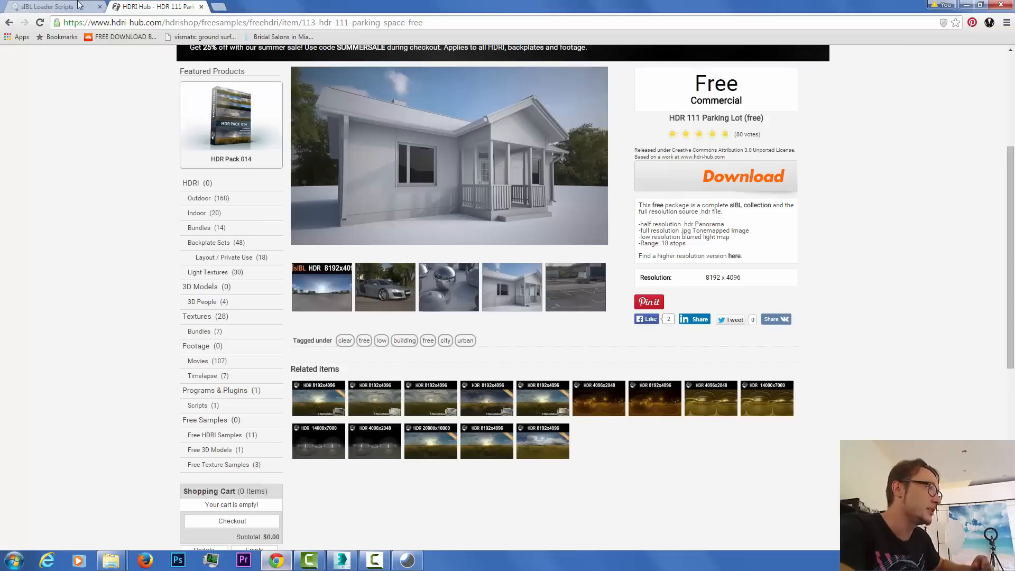
{"action": "mouse_move", "coordinate": [443, 559]}
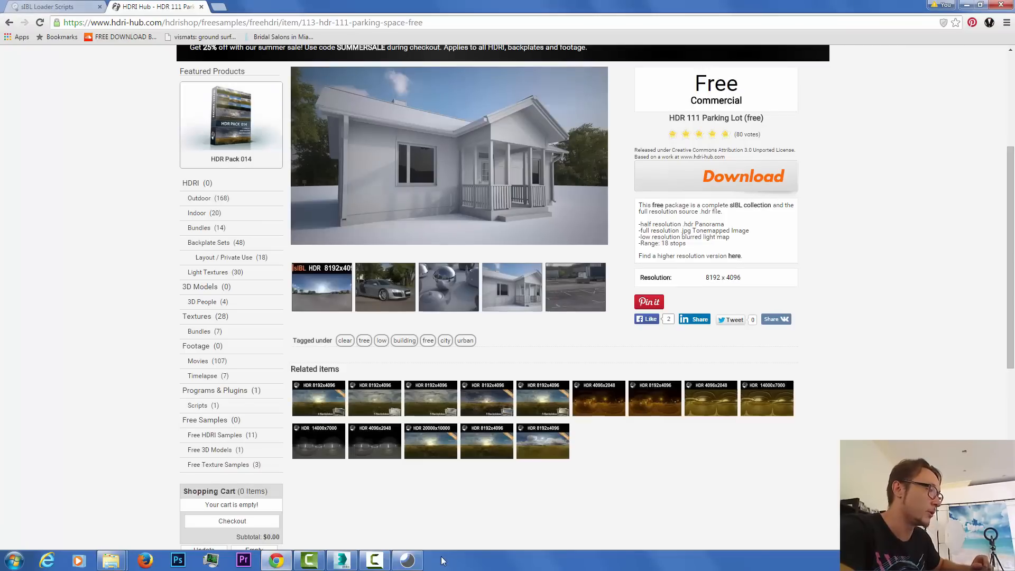
{"action": "left_click", "coordinate": [407, 559]}
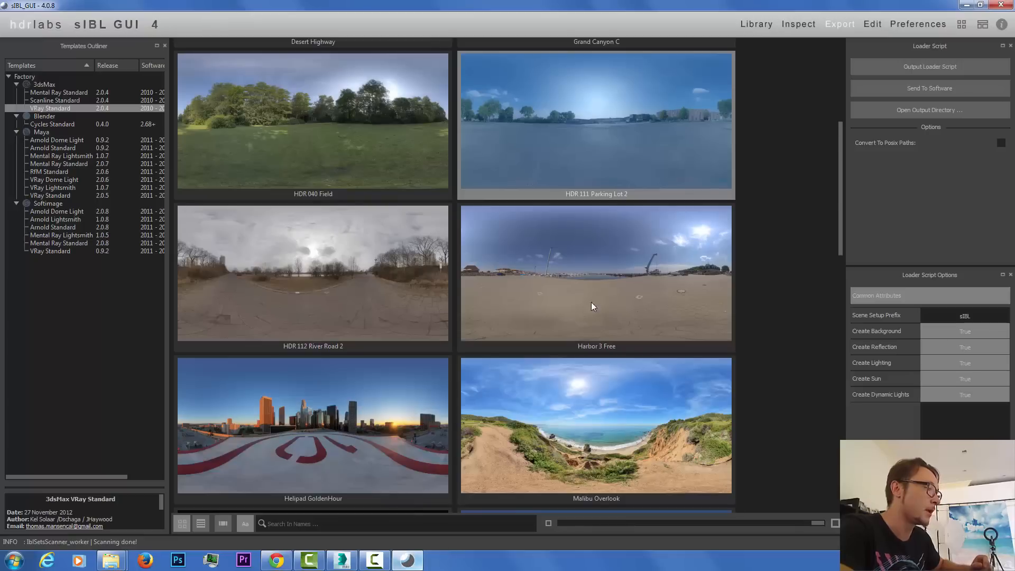
{"action": "mouse_move", "coordinate": [724, 33]}
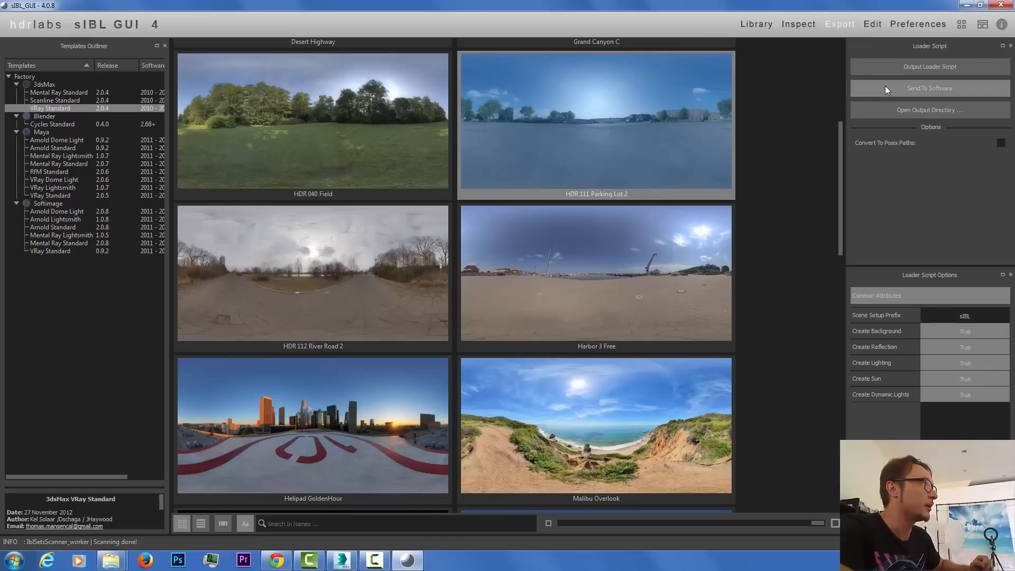
{"action": "mouse_move", "coordinate": [718, 141]}
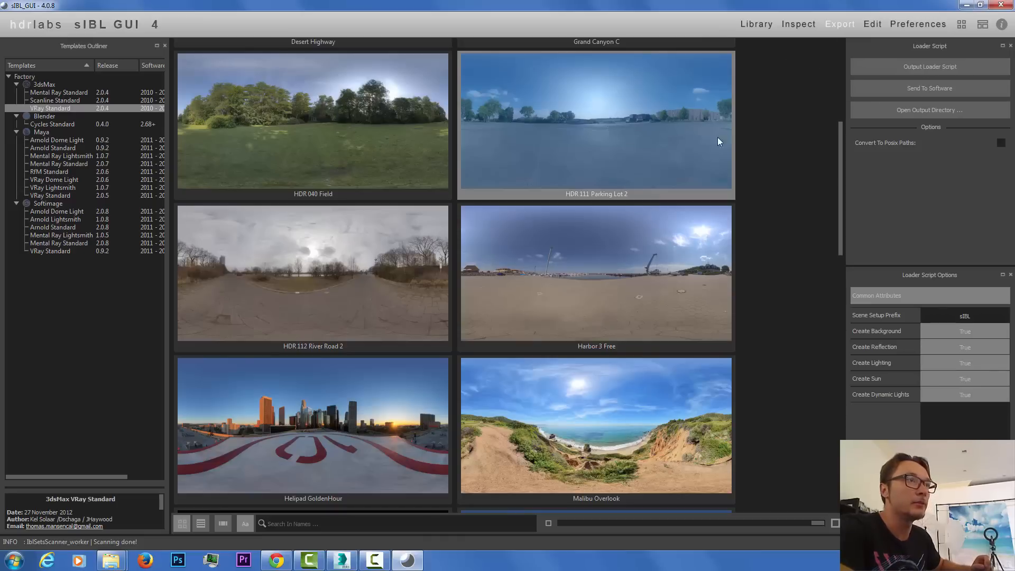
{"action": "mouse_move", "coordinate": [589, 108]}
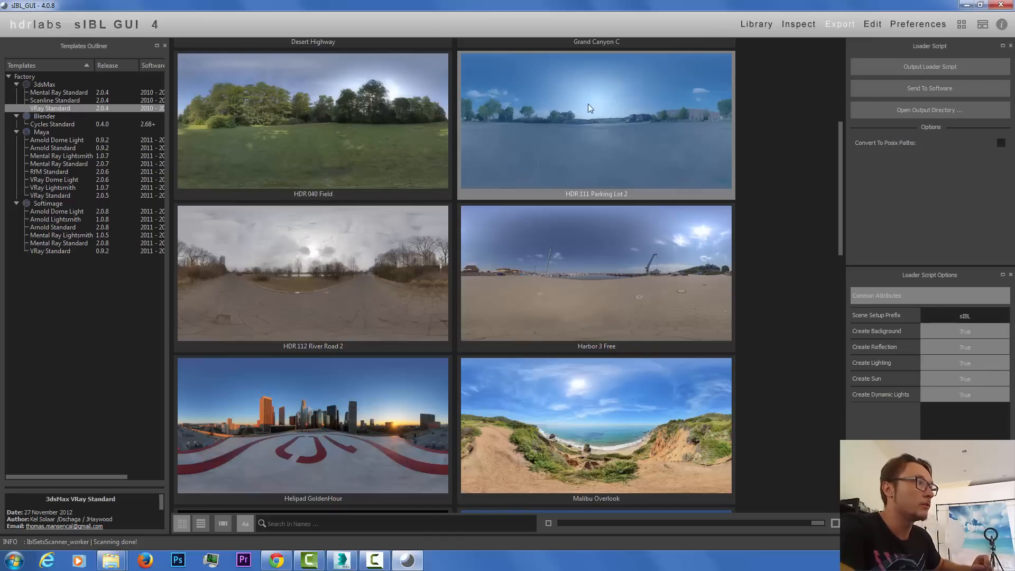
Step: Preview HDR 111 Parking Lot 2's background, lighting and reflection images, then return to its inspector
{"action": "left_click", "coordinate": [798, 24]}
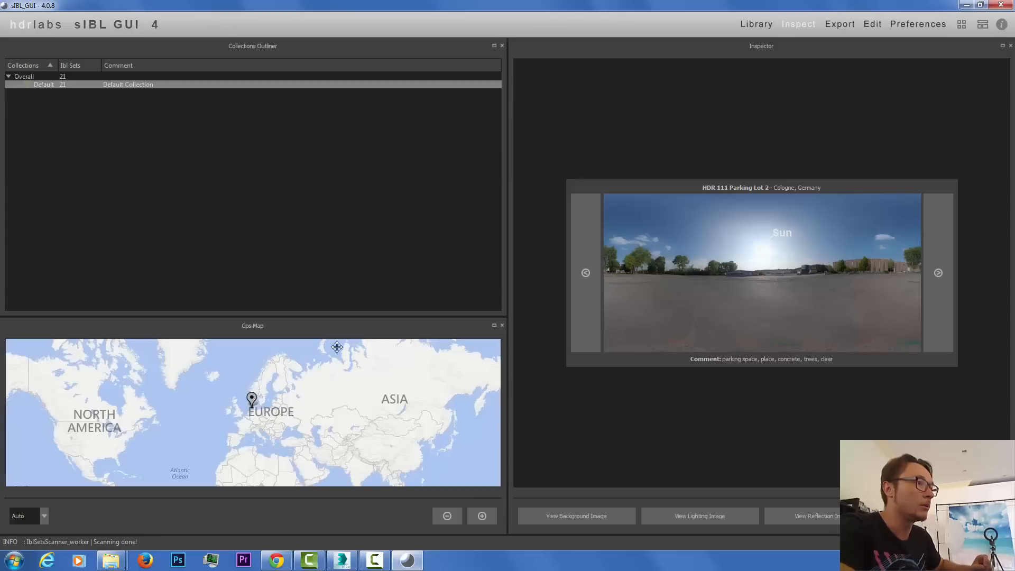
{"action": "mouse_move", "coordinate": [268, 384]}
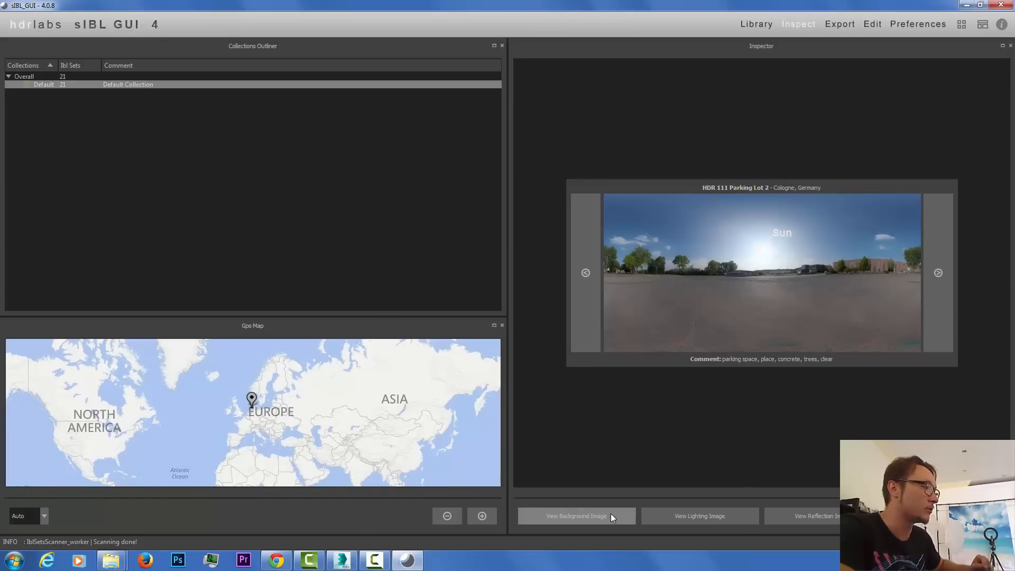
{"action": "left_click", "coordinate": [574, 516]}
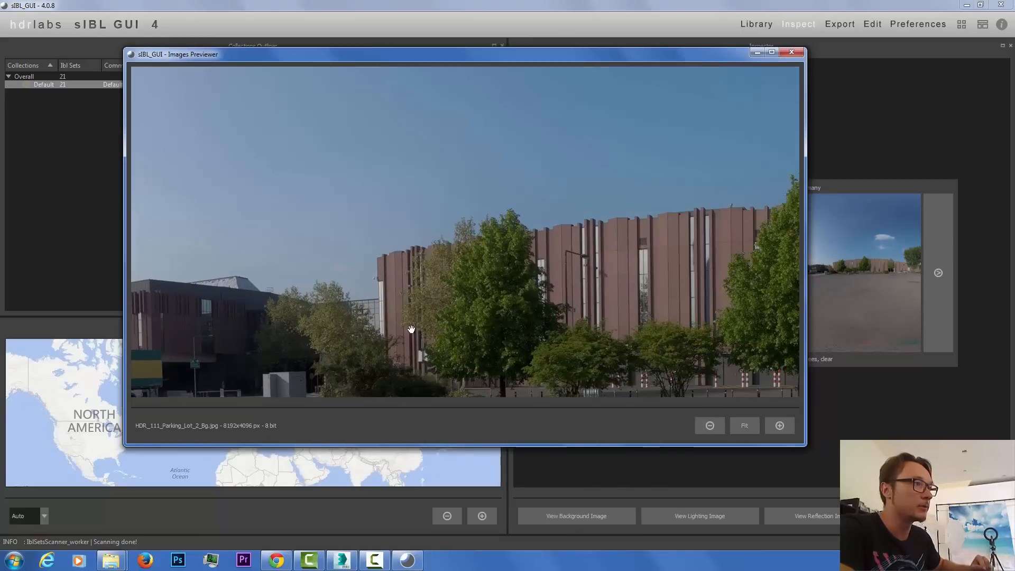
{"action": "left_click", "coordinate": [744, 425]}
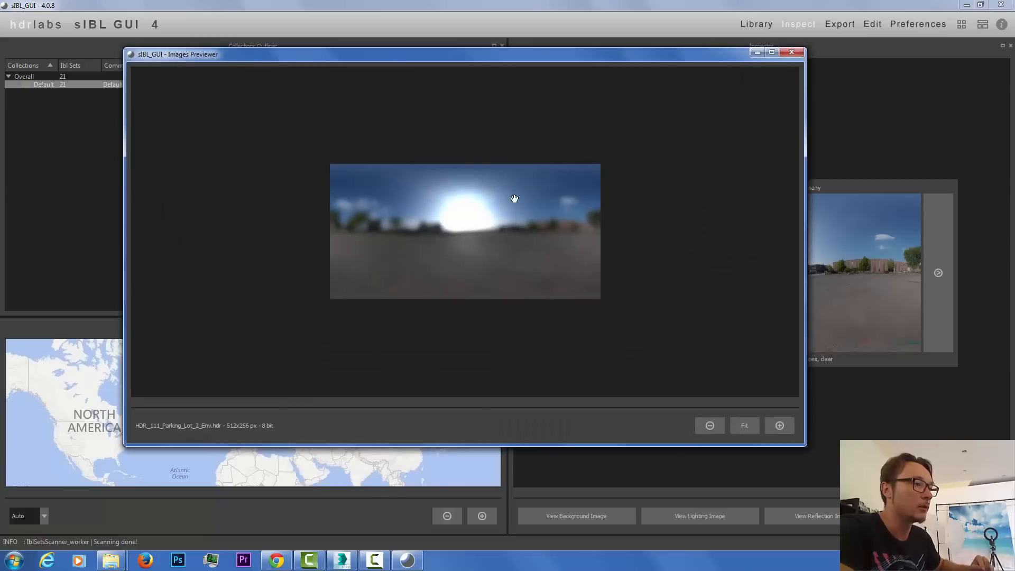
{"action": "mouse_move", "coordinate": [790, 69]}
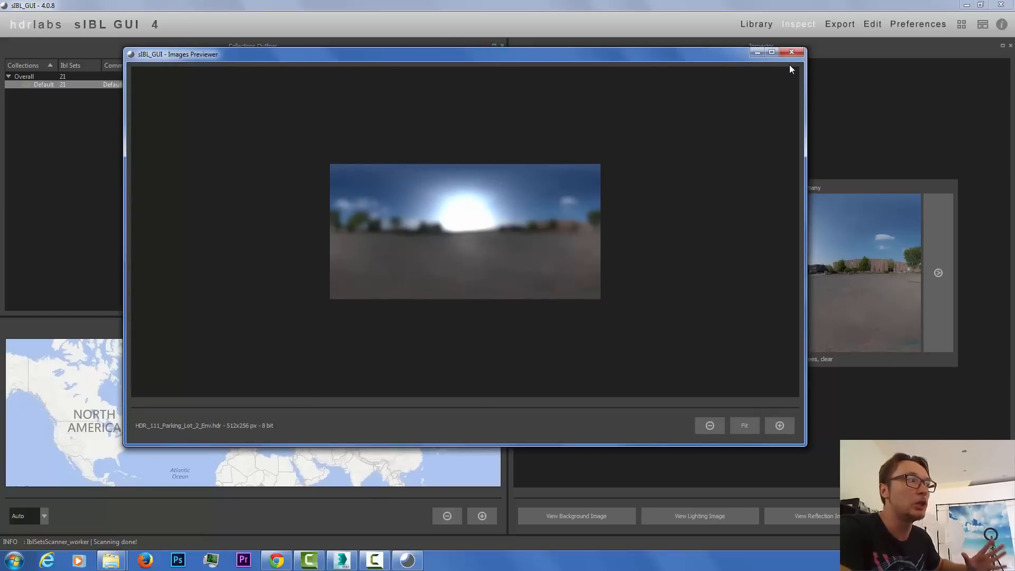
{"action": "mouse_move", "coordinate": [791, 63]}
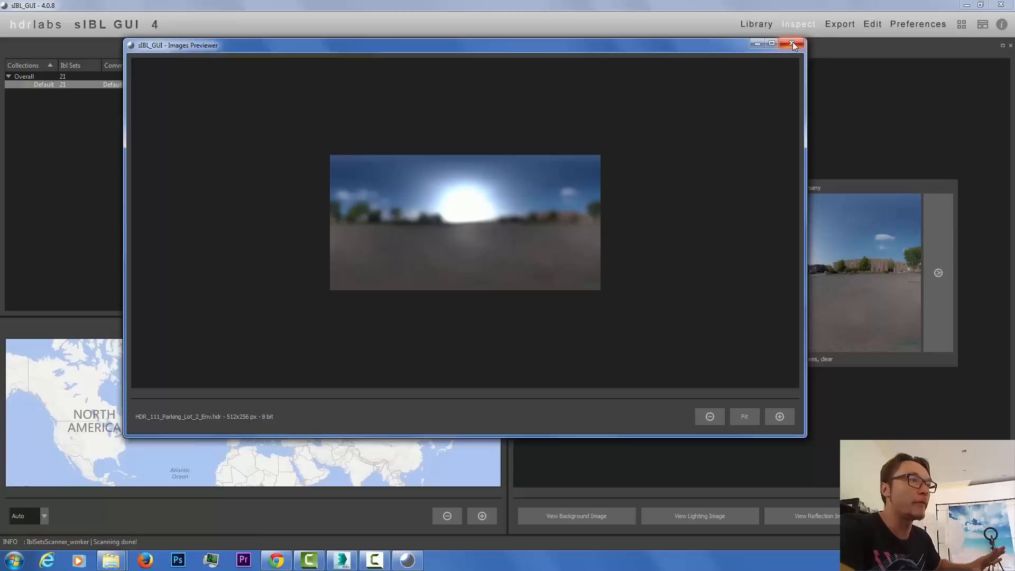
{"action": "left_click", "coordinate": [816, 516]}
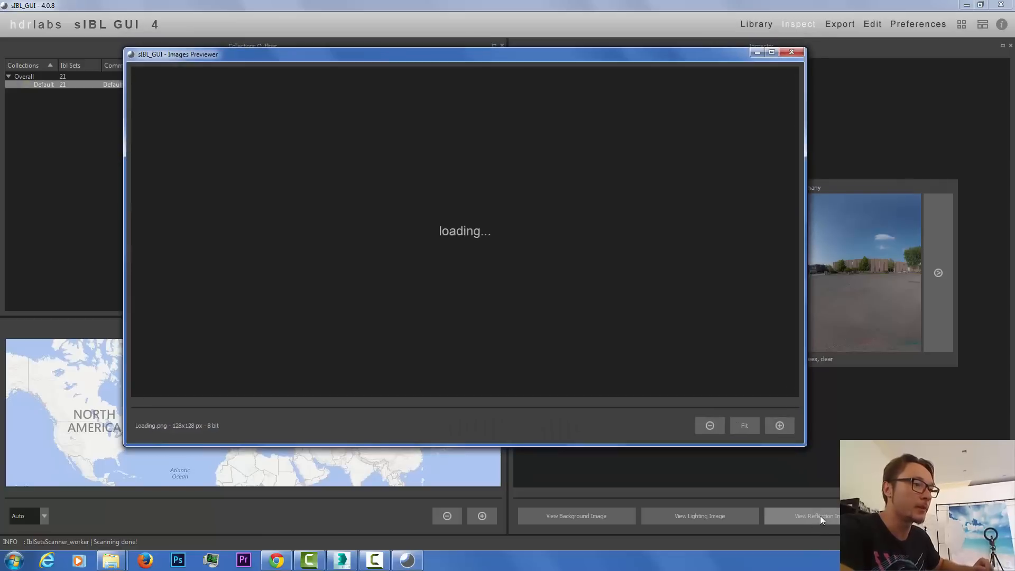
{"action": "mouse_move", "coordinate": [658, 222]}
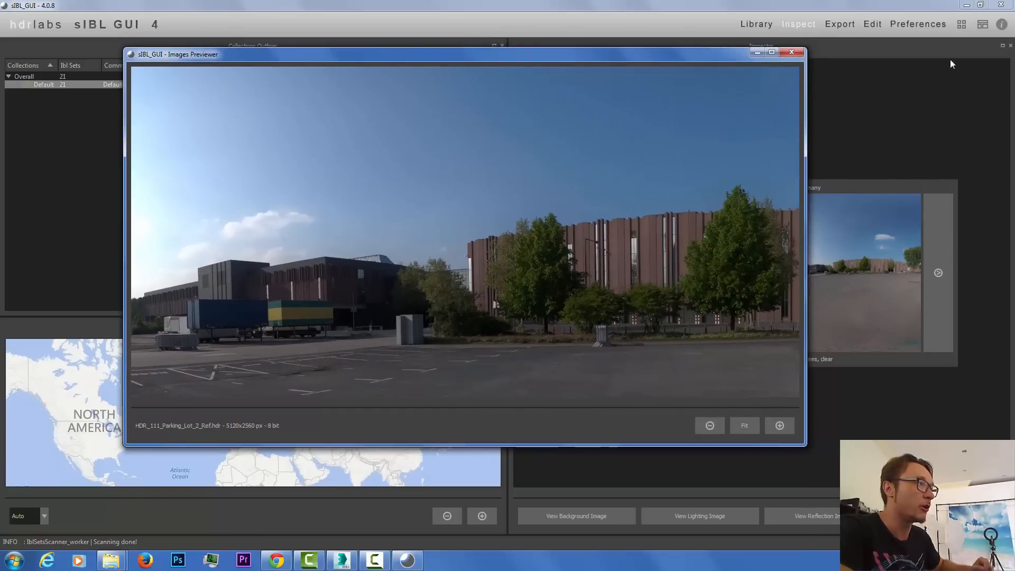
{"action": "left_click", "coordinate": [792, 52]}
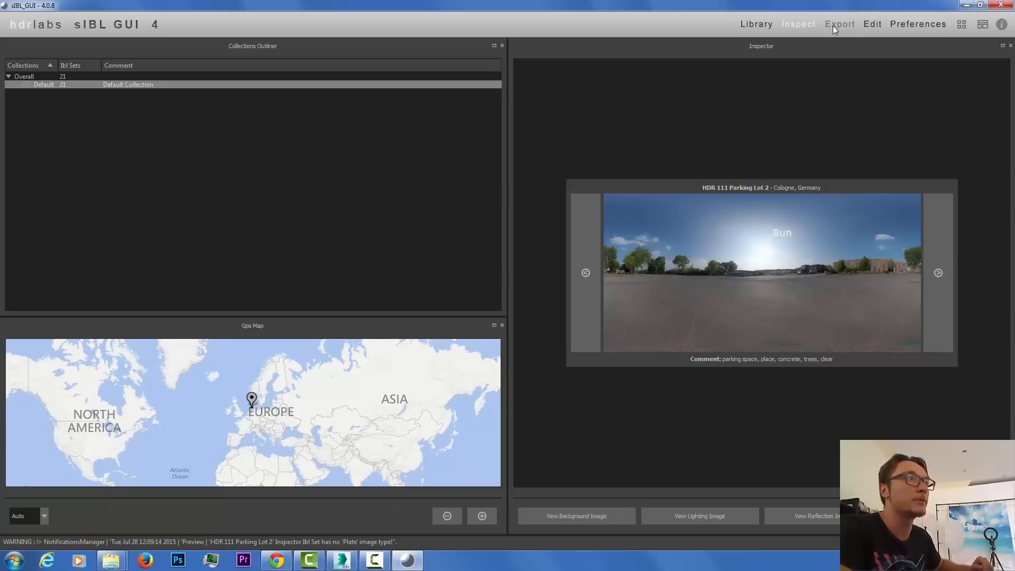
Step: Output the 3dsMax VRay loader script for Parking Lot 2 and open its loaderScripts output folder
{"action": "left_click", "coordinate": [839, 24]}
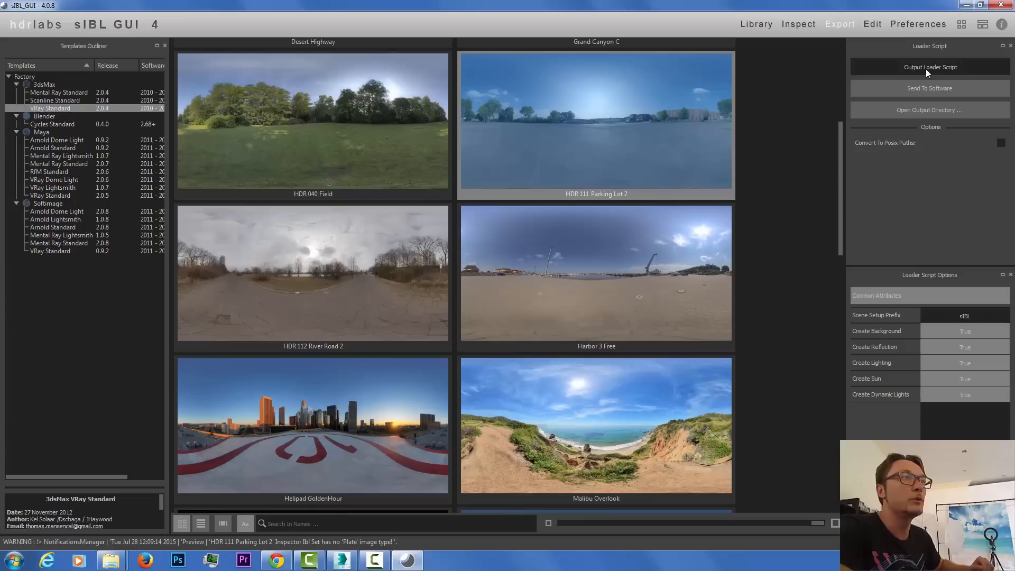
{"action": "left_click", "coordinate": [930, 67]}
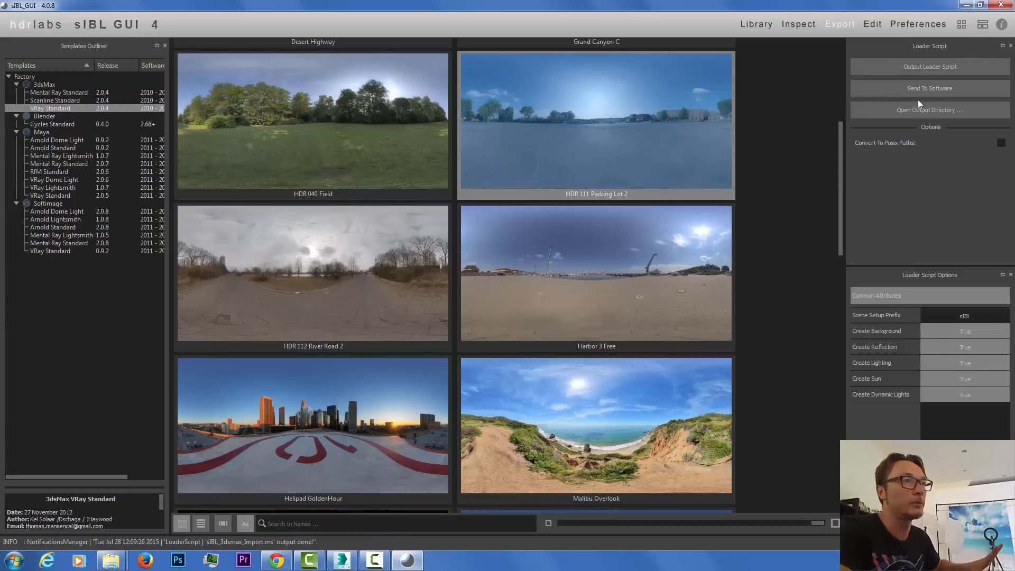
{"action": "mouse_move", "coordinate": [929, 89]}
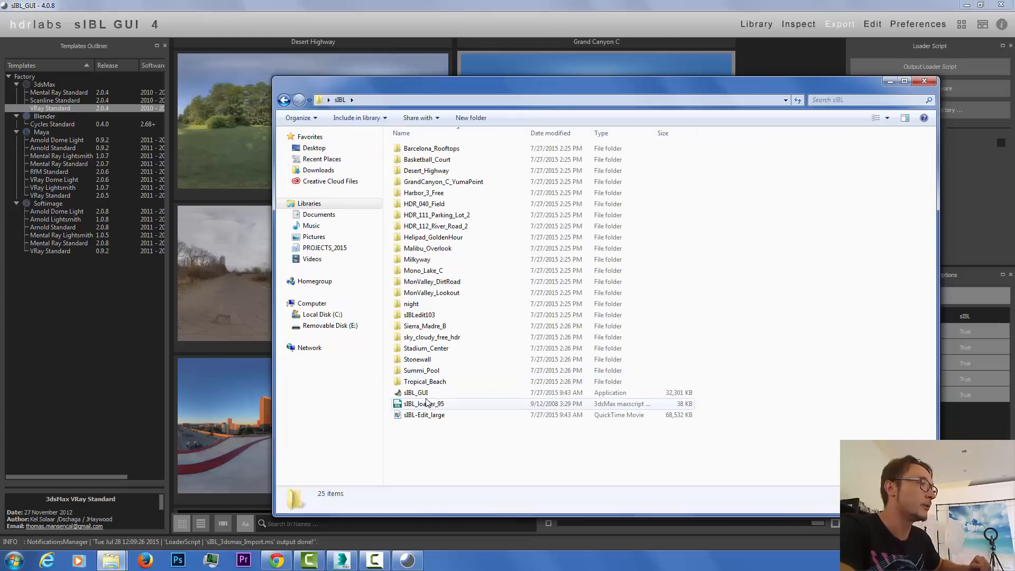
{"action": "left_click", "coordinate": [424, 403]}
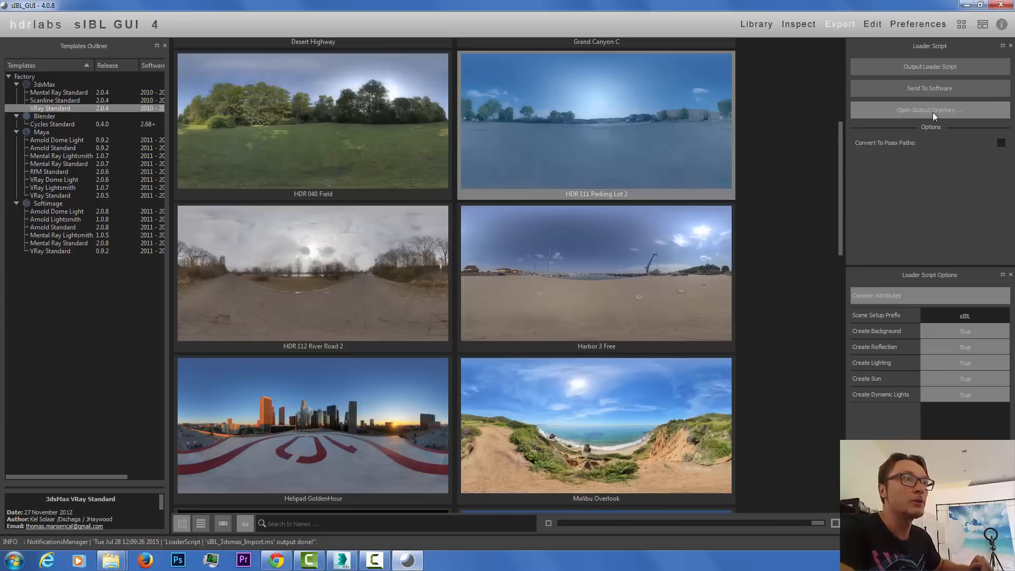
{"action": "mouse_move", "coordinate": [914, 111]}
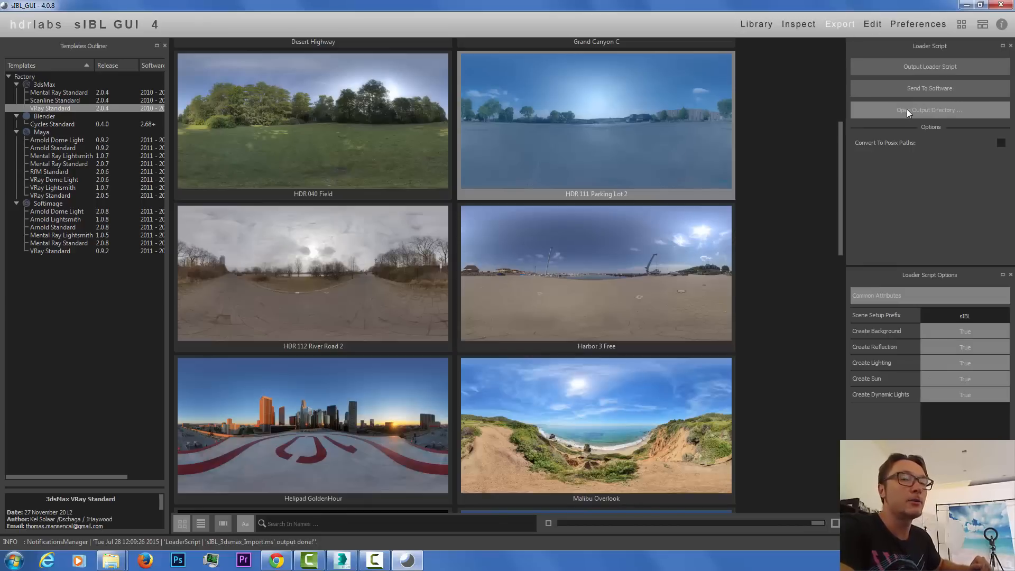
{"action": "left_click", "coordinate": [929, 110]}
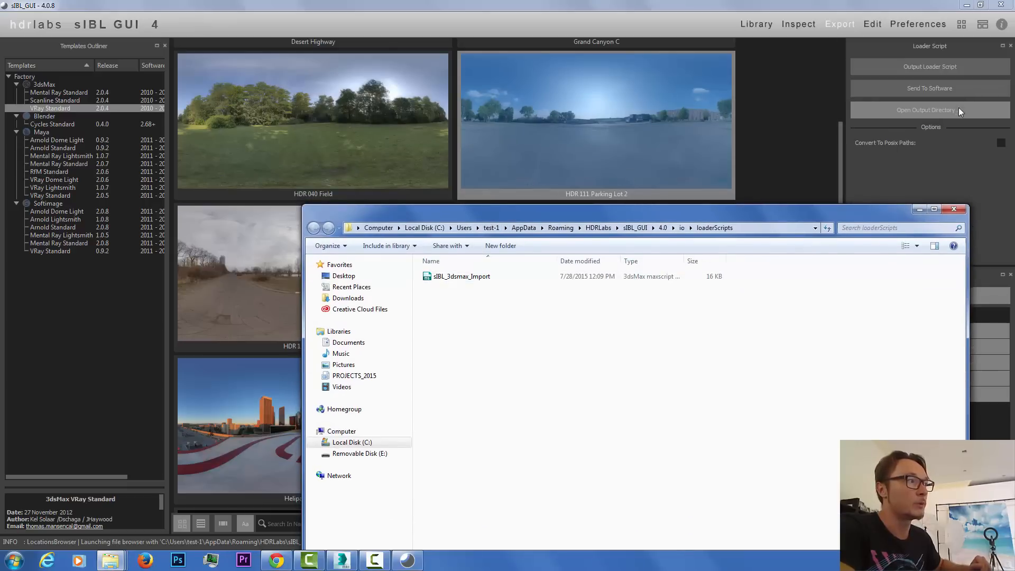
{"action": "mouse_move", "coordinate": [572, 331]}
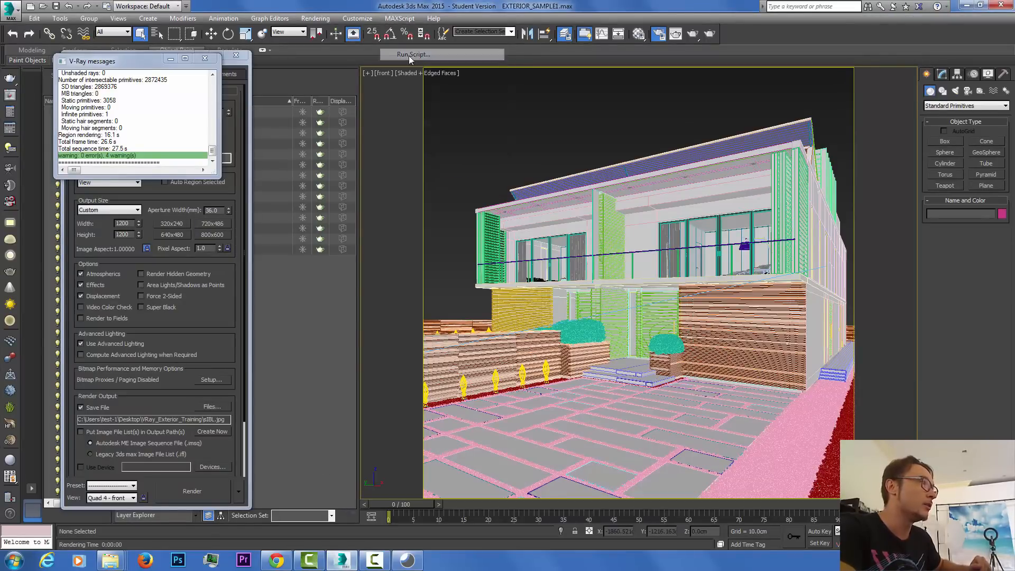
Step: In the Run Script chooser, delete the old sIBL_3dsmax_Import script to the Recycle Bin
{"action": "left_click", "coordinate": [413, 55]}
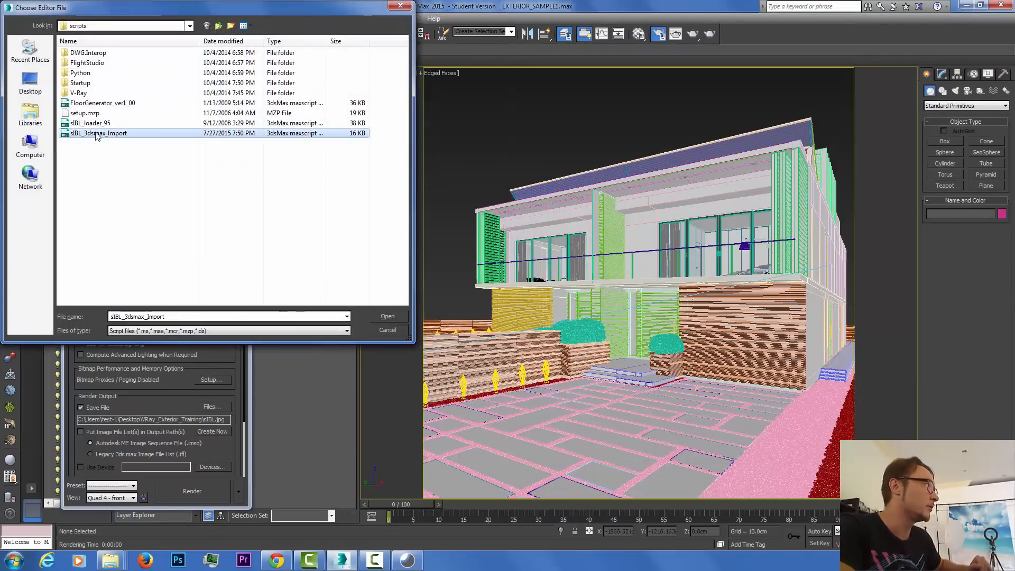
{"action": "key", "text": "Delete"}
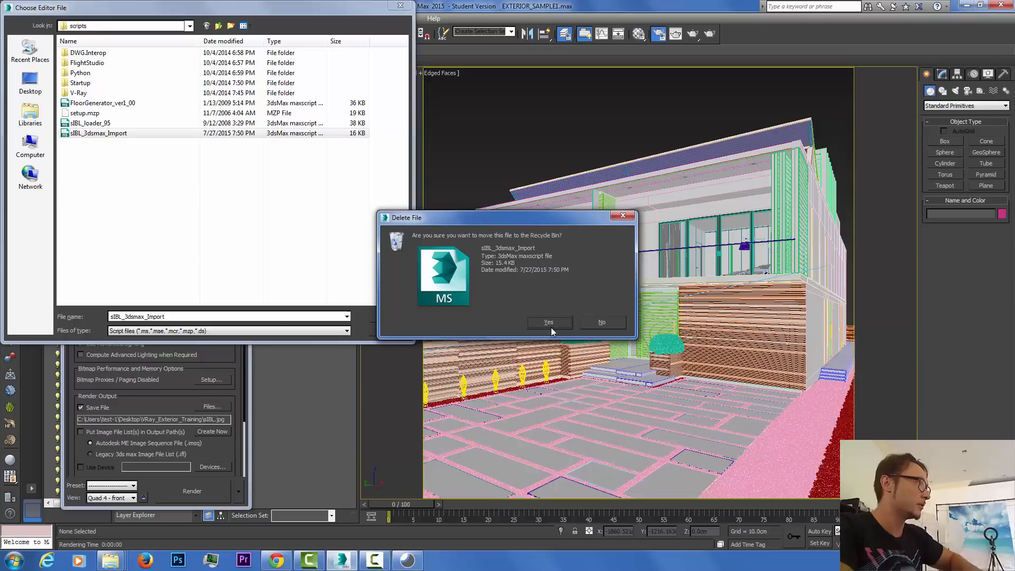
{"action": "left_click", "coordinate": [548, 322]}
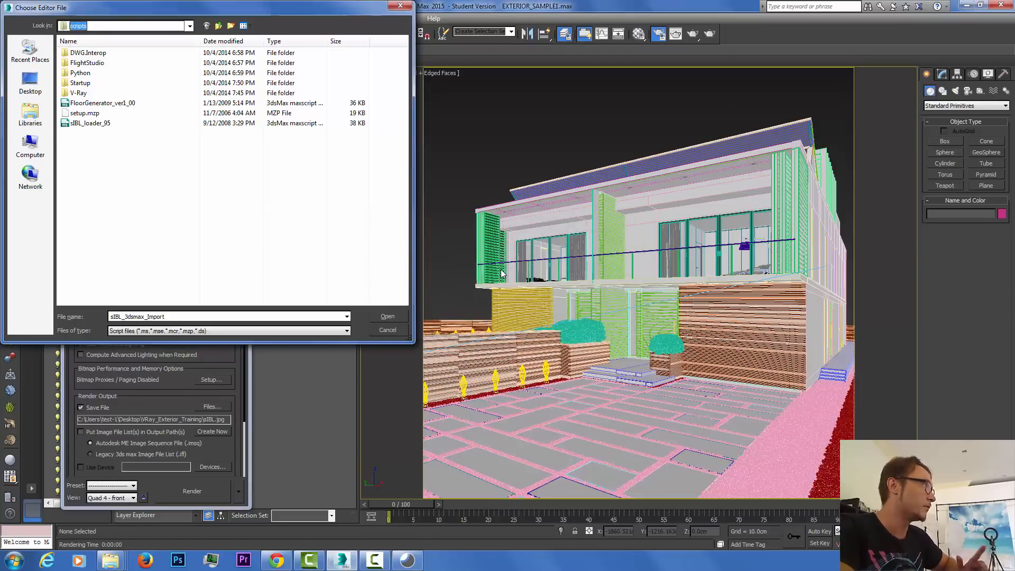
{"action": "mouse_move", "coordinate": [90, 124]}
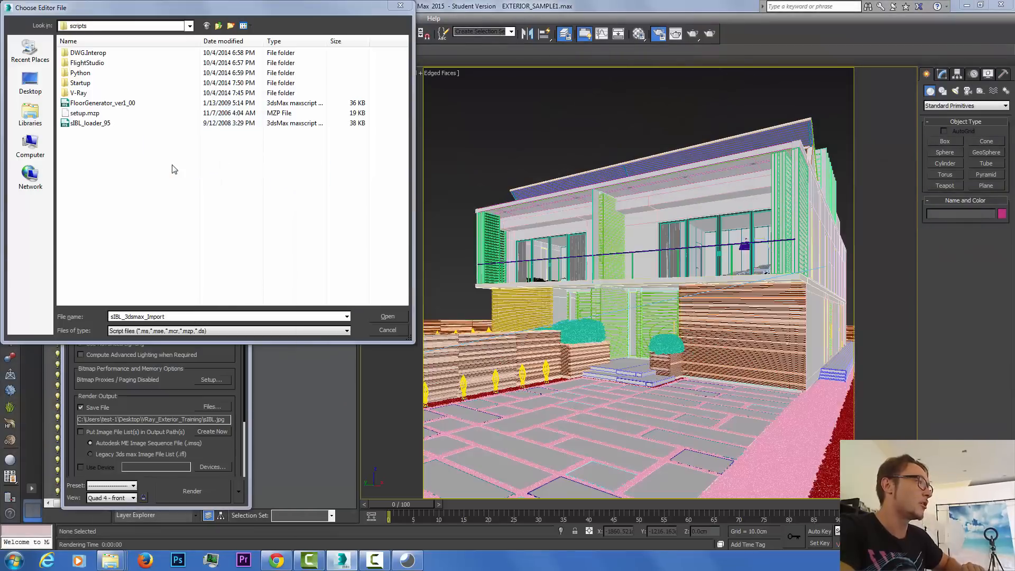
{"action": "mouse_move", "coordinate": [505, 324]}
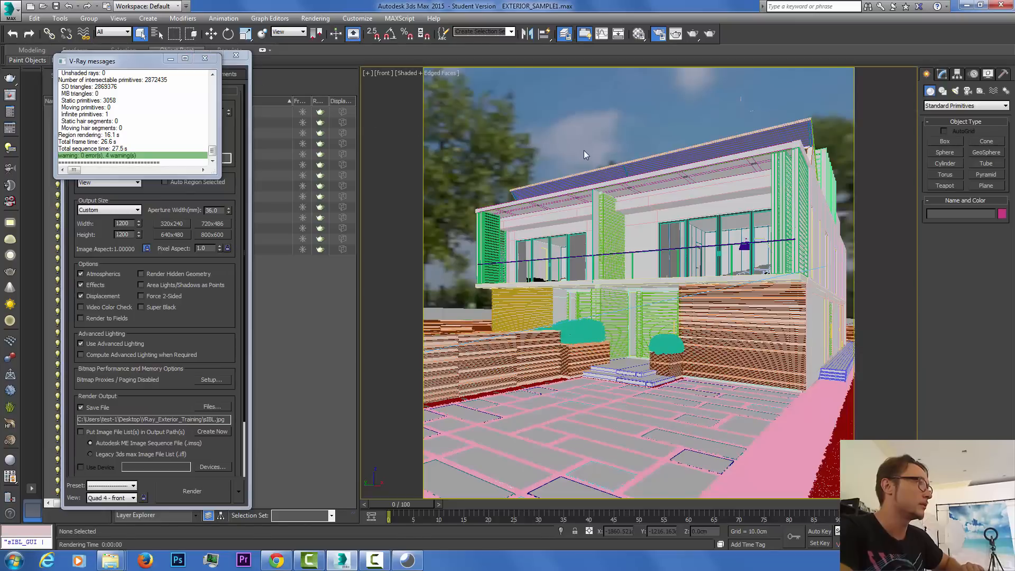
Step: Run a quick test render of the house under the HDRI sky, stopping it once the grainy preview shows
{"action": "left_click", "coordinate": [204, 57]}
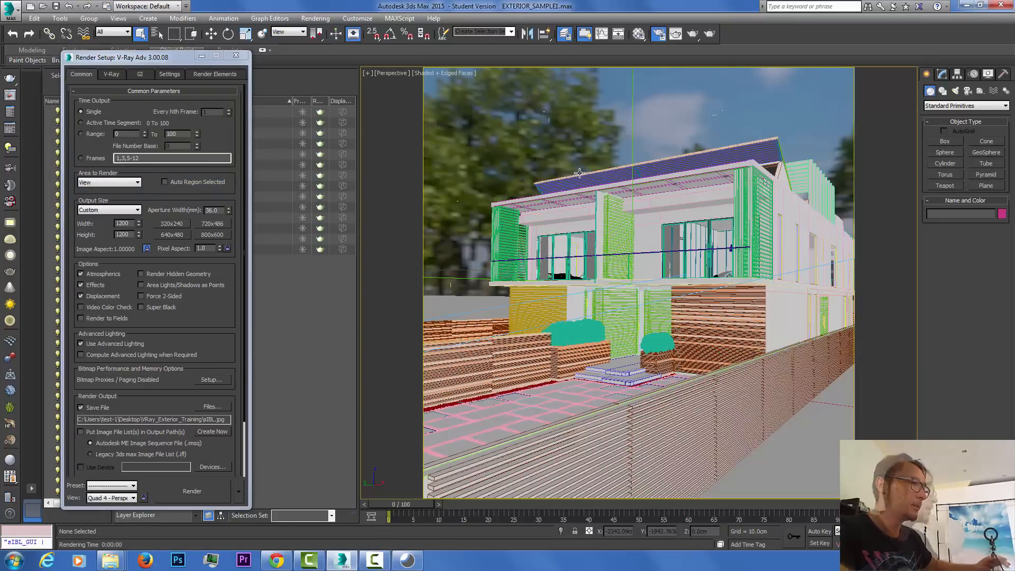
{"action": "left_click", "coordinate": [191, 491]}
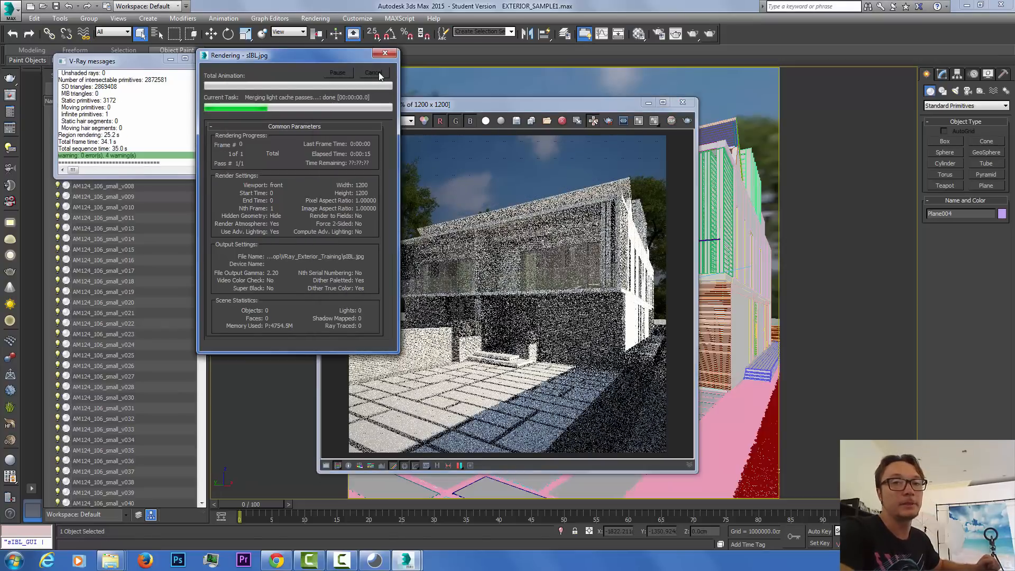
{"action": "left_click", "coordinate": [372, 73]}
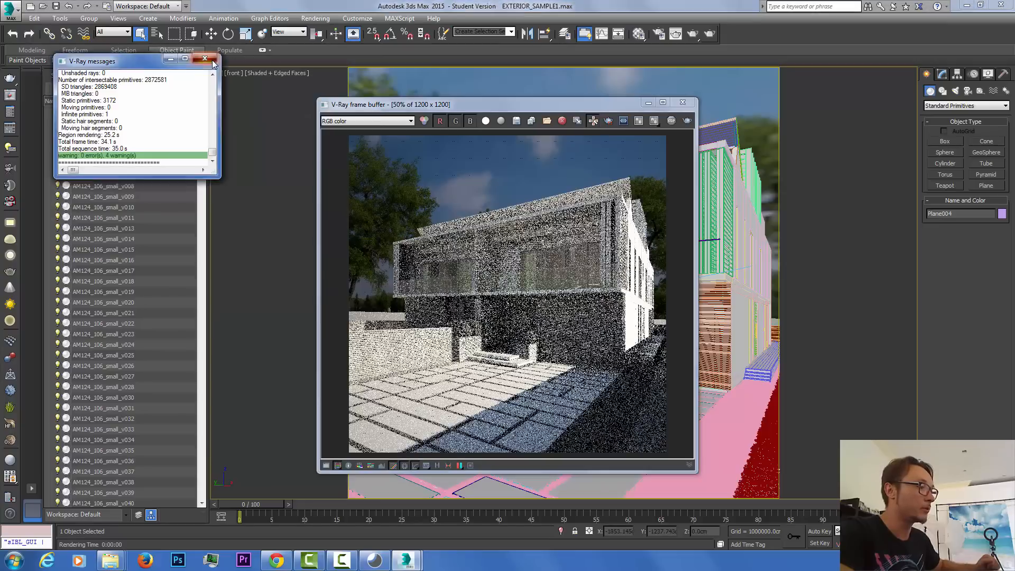
{"action": "left_click", "coordinate": [204, 58]}
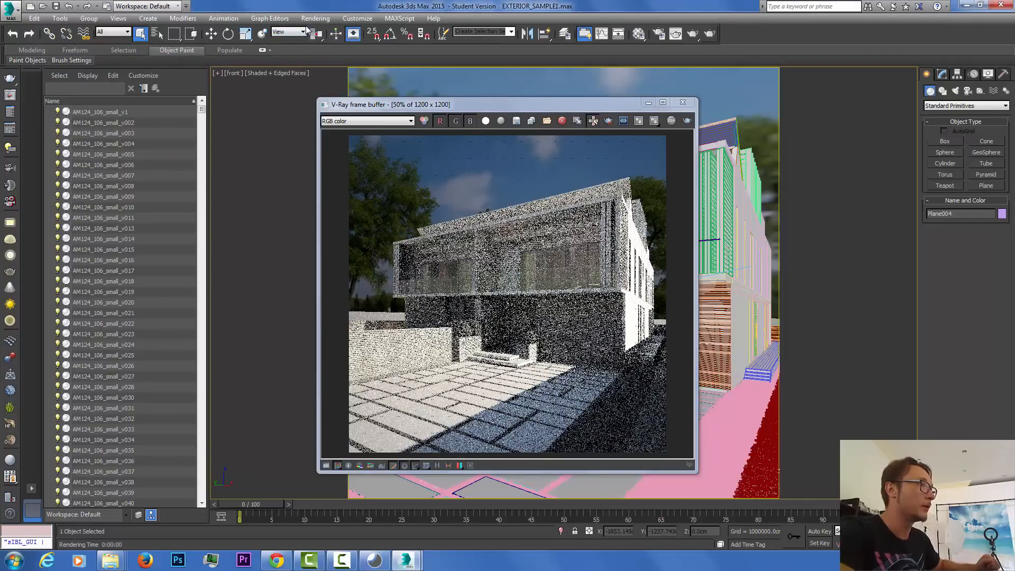
Step: Edit the sIBL background colour-correction environment map, setting its gamma from 0.455 to 1.0
{"action": "left_click", "coordinate": [315, 18]}
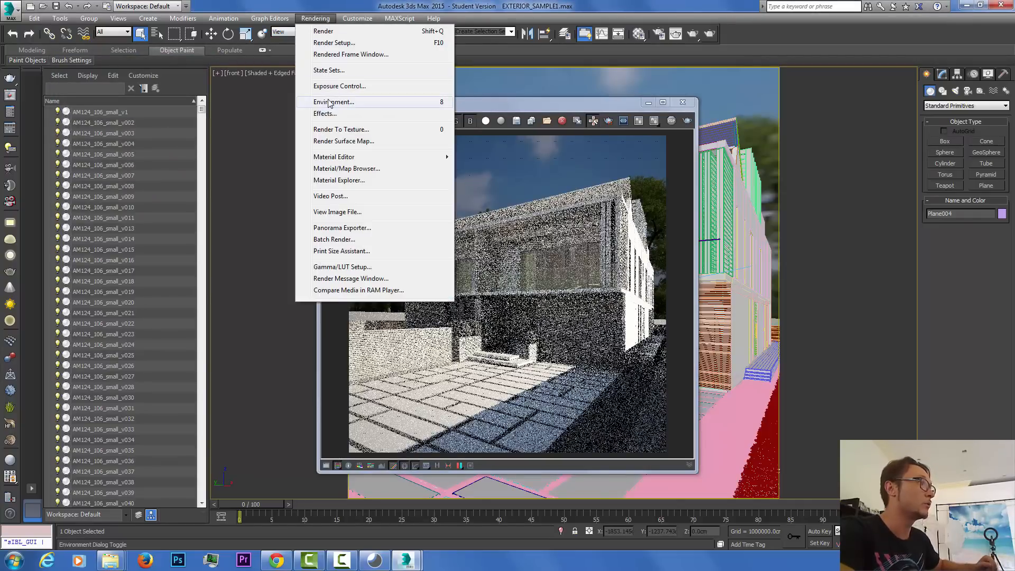
{"action": "left_click", "coordinate": [334, 101]}
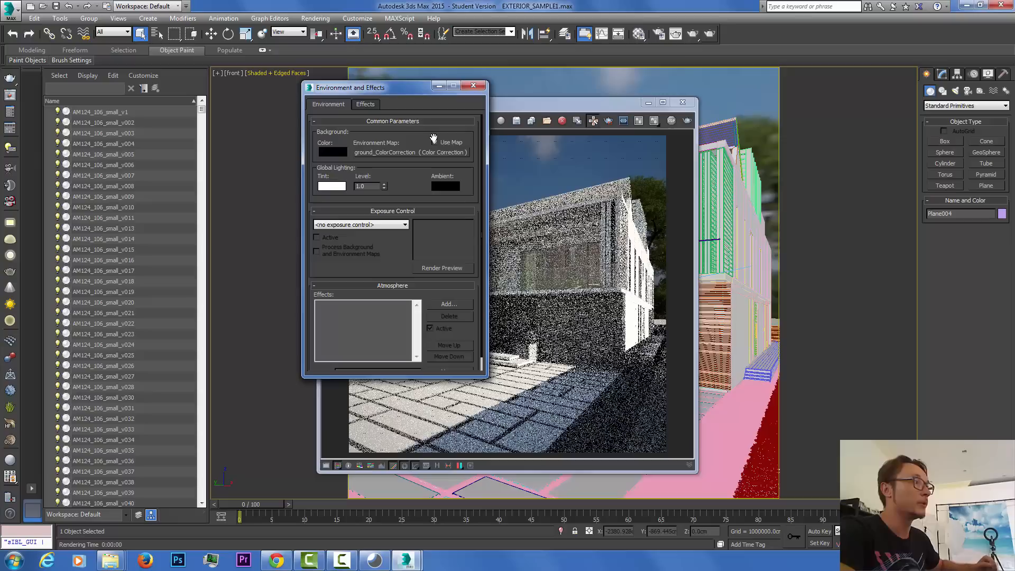
{"action": "left_click", "coordinate": [411, 152]}
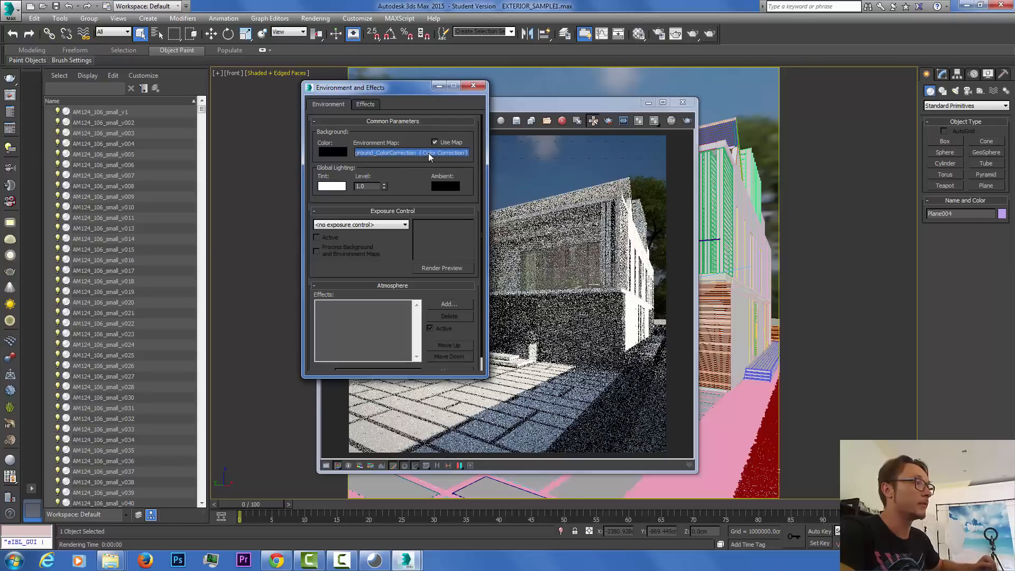
{"action": "mouse_move", "coordinate": [364, 157]}
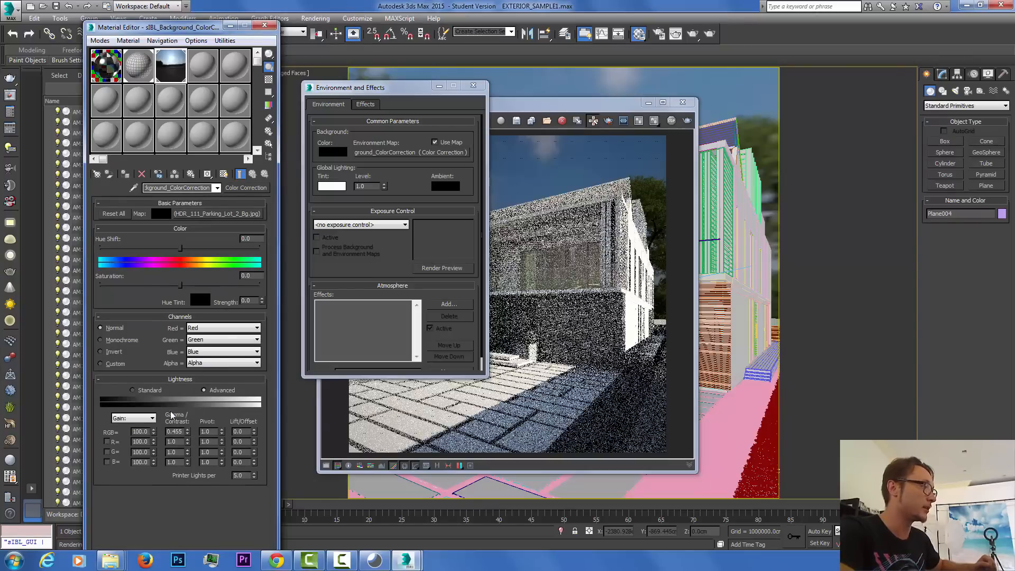
{"action": "mouse_move", "coordinate": [231, 414]}
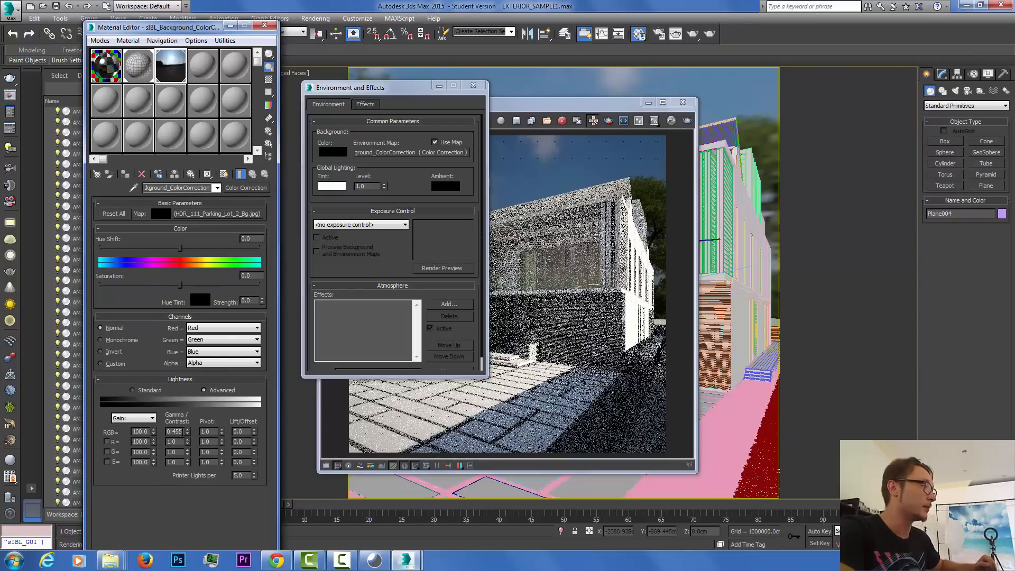
{"action": "triple_click", "coordinate": [174, 432]}
{"action": "type", "text": "1"}
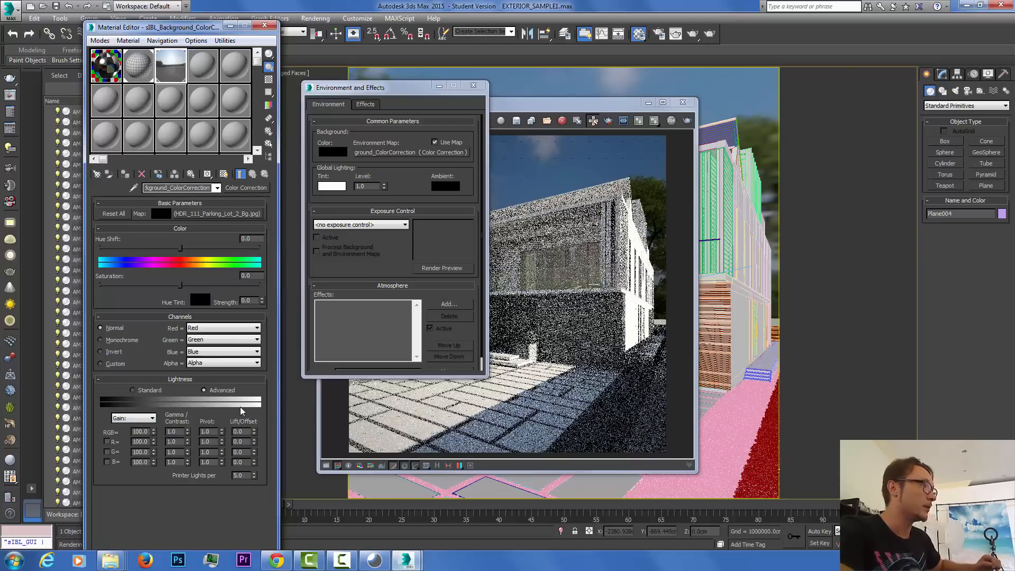
{"action": "mouse_move", "coordinate": [171, 64]}
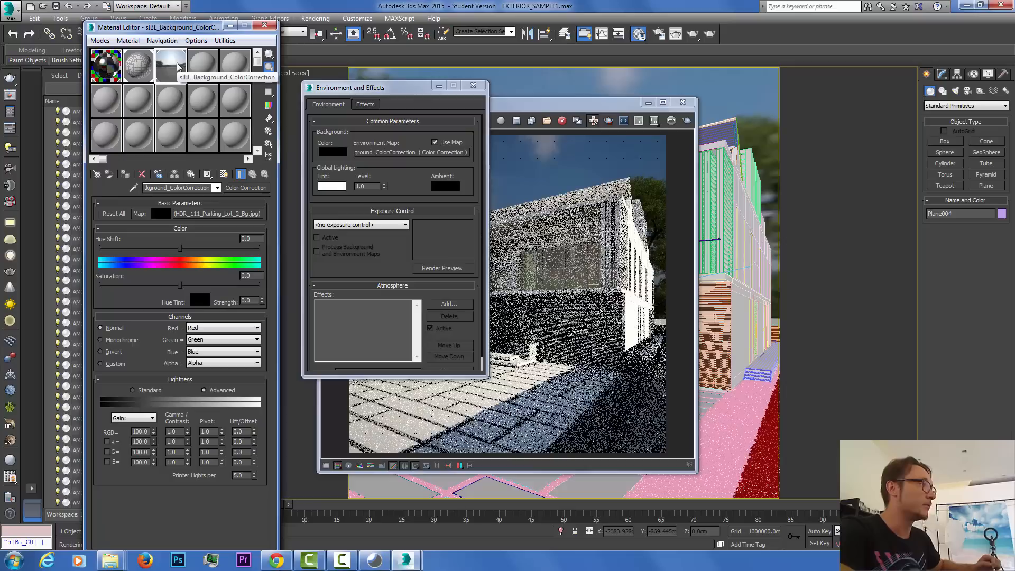
{"action": "left_click", "coordinate": [316, 18]}
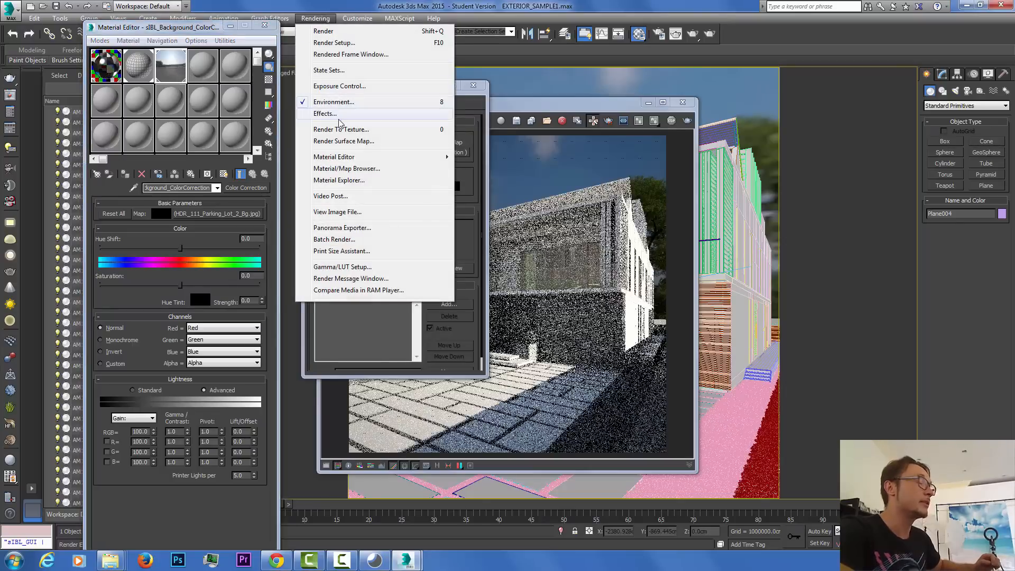
{"action": "mouse_move", "coordinate": [349, 54]}
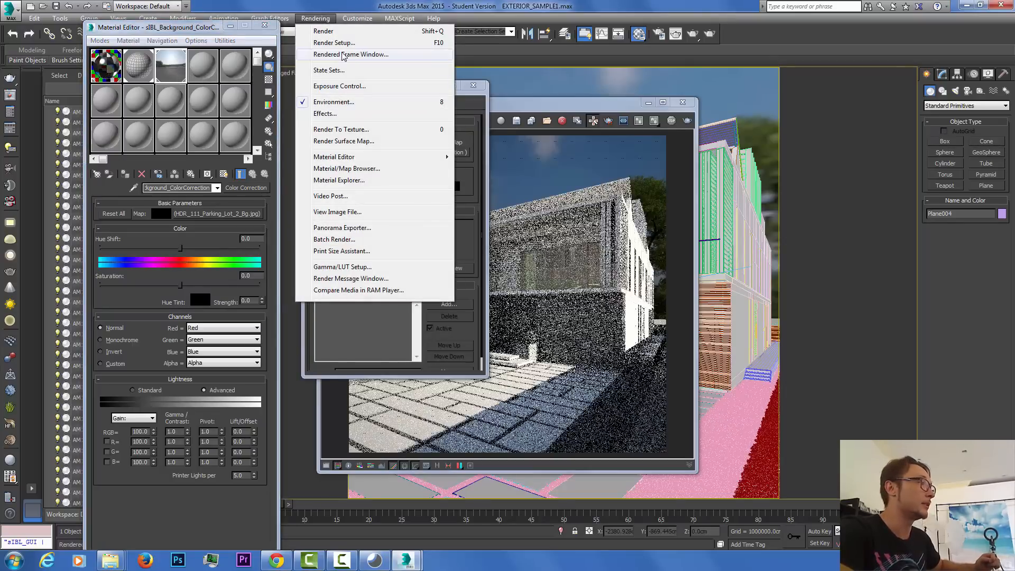
{"action": "mouse_move", "coordinate": [343, 49]}
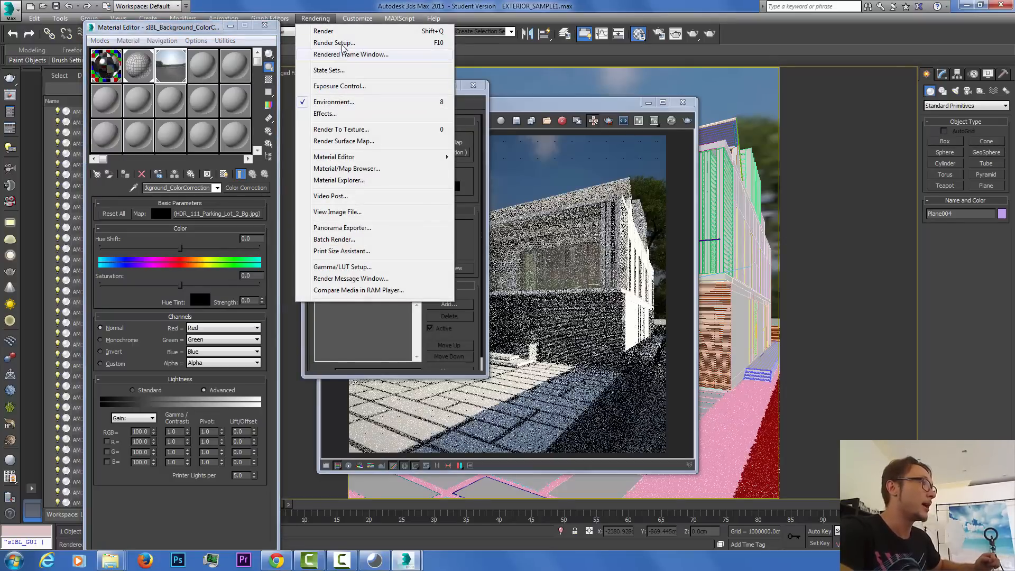
{"action": "mouse_move", "coordinate": [341, 250]}
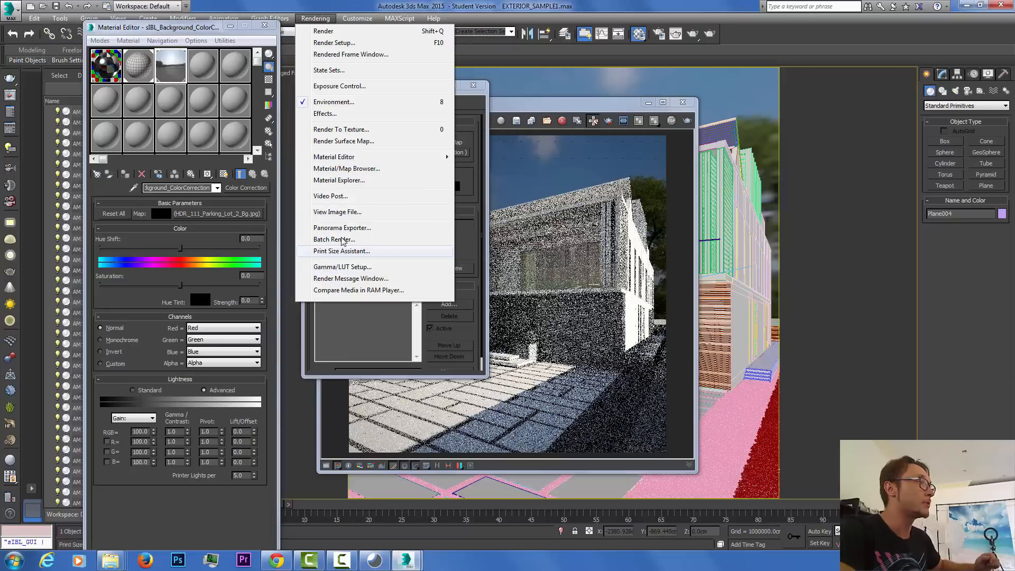
Step: Instance the V-Ray environment background and reflection maps into Material Editor slots, then close the settings windows
{"action": "left_click", "coordinate": [334, 102]}
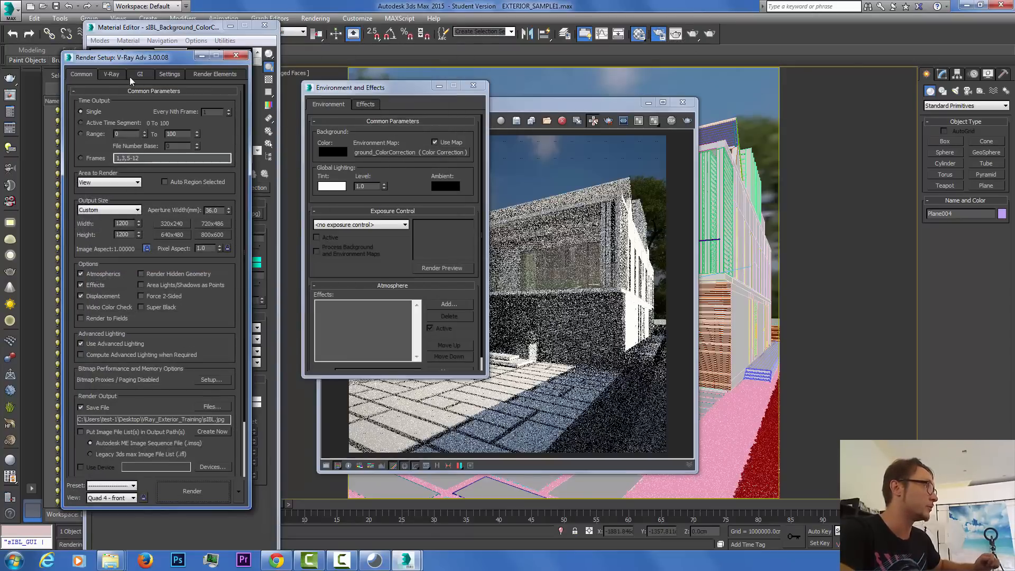
{"action": "left_click", "coordinate": [141, 74]}
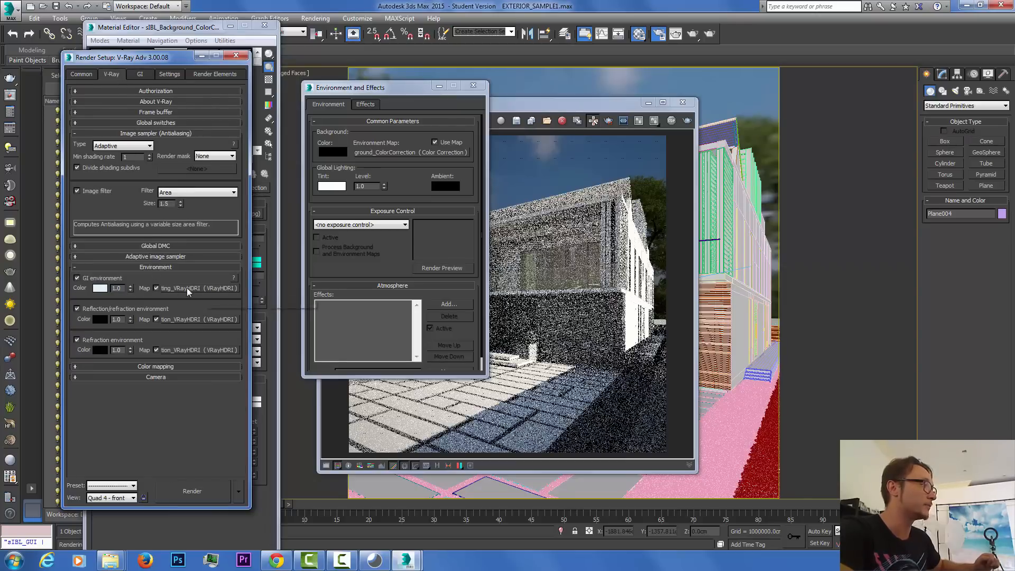
{"action": "mouse_move", "coordinate": [192, 354]}
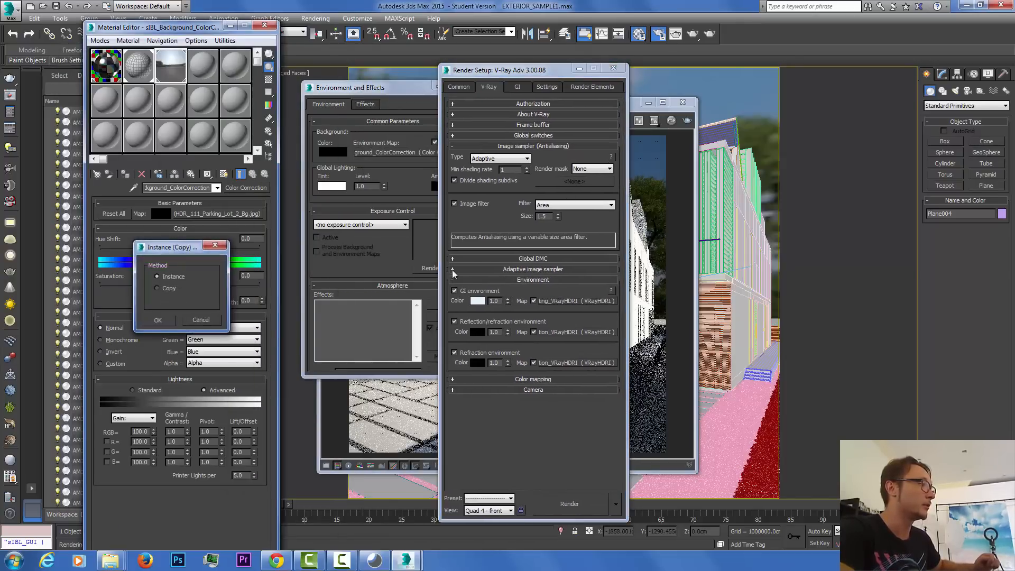
{"action": "left_click", "coordinate": [157, 320]}
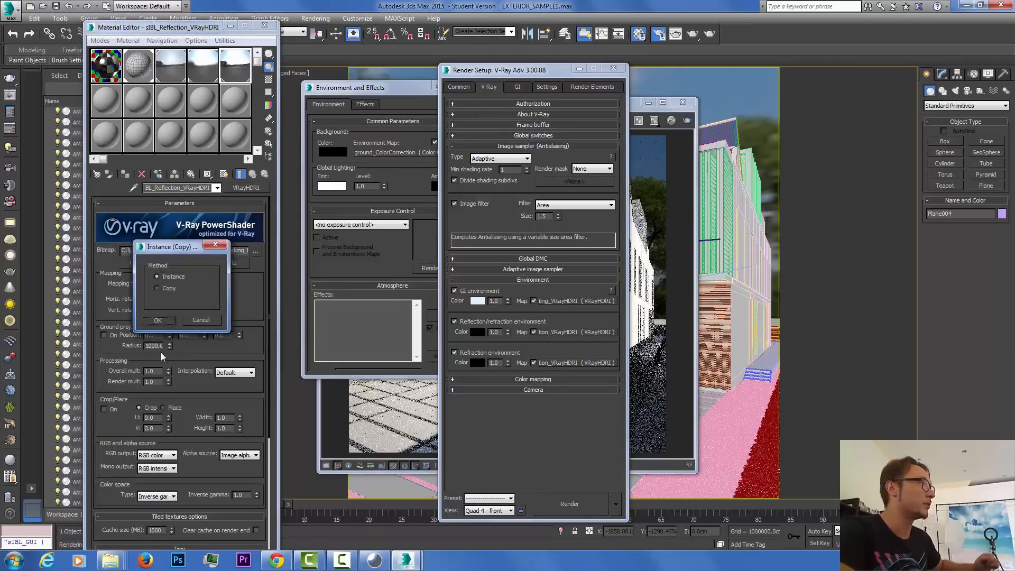
{"action": "left_click", "coordinate": [158, 320]}
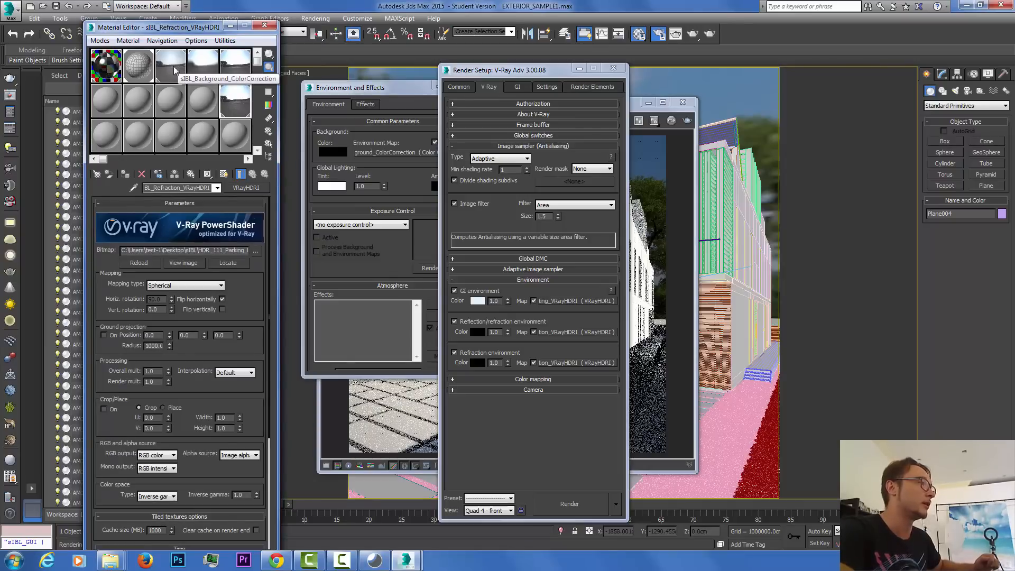
{"action": "mouse_move", "coordinate": [234, 100]}
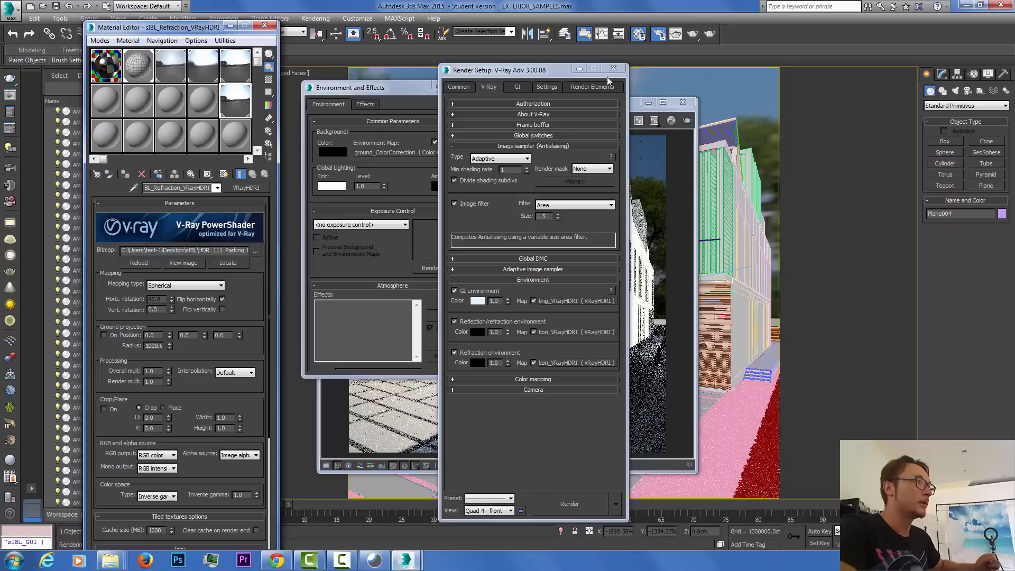
{"action": "mouse_move", "coordinate": [606, 81]}
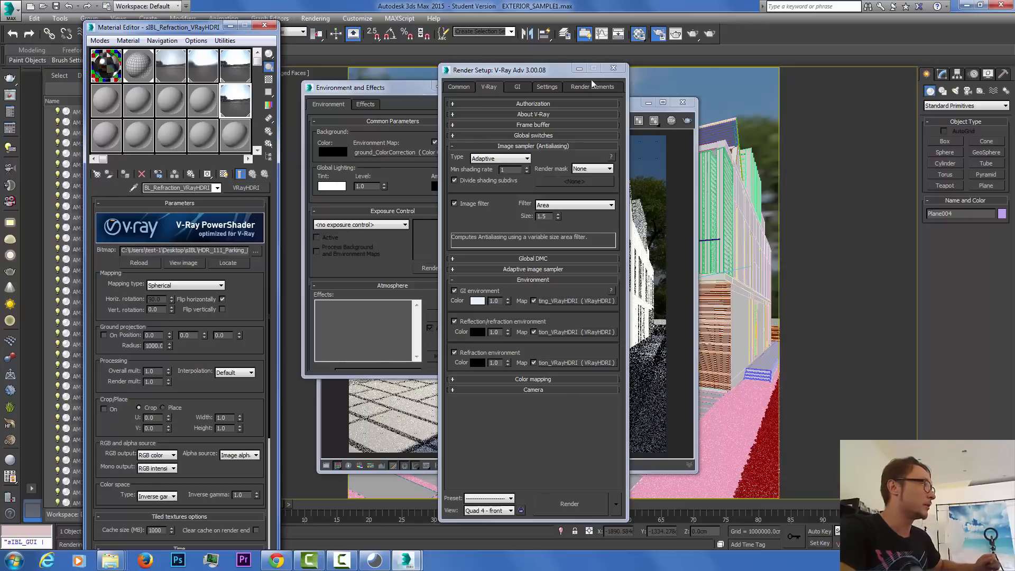
{"action": "left_click", "coordinate": [569, 504]}
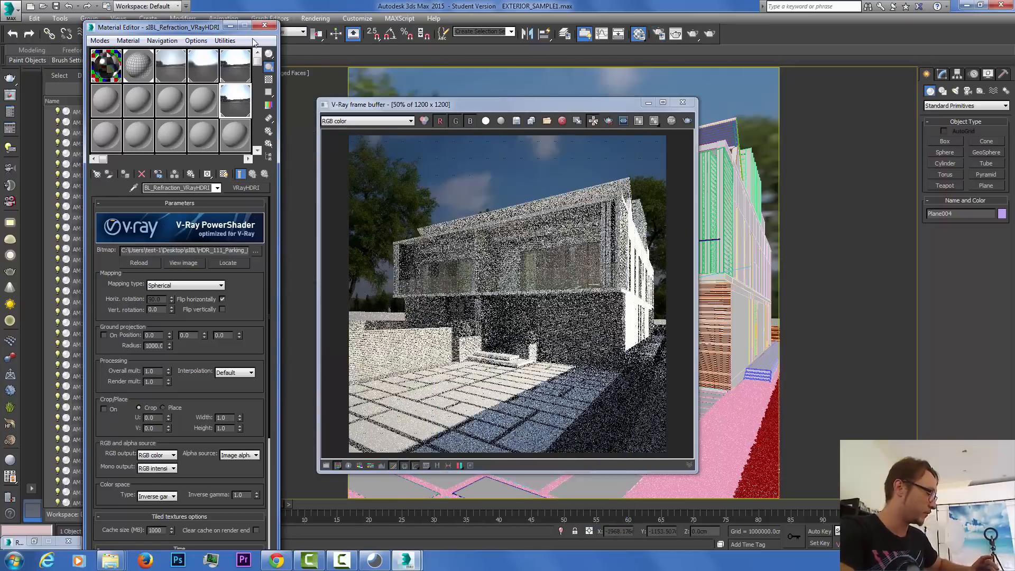
{"action": "left_click", "coordinate": [264, 26]}
{"action": "type", "text": "si"}
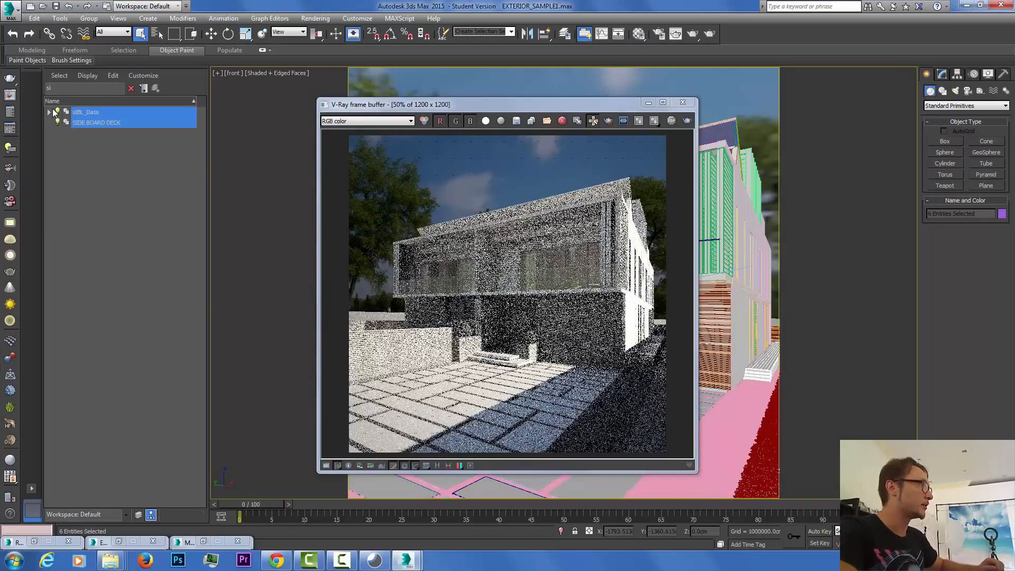
Step: Expand sIBL_Data and inspect its Ground, Lights and Point members, then hide the frame buffer
{"action": "left_click", "coordinate": [49, 112]}
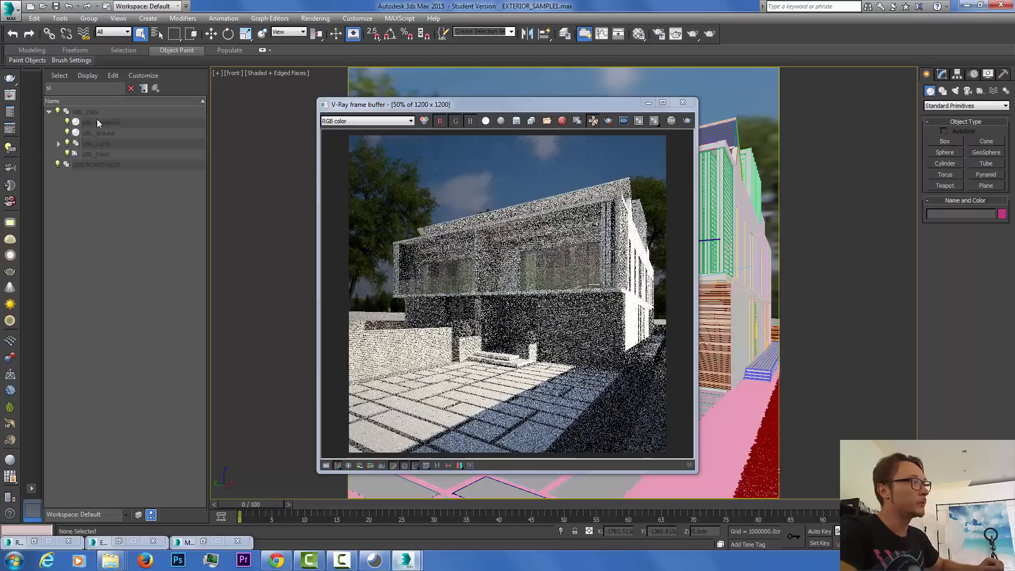
{"action": "left_click", "coordinate": [87, 111]}
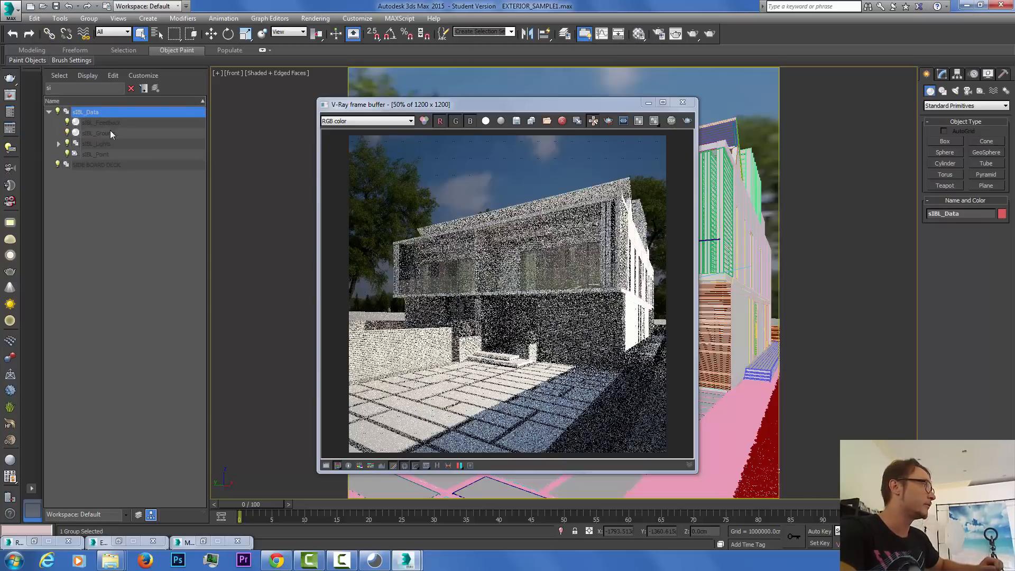
{"action": "left_click", "coordinate": [97, 133]}
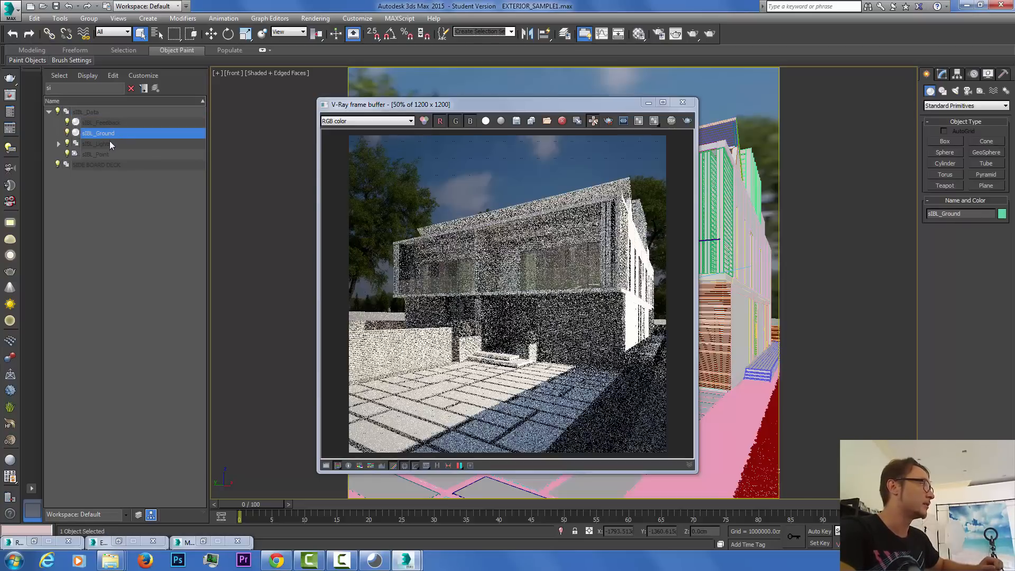
{"action": "left_click", "coordinate": [98, 143]}
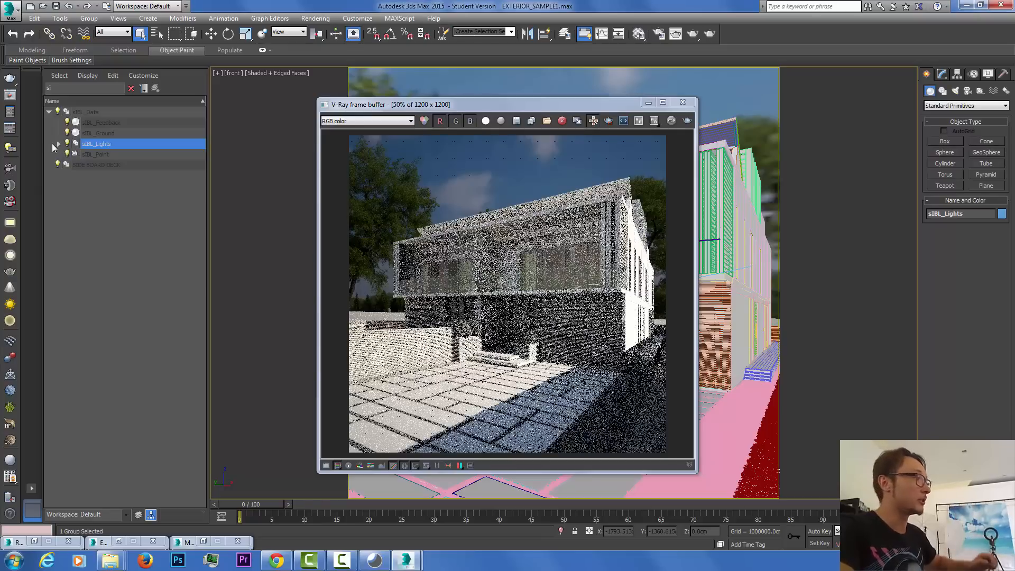
{"action": "left_click", "coordinate": [57, 143]}
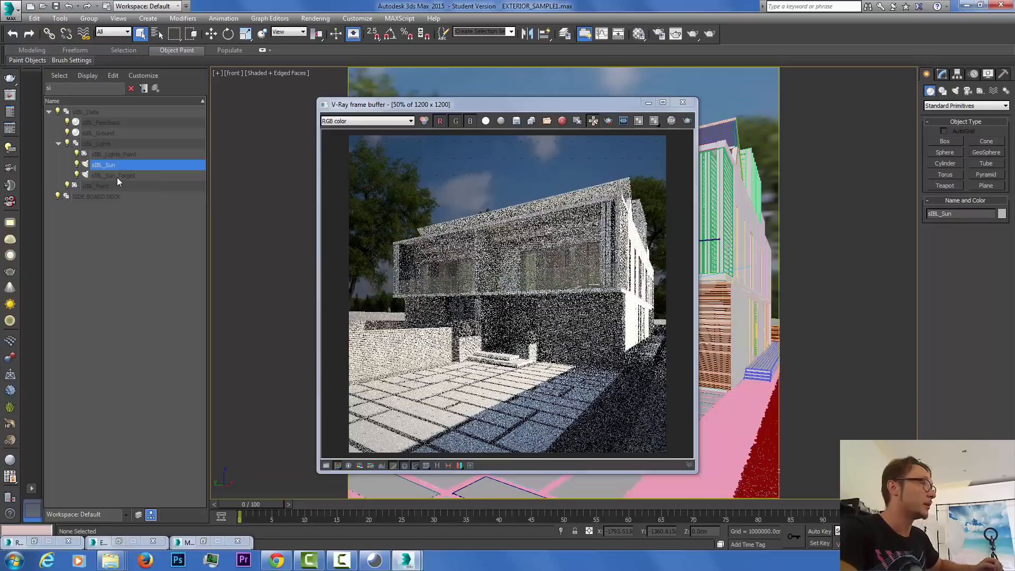
{"action": "left_click", "coordinate": [97, 186]}
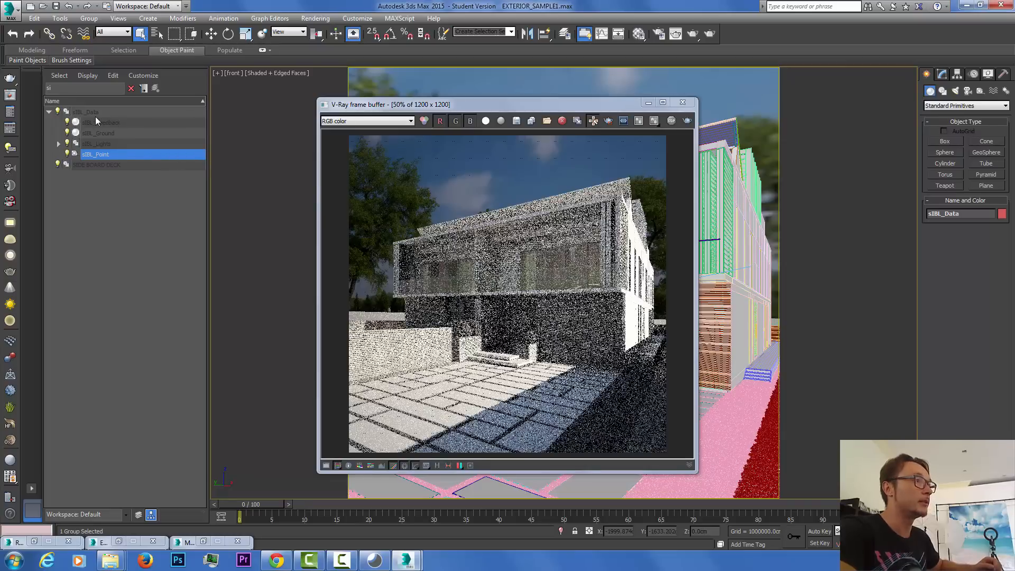
{"action": "left_click", "coordinate": [85, 112]}
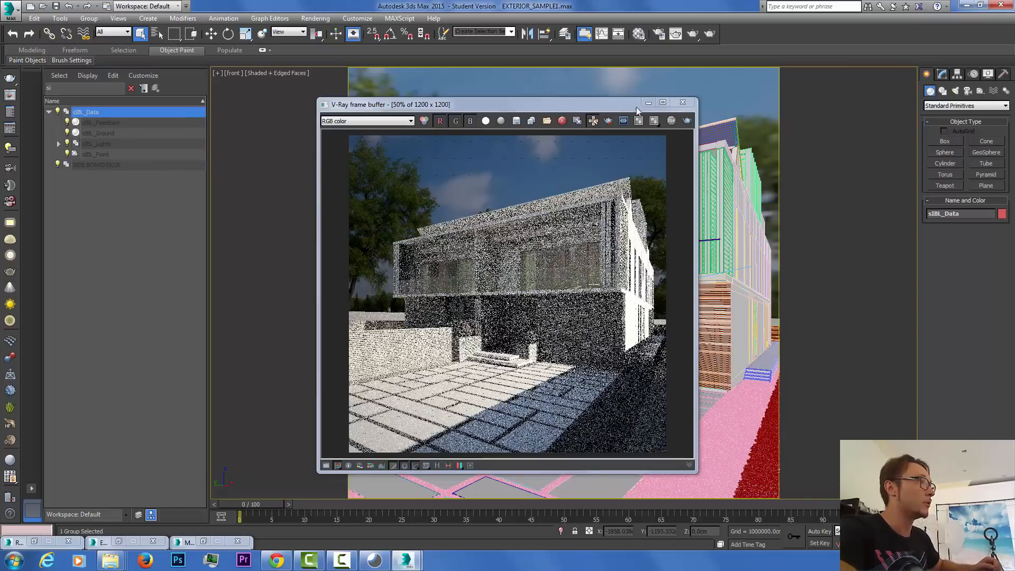
{"action": "left_click", "coordinate": [682, 102]}
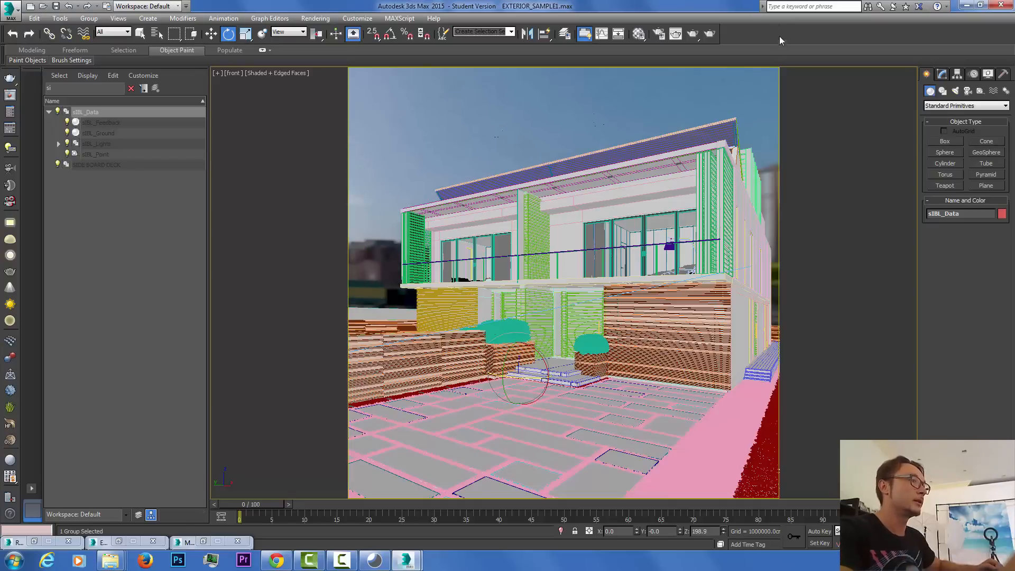
Step: Start a new production render of the house with the sIBL lighting
{"action": "left_click", "coordinate": [710, 33]}
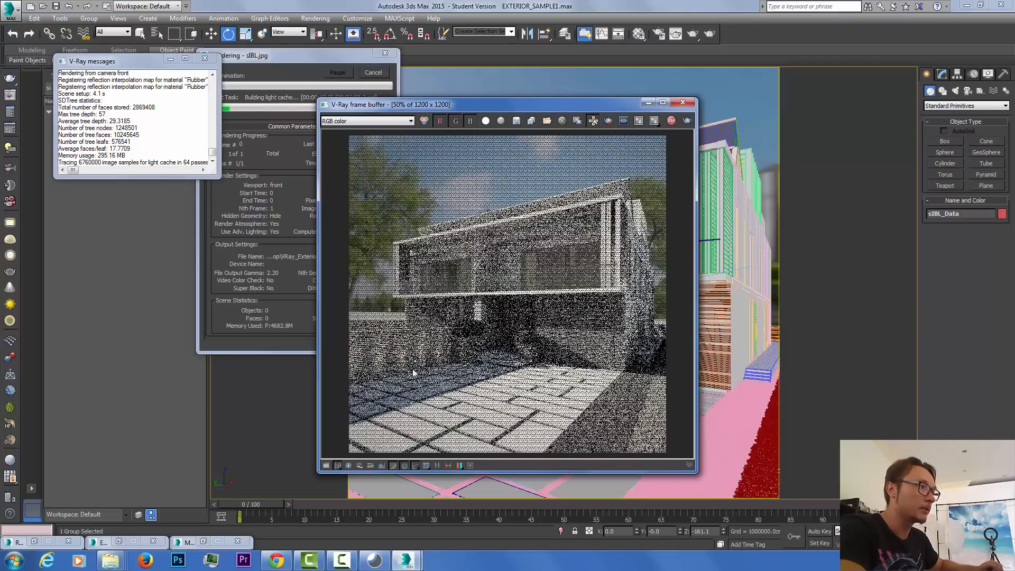
{"action": "mouse_move", "coordinate": [413, 466]}
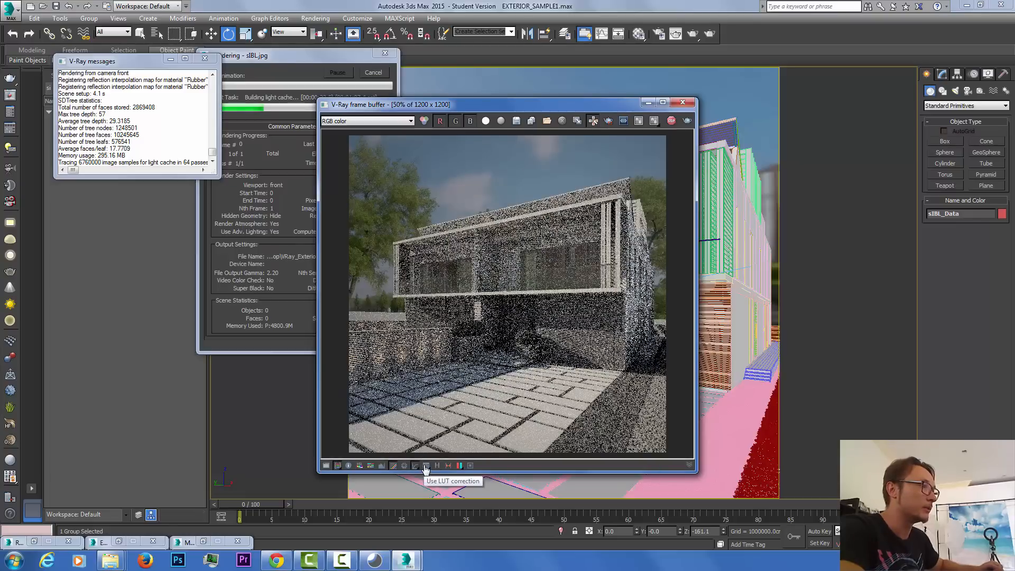
{"action": "mouse_move", "coordinate": [415, 465]}
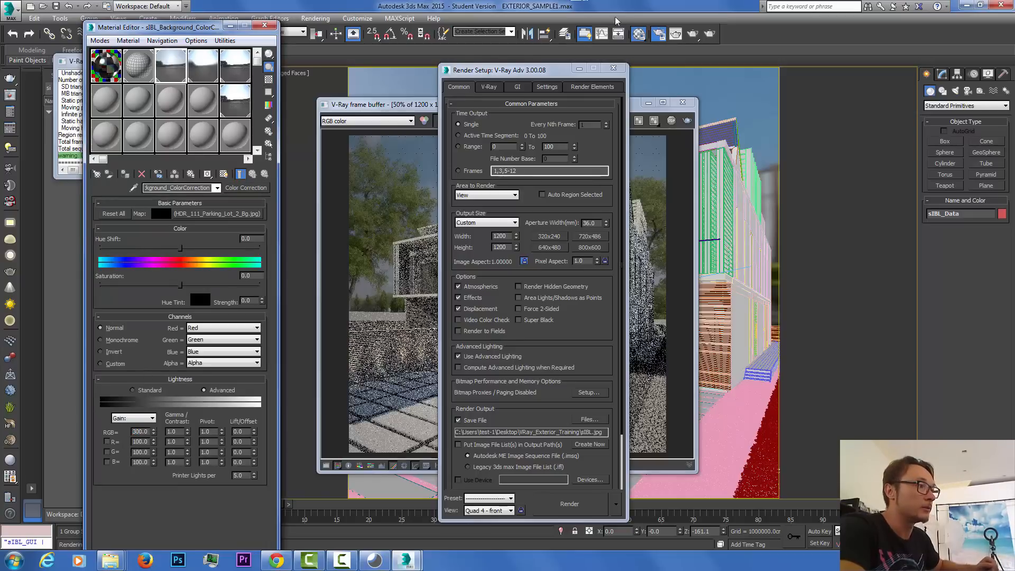
Step: Render the house to the output file, overwriting the existing sIBL.jpg, then close the render windows
{"action": "left_click", "coordinate": [568, 504]}
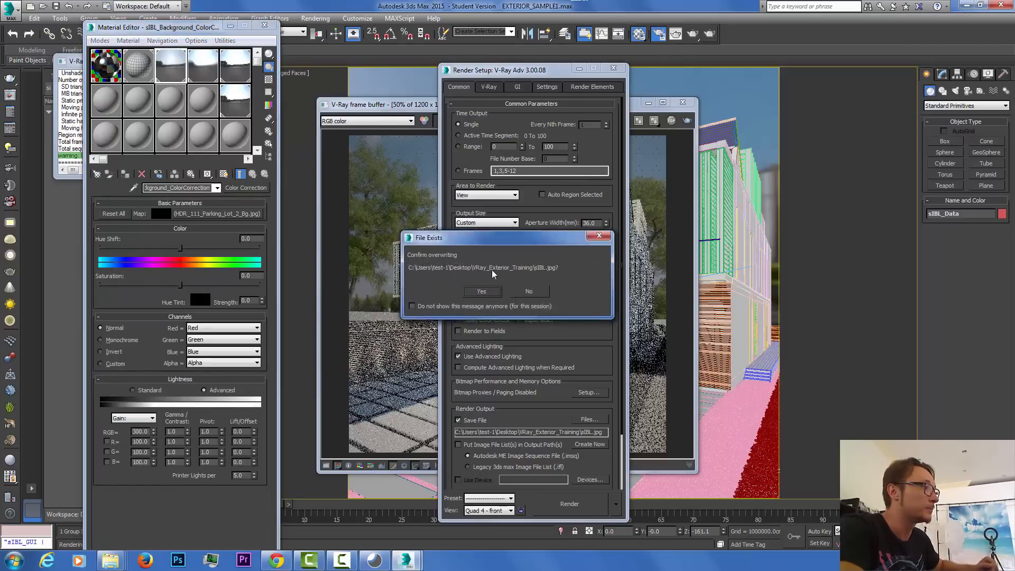
{"action": "left_click", "coordinate": [481, 291]}
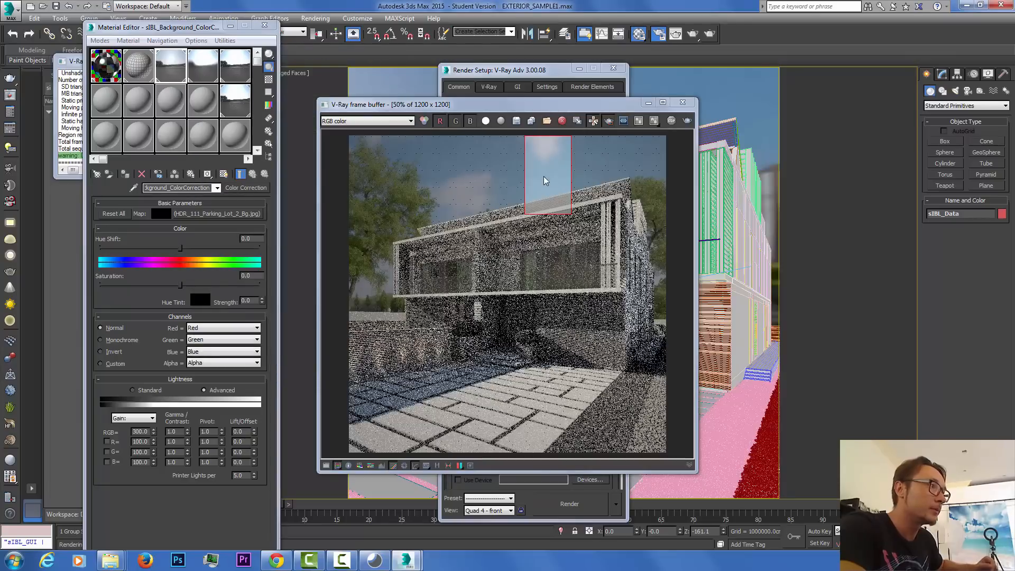
{"action": "mouse_move", "coordinate": [568, 209]}
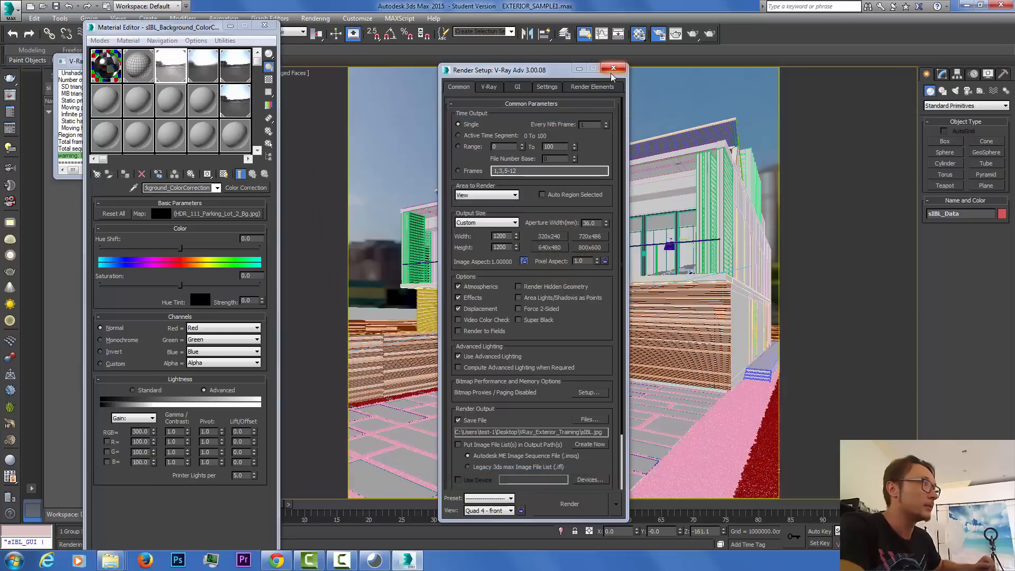
{"action": "left_click", "coordinate": [569, 503]}
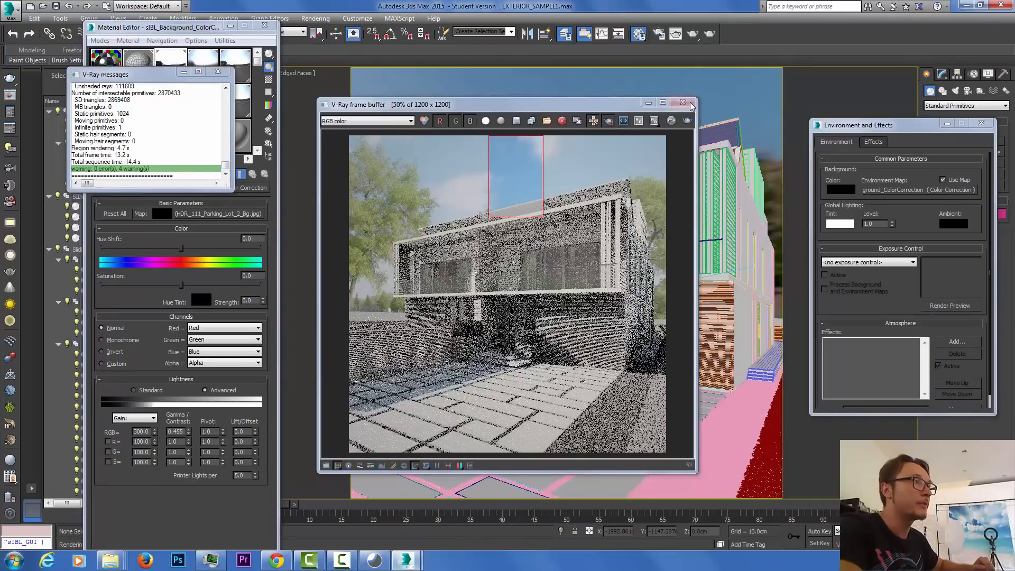
{"action": "left_click", "coordinate": [681, 103]}
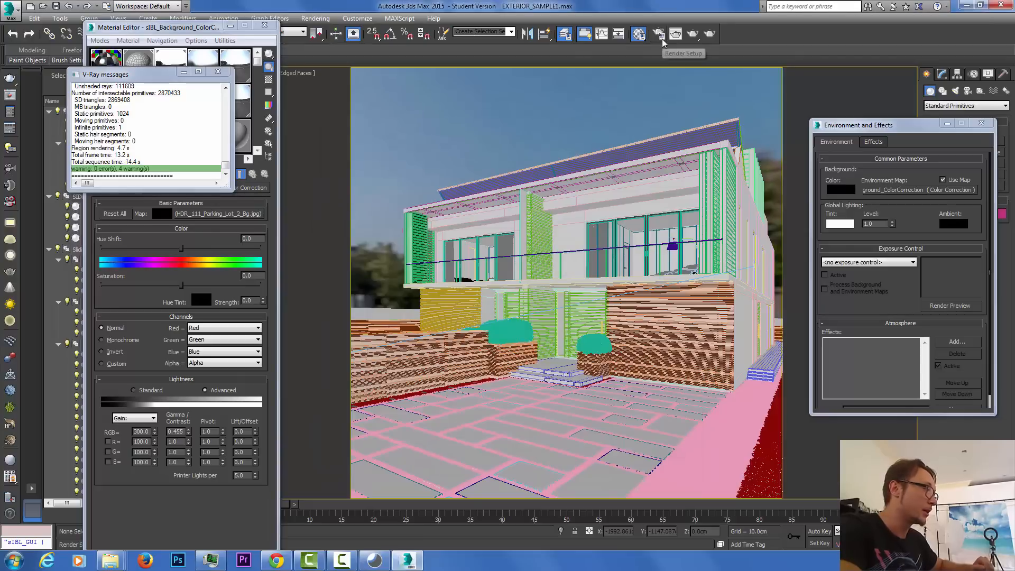
Step: Review the Common render output path unchanged, then enable Region rendering in the frame buffer
{"action": "left_click", "coordinate": [638, 34]}
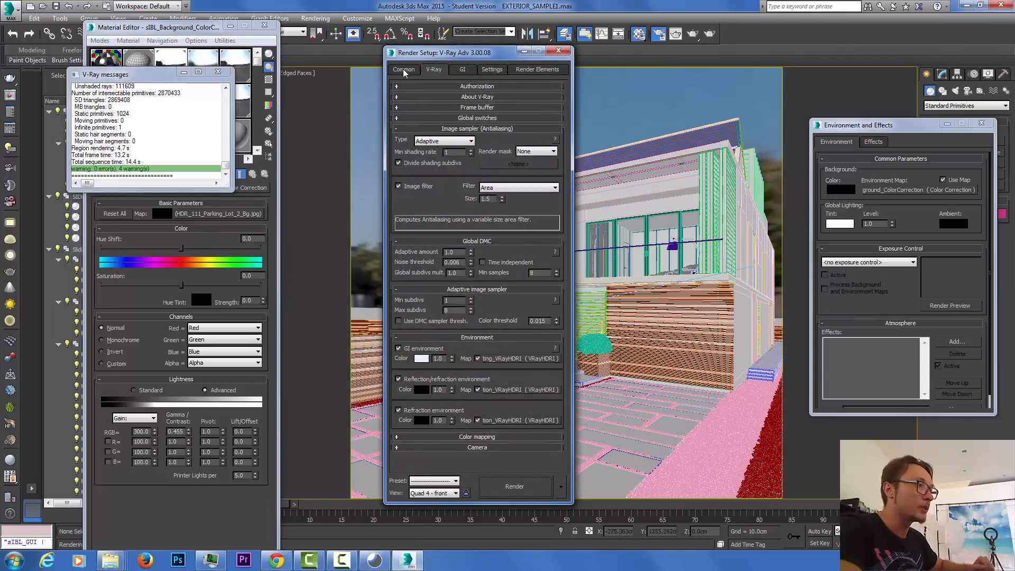
{"action": "left_click", "coordinate": [402, 69]}
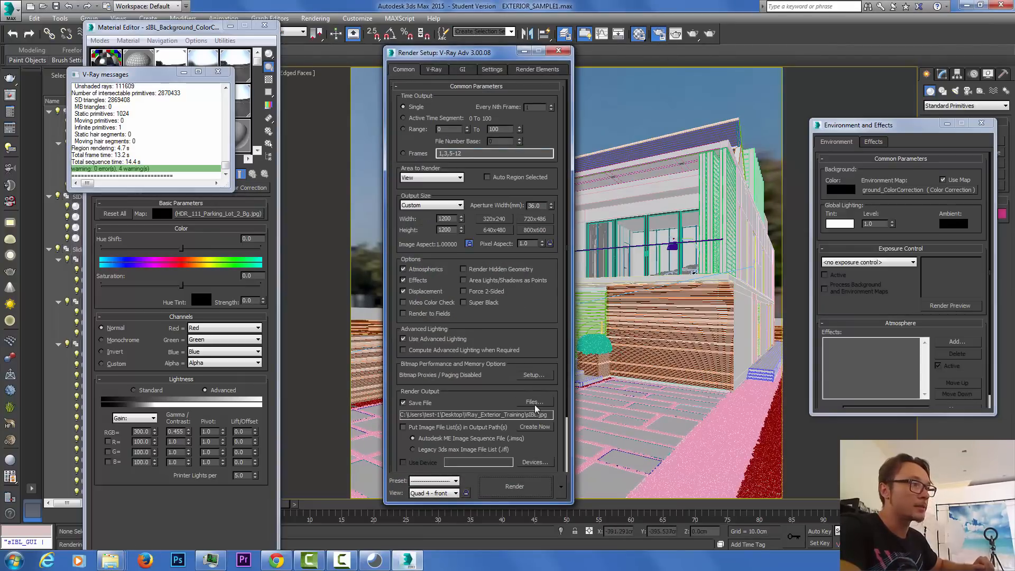
{"action": "left_click", "coordinate": [534, 402]}
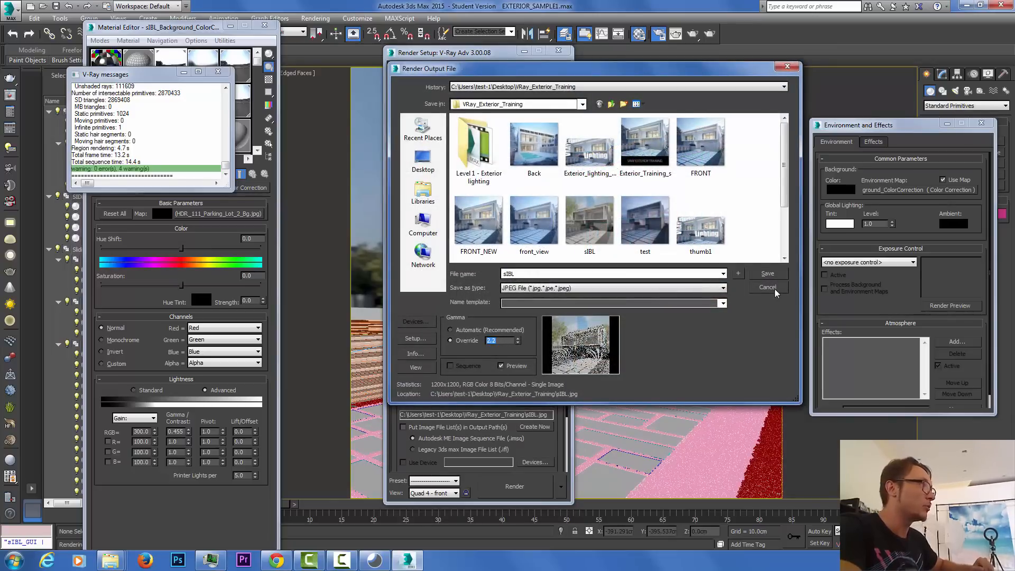
{"action": "left_click", "coordinate": [767, 287]}
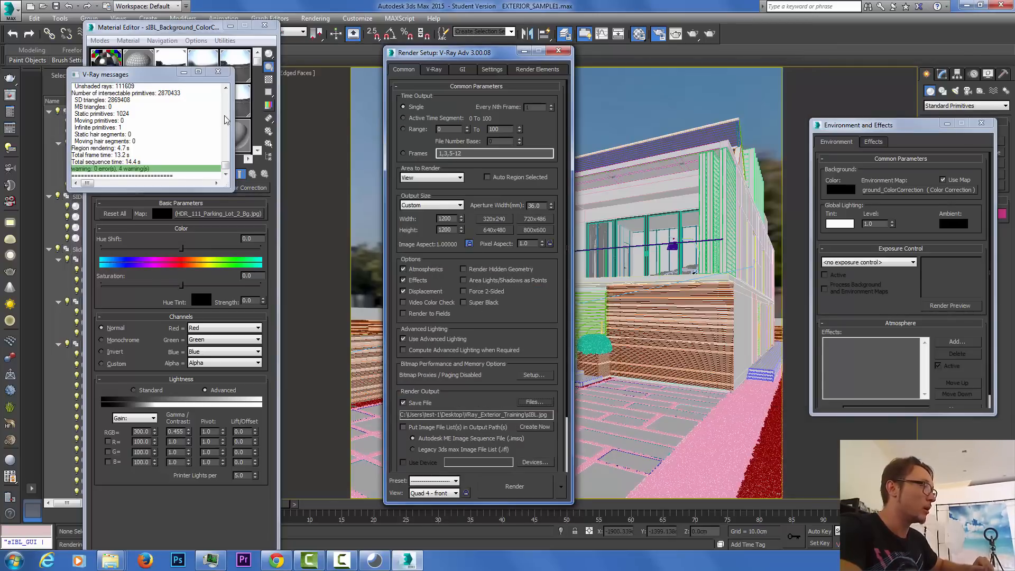
{"action": "left_click", "coordinate": [218, 71]}
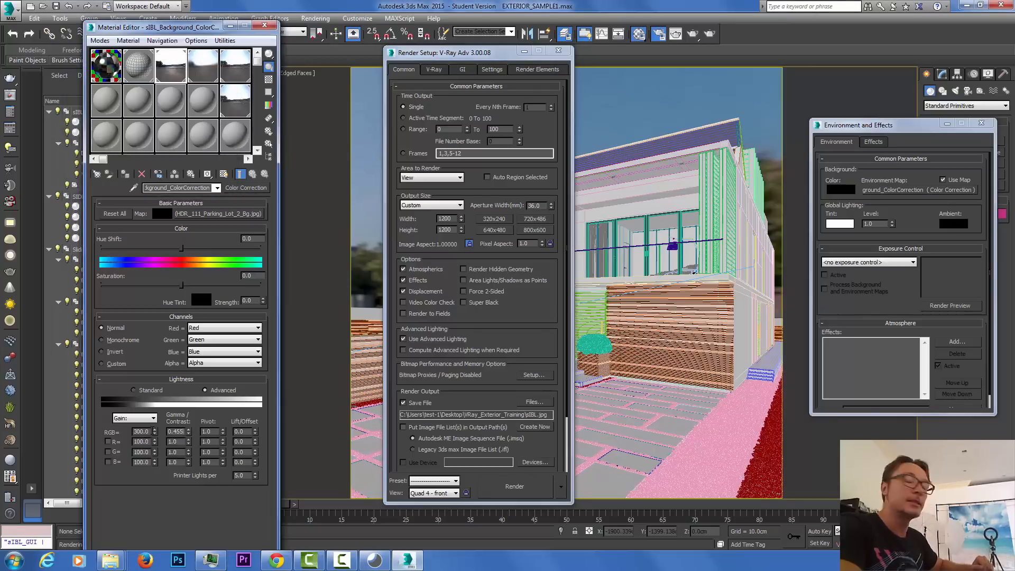
{"action": "triple_click", "coordinate": [178, 432]}
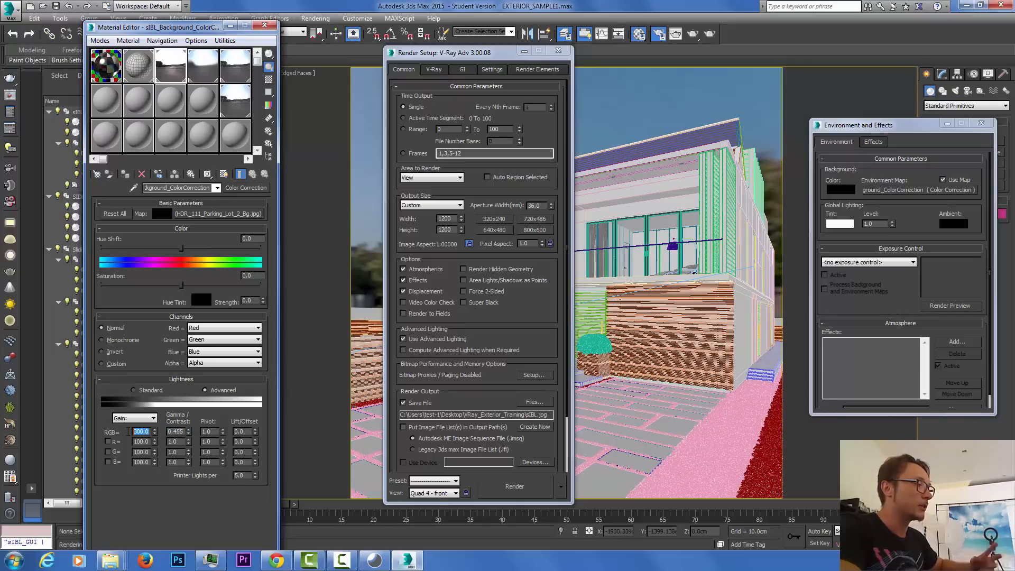
{"action": "mouse_move", "coordinate": [142, 431]}
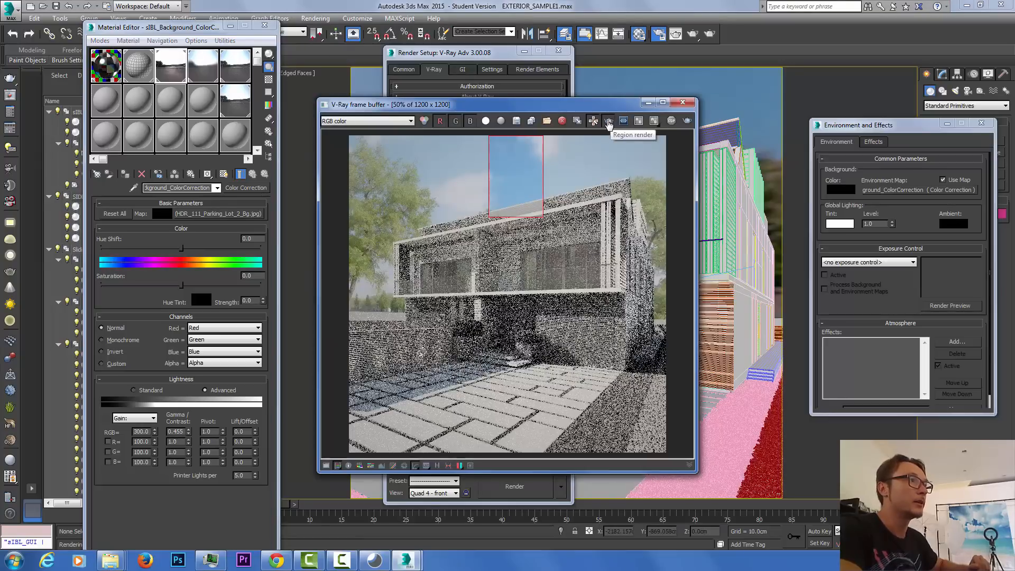
{"action": "left_click", "coordinate": [608, 121]}
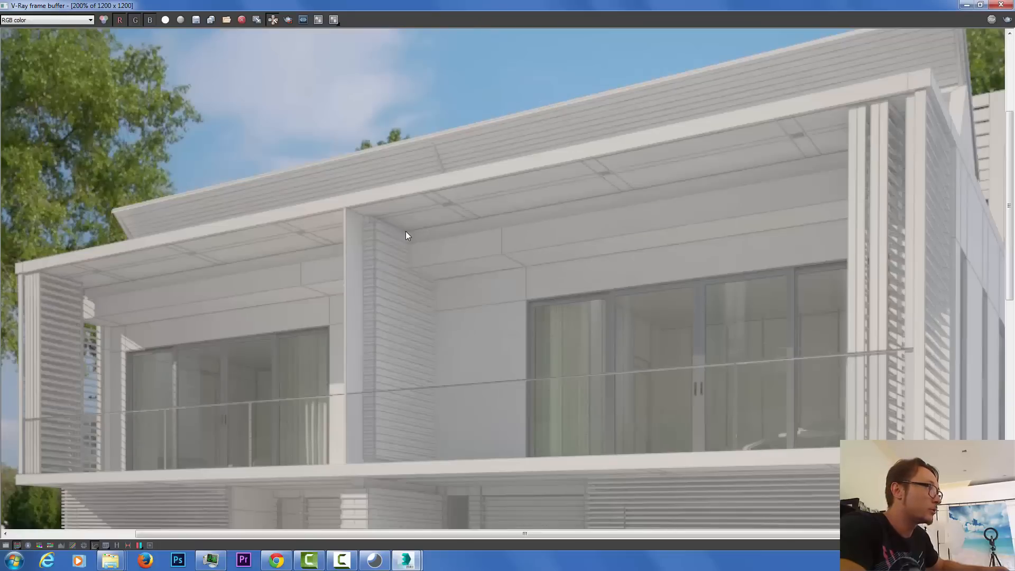
Step: View the house render at actual size, then restore the frame buffer window to normal
{"action": "left_click", "coordinate": [318, 19]}
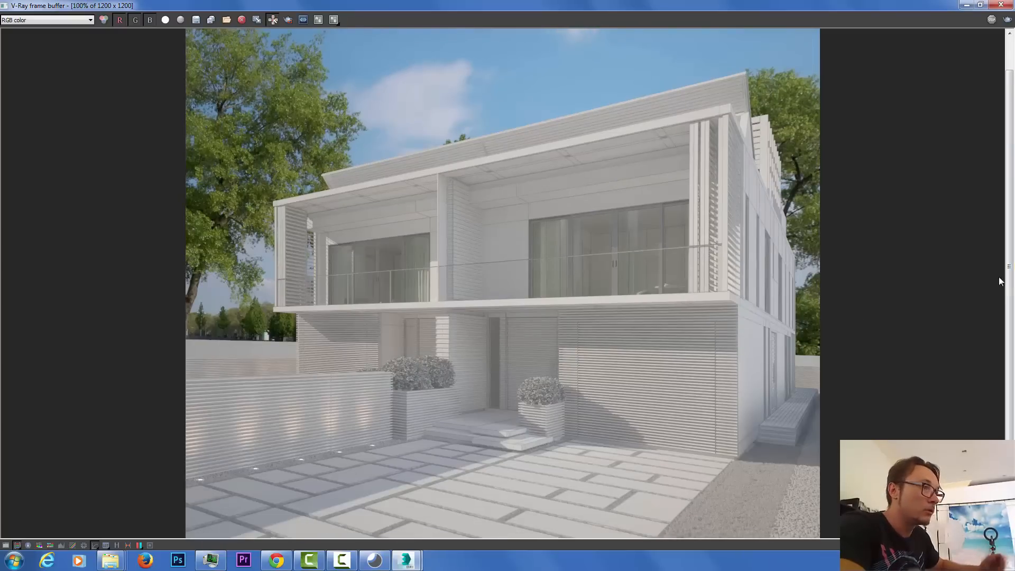
{"action": "scroll", "scroll_direction": "down", "scroll_amount": 3}
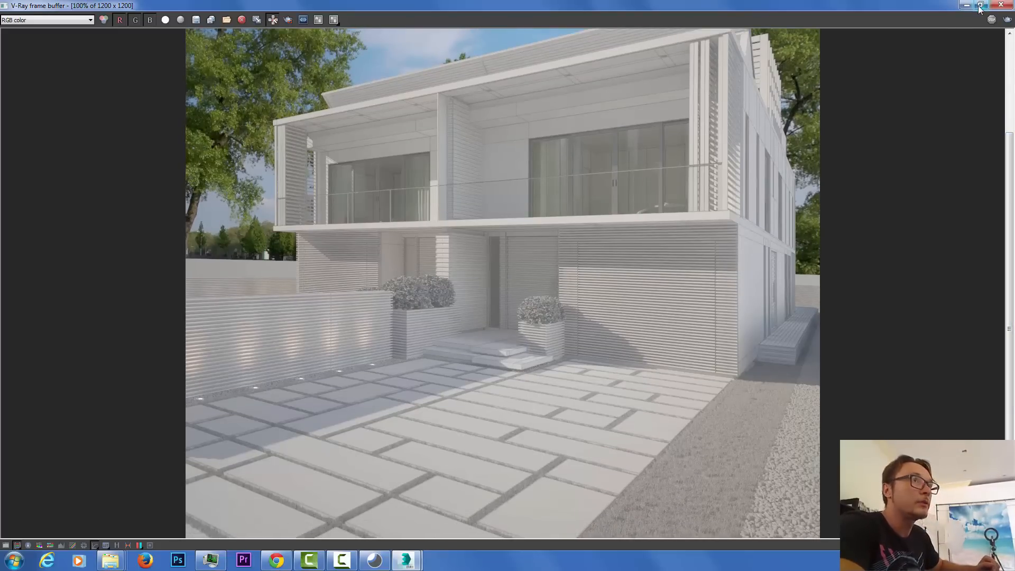
{"action": "left_click", "coordinate": [980, 5]}
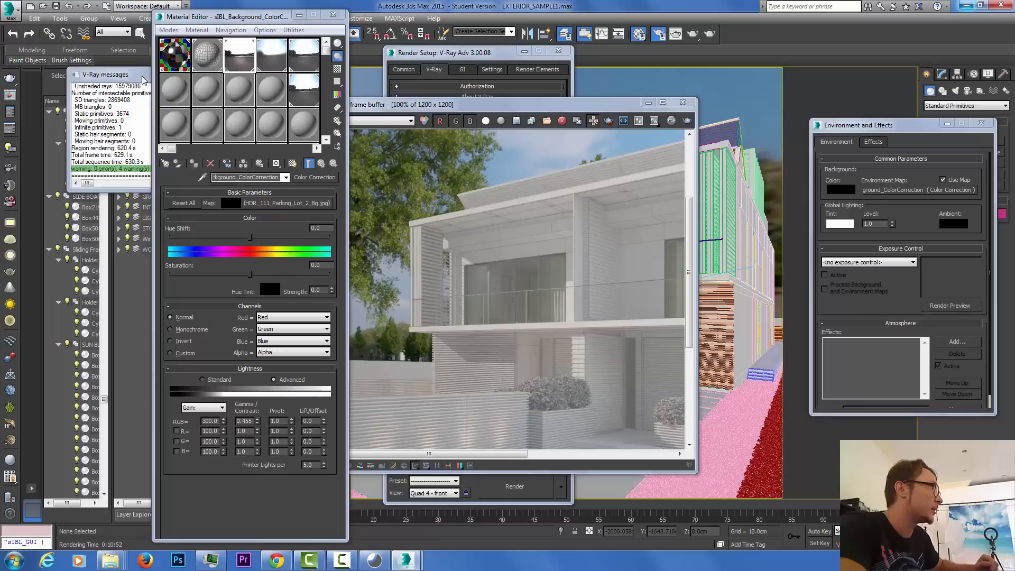
Step: Select the sIBL_Sun light and set its VRaySun size multiplier to 7.0
{"action": "left_click_drag", "start_coordinate": [227, 16], "coordinate": [285, 20]}
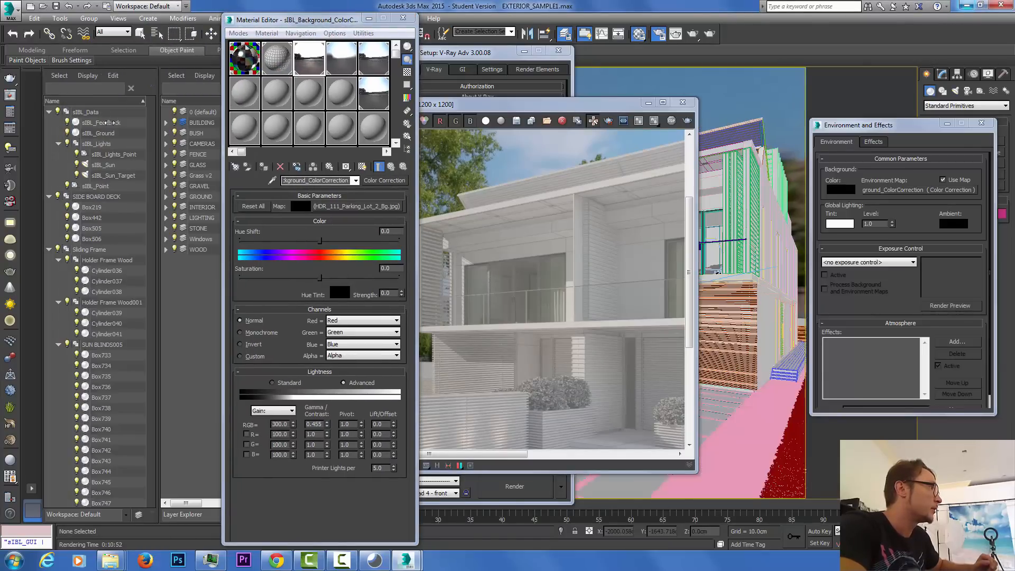
{"action": "left_click", "coordinate": [103, 164]}
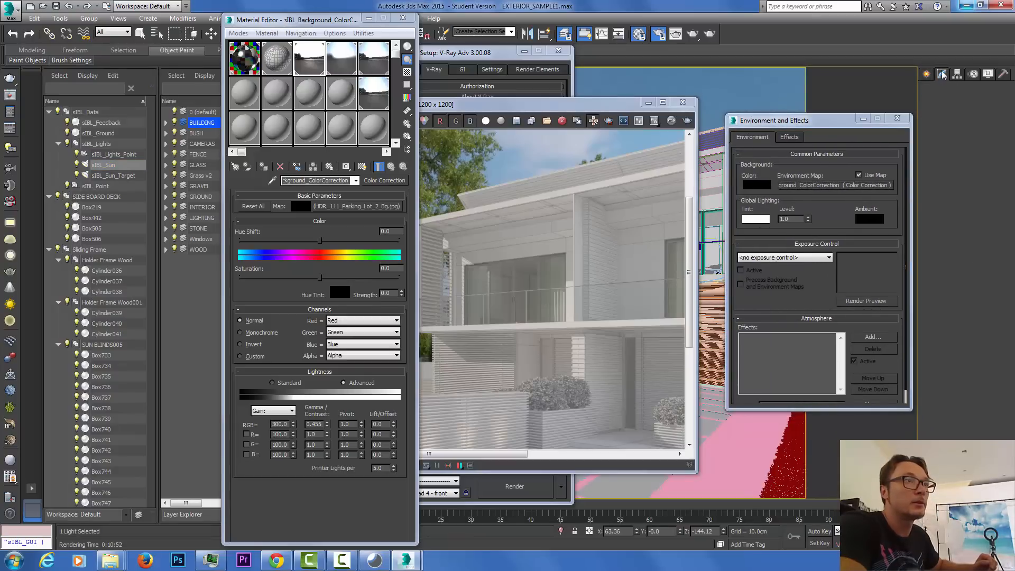
{"action": "left_click", "coordinate": [943, 74]}
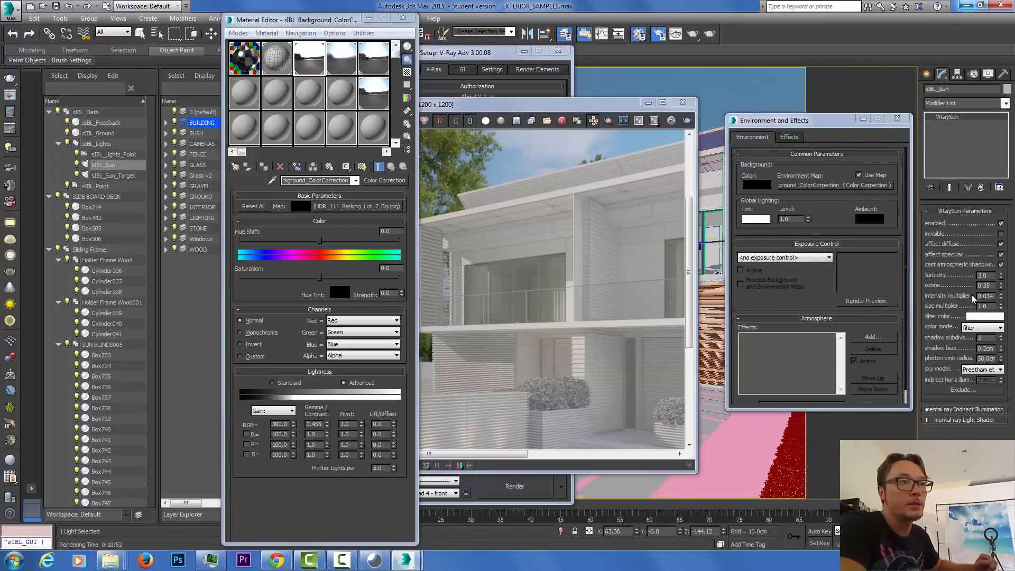
{"action": "triple_click", "coordinate": [987, 296]}
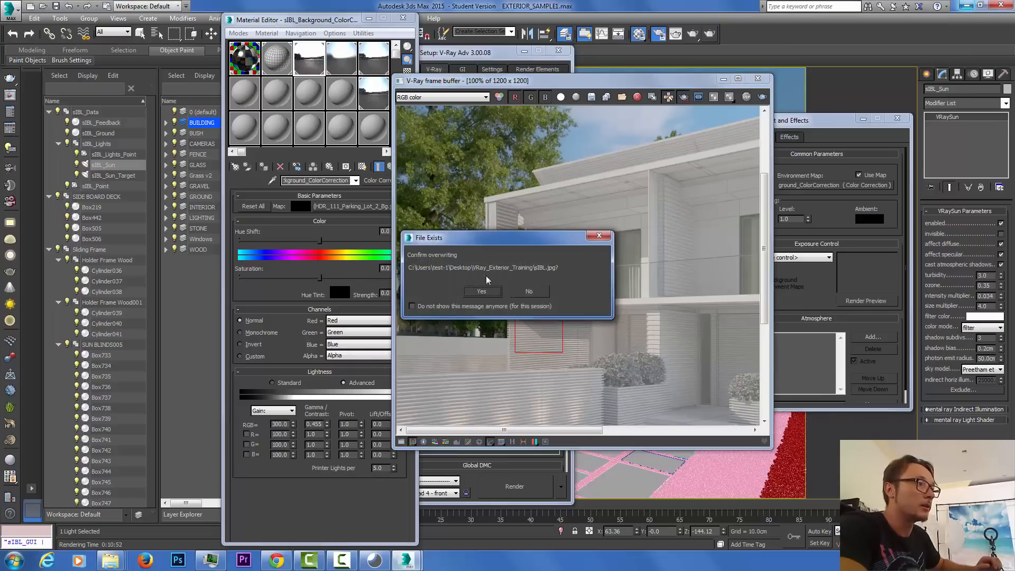
Step: Re-render a region overwriting sIBL.jpg and view the whole result at 50%
{"action": "left_click", "coordinate": [481, 291]}
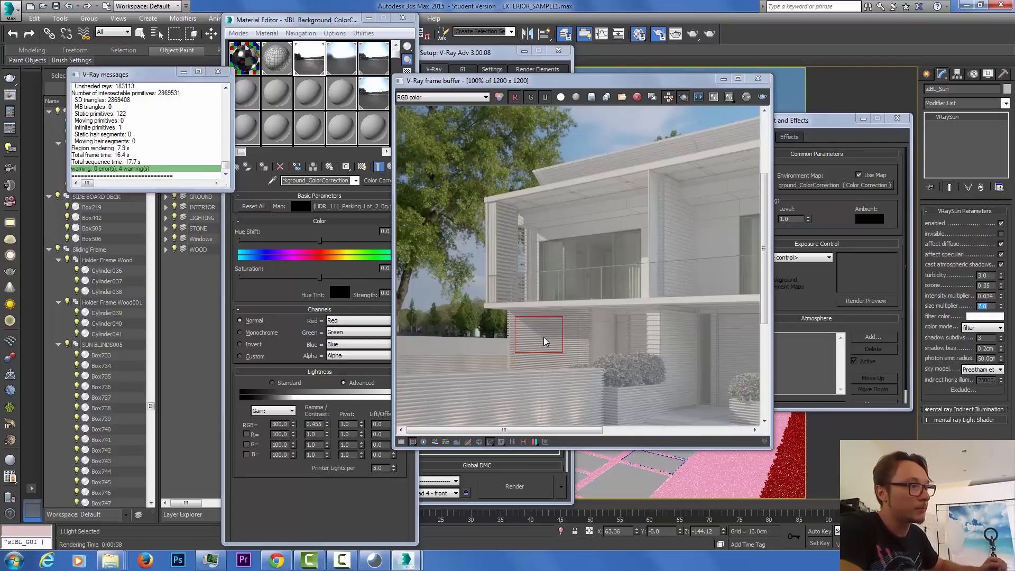
{"action": "mouse_move", "coordinate": [650, 155]}
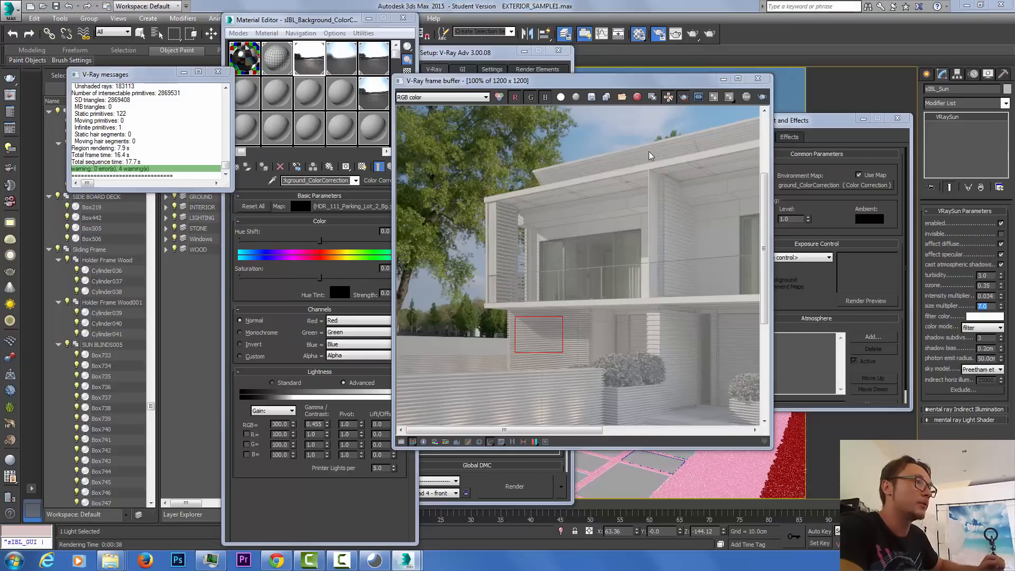
{"action": "left_click", "coordinate": [684, 97]}
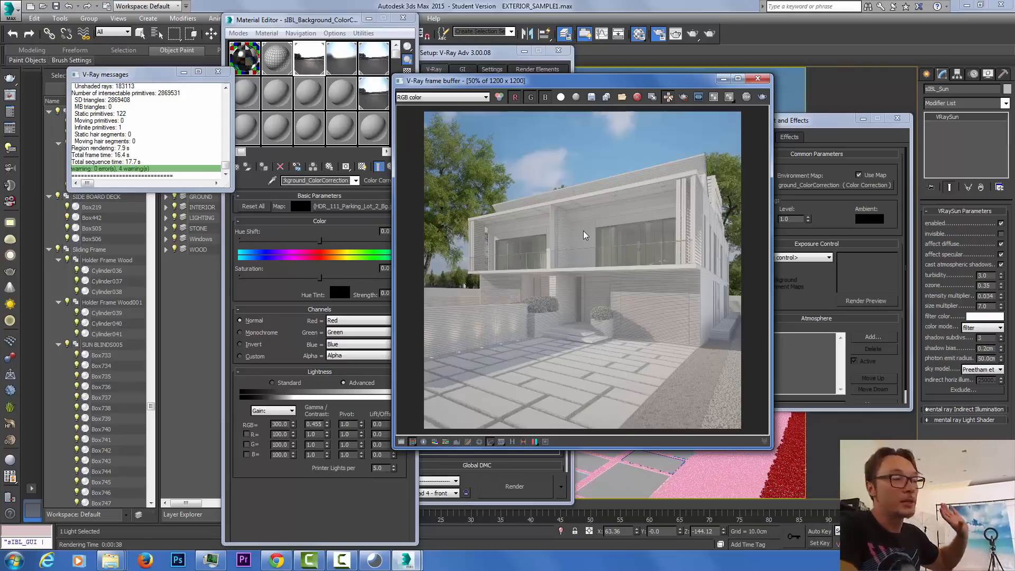
{"action": "mouse_move", "coordinate": [335, 126]}
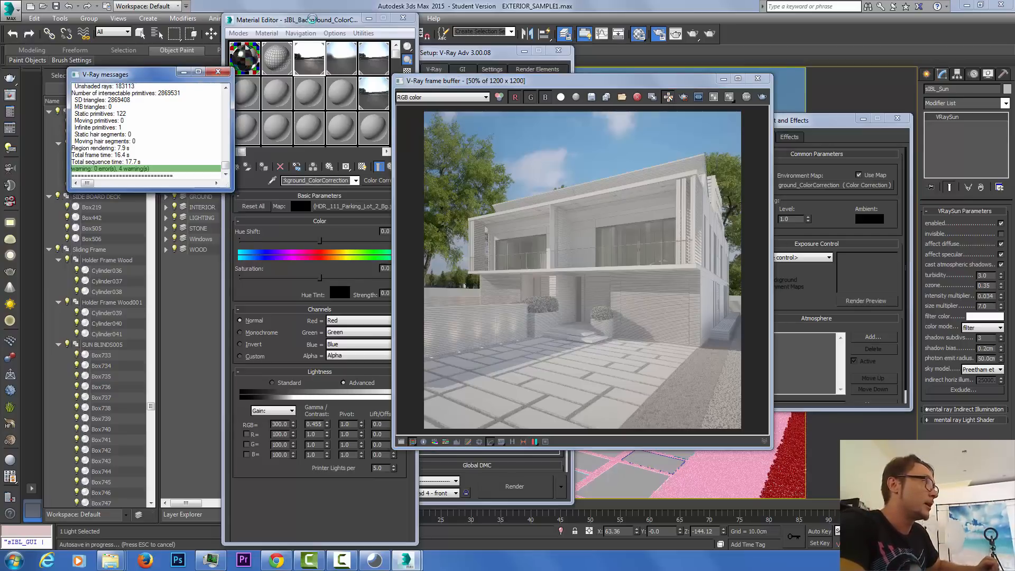
{"action": "left_click", "coordinate": [375, 559]}
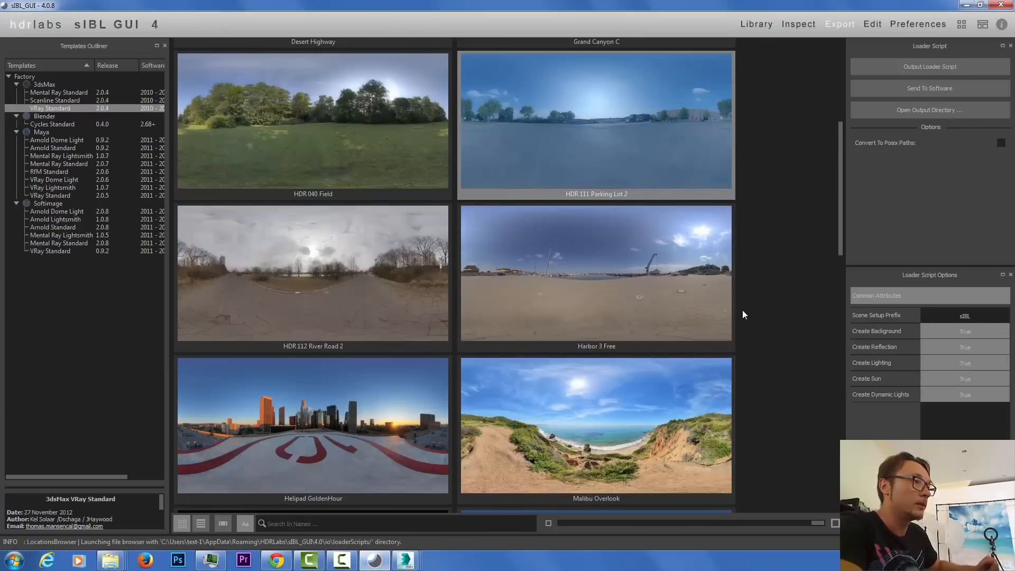
{"action": "mouse_move", "coordinate": [752, 430]}
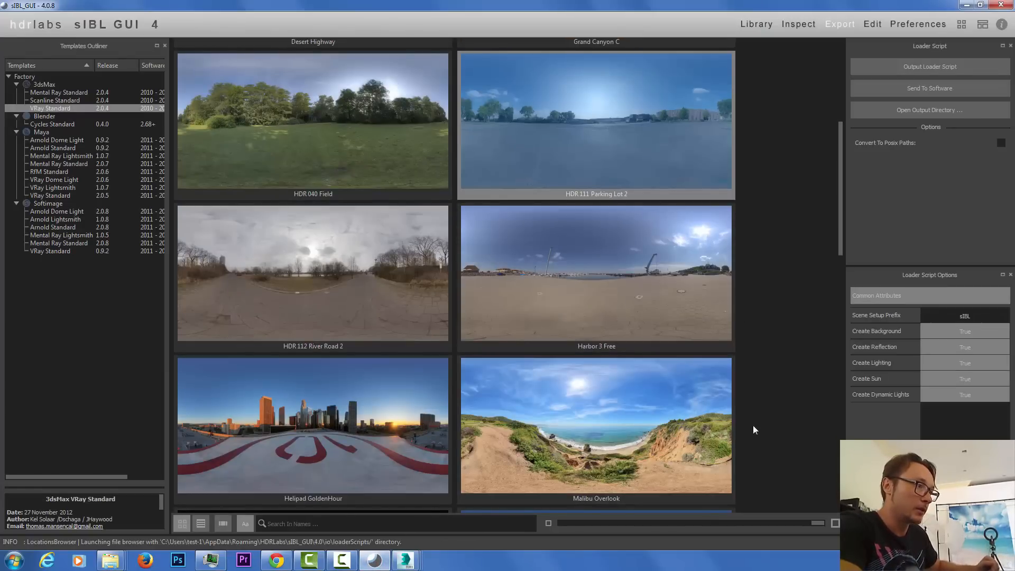
Step: Browse the sIBL HDRI library and choose the Grand Canyon C set with the 3dsMax VRay template
{"action": "scroll", "scroll_direction": "up", "scroll_amount": 3}
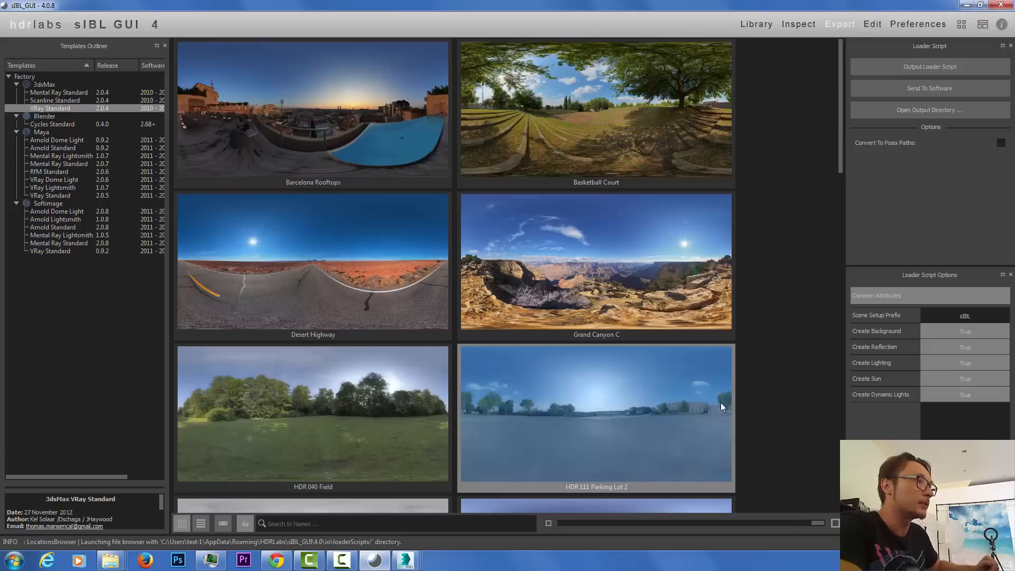
{"action": "scroll", "scroll_direction": "down", "scroll_amount": 3}
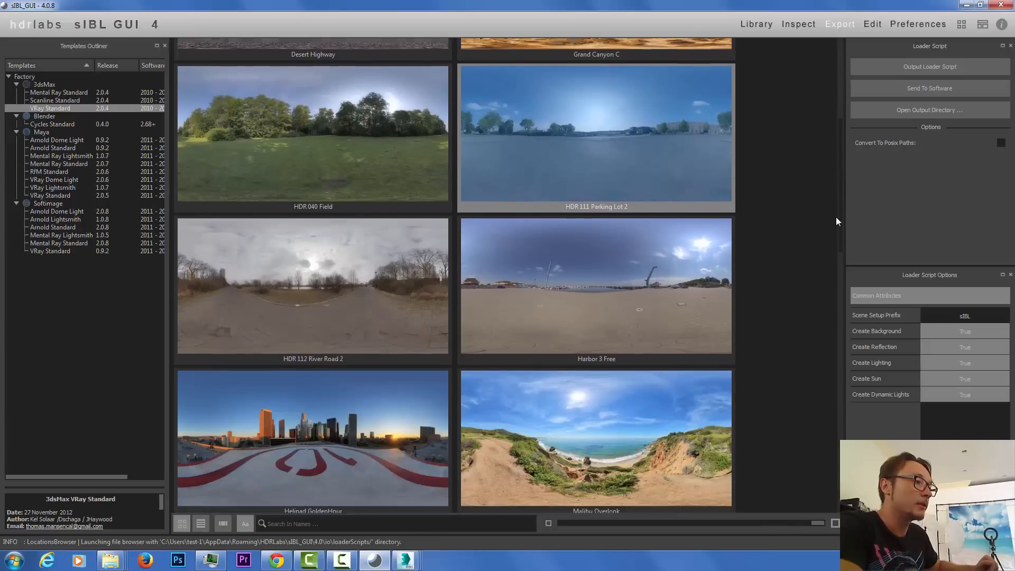
{"action": "scroll", "scroll_direction": "down", "scroll_amount": 3}
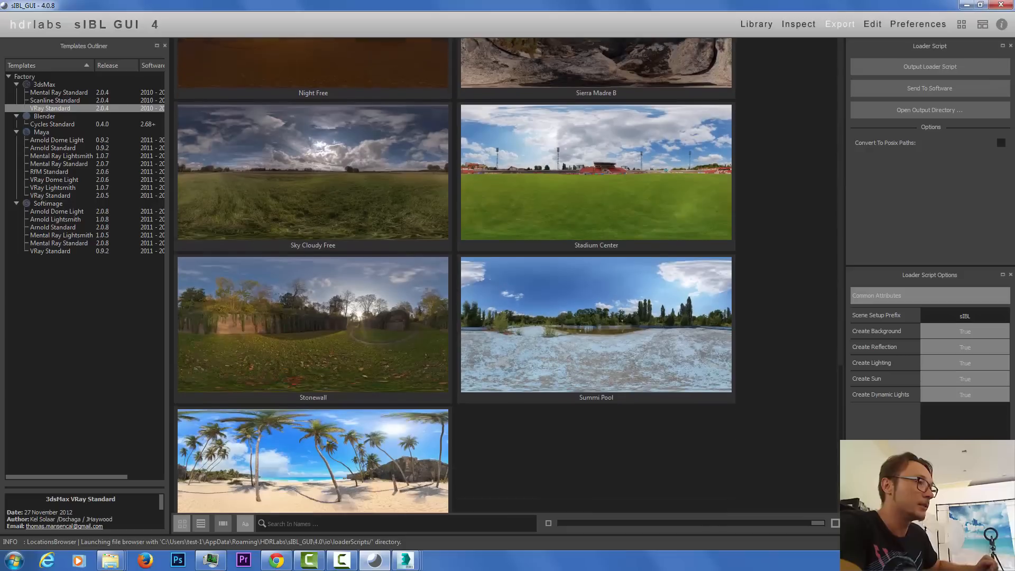
{"action": "scroll", "scroll_direction": "down", "scroll_amount": 3}
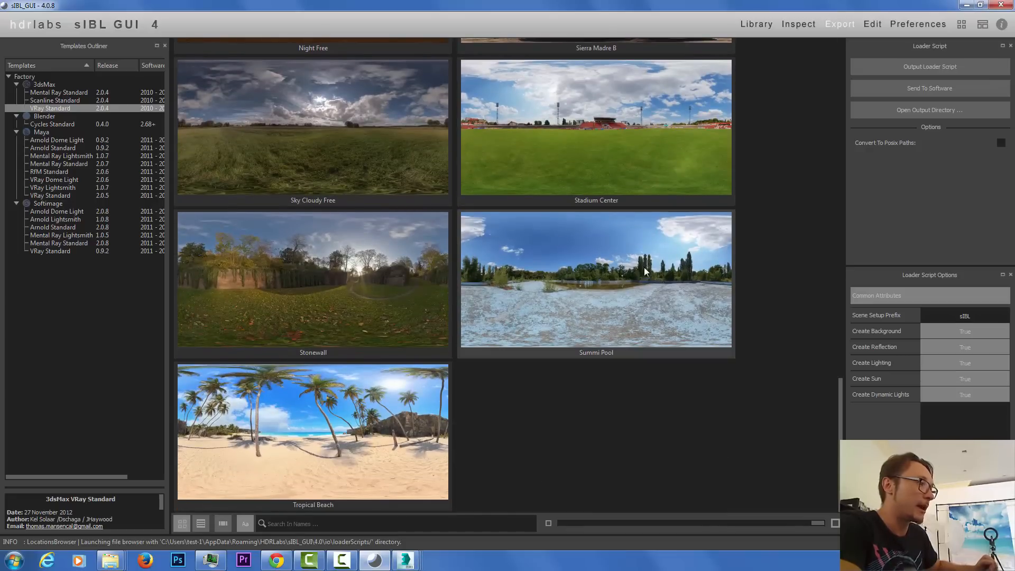
{"action": "mouse_move", "coordinate": [399, 389]}
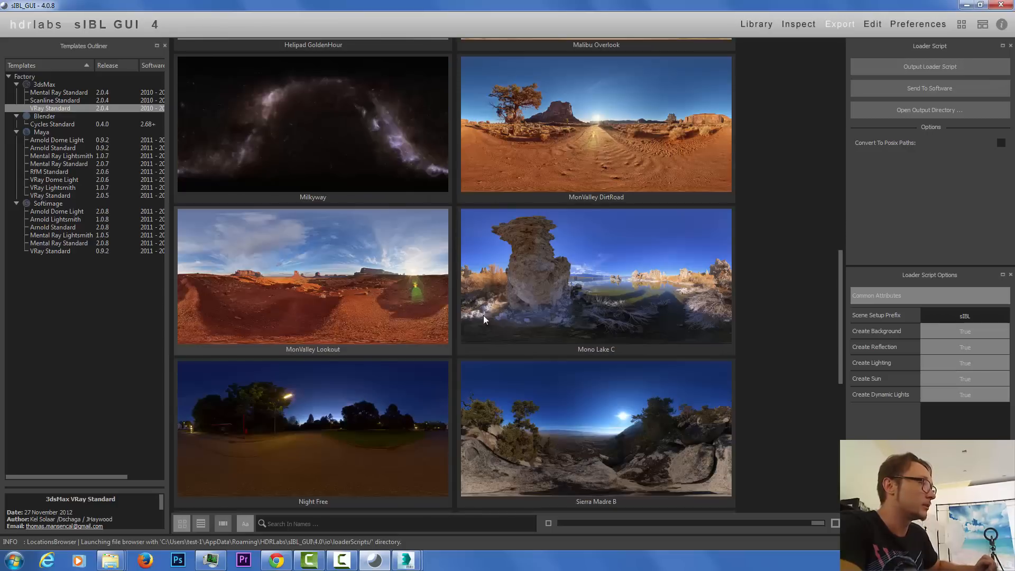
{"action": "scroll", "scroll_direction": "up", "scroll_amount": 3}
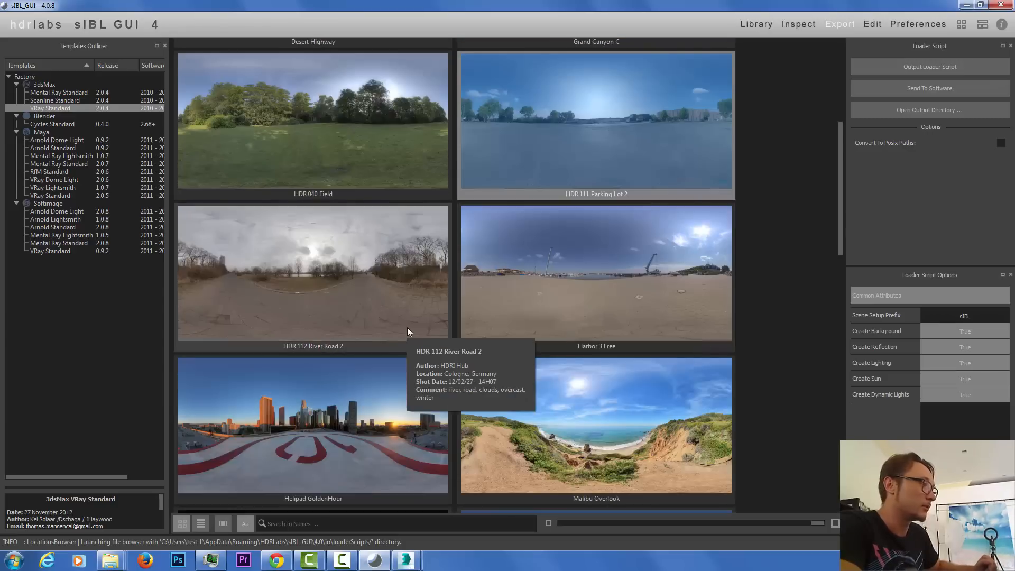
{"action": "mouse_move", "coordinate": [367, 437]}
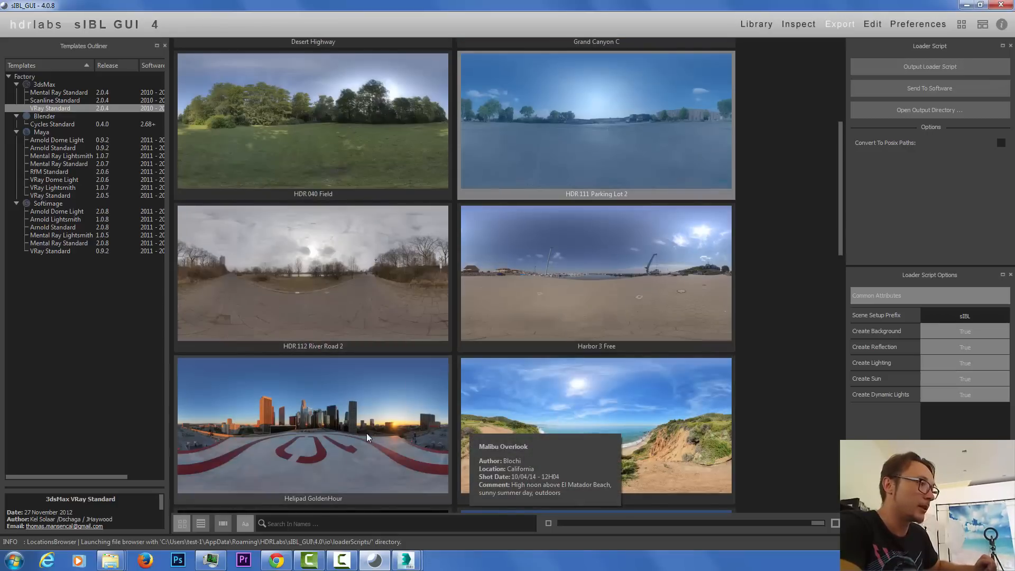
{"action": "mouse_move", "coordinate": [273, 444]}
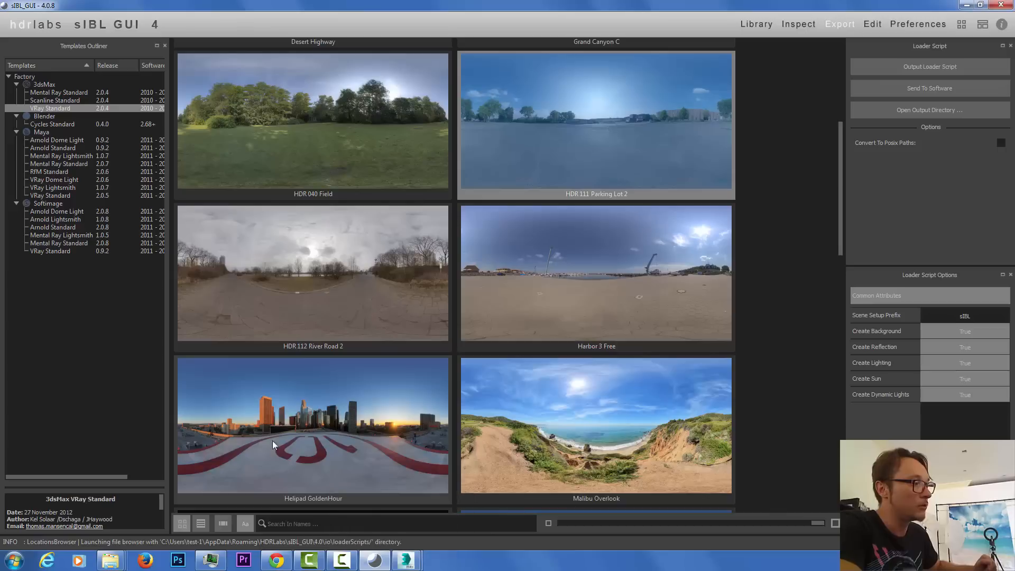
{"action": "mouse_move", "coordinate": [309, 273]}
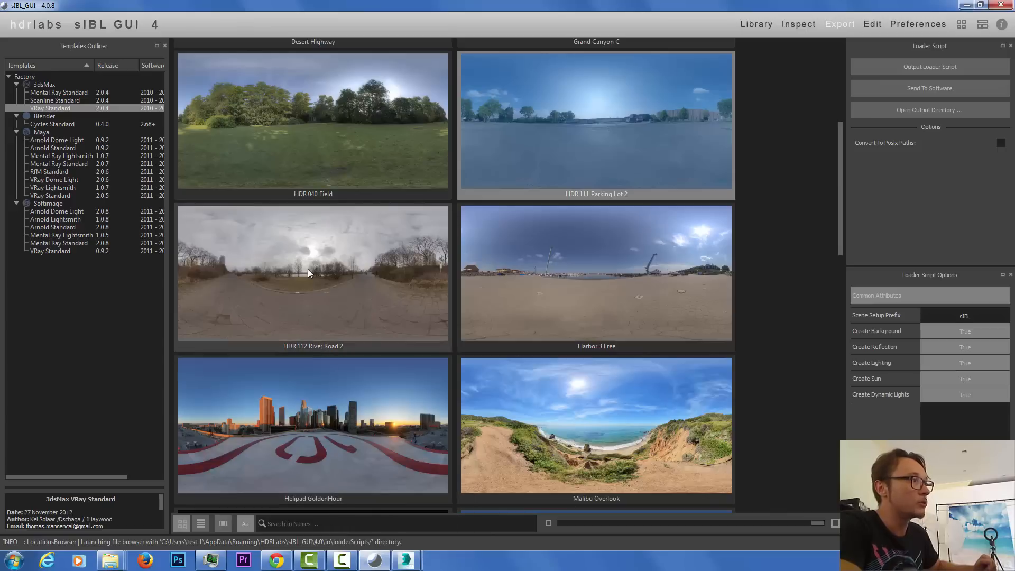
{"action": "mouse_move", "coordinate": [322, 155]}
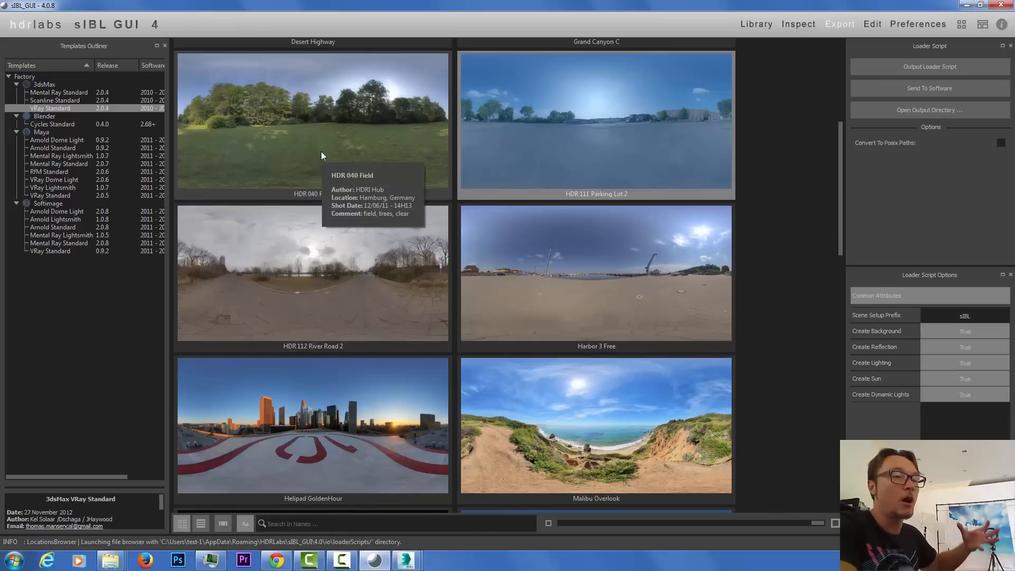
{"action": "mouse_move", "coordinate": [591, 128]}
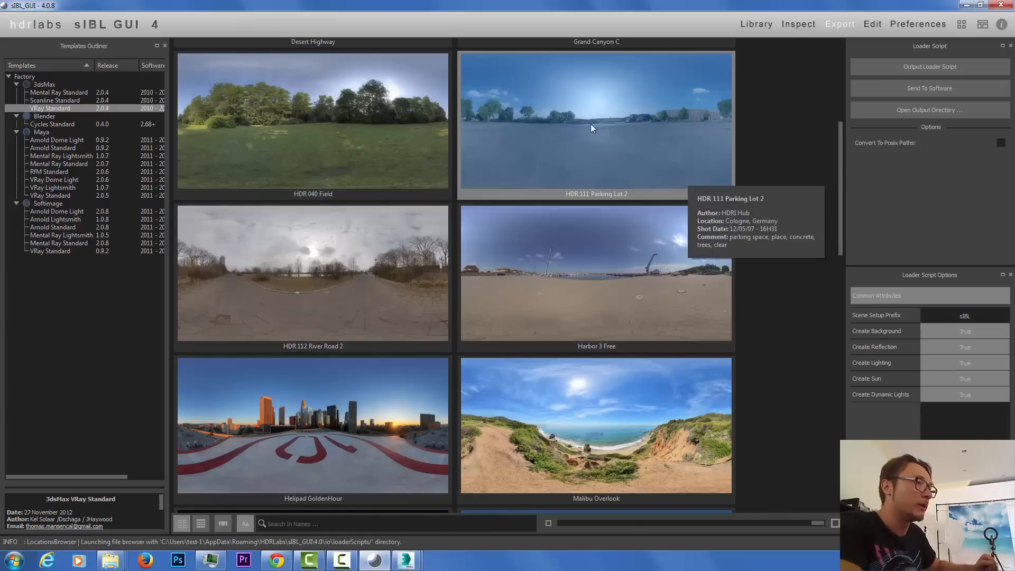
{"action": "mouse_move", "coordinate": [584, 439]}
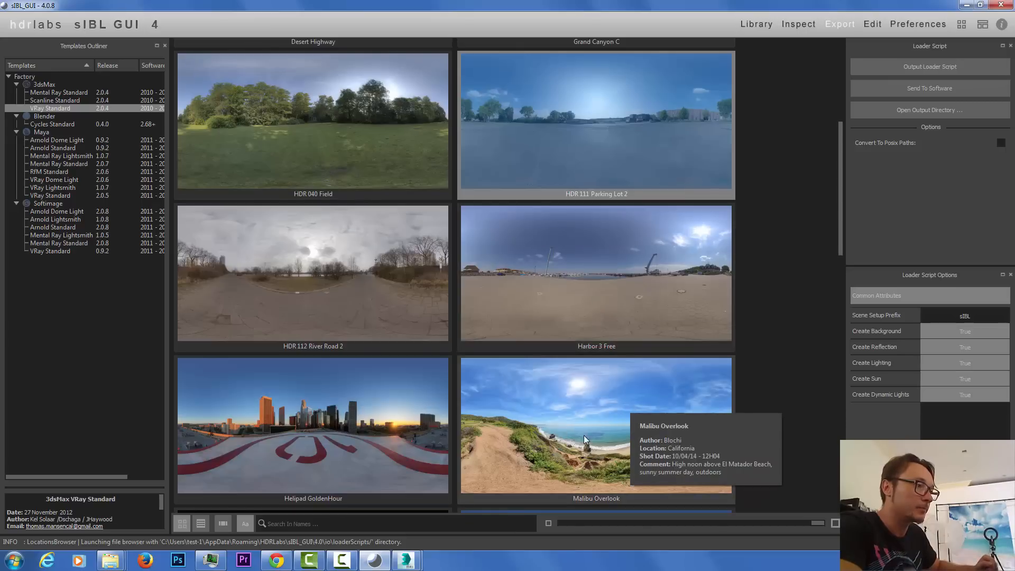
{"action": "mouse_move", "coordinate": [655, 398]}
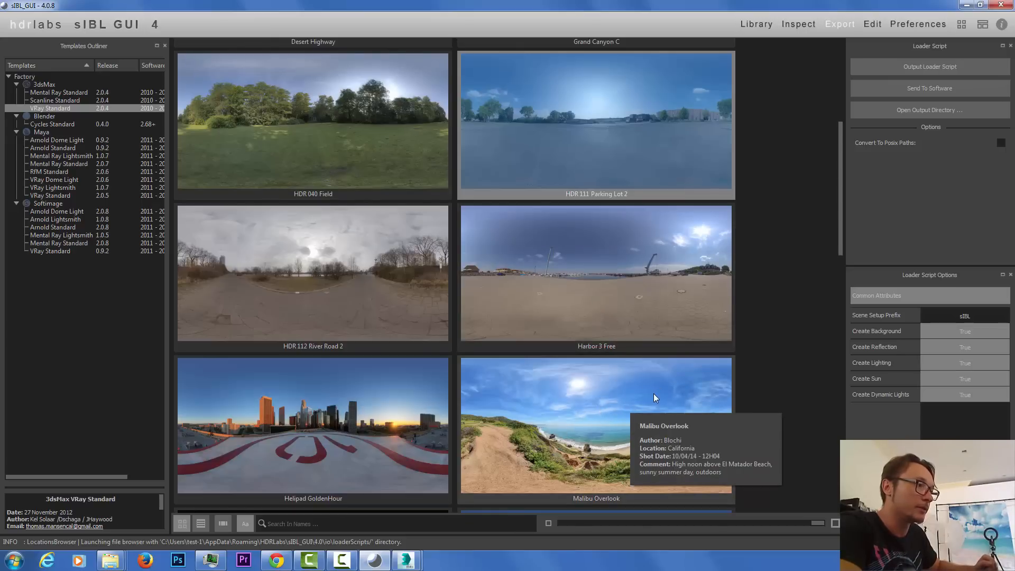
{"action": "mouse_move", "coordinate": [712, 223]}
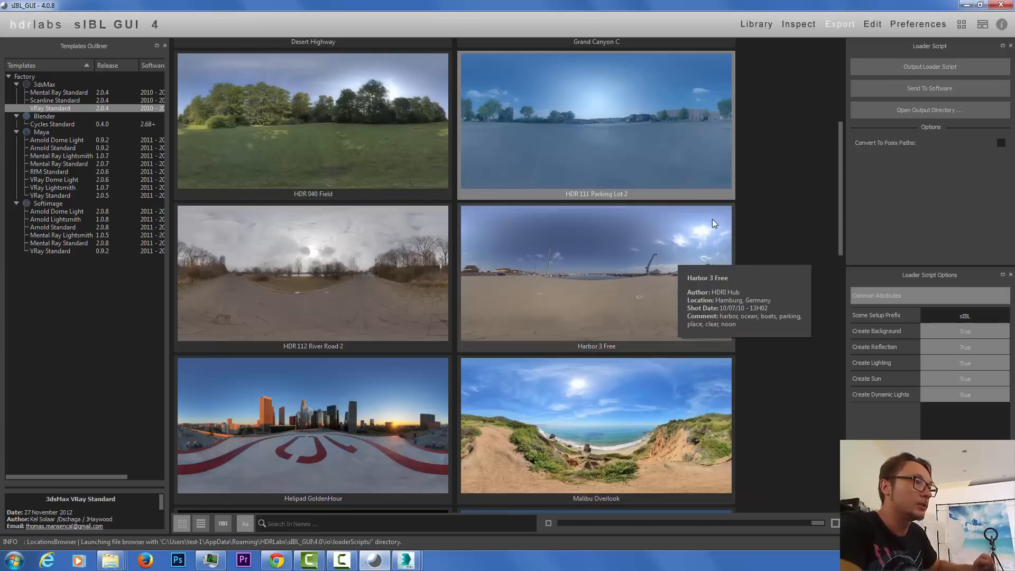
{"action": "mouse_move", "coordinate": [608, 259]}
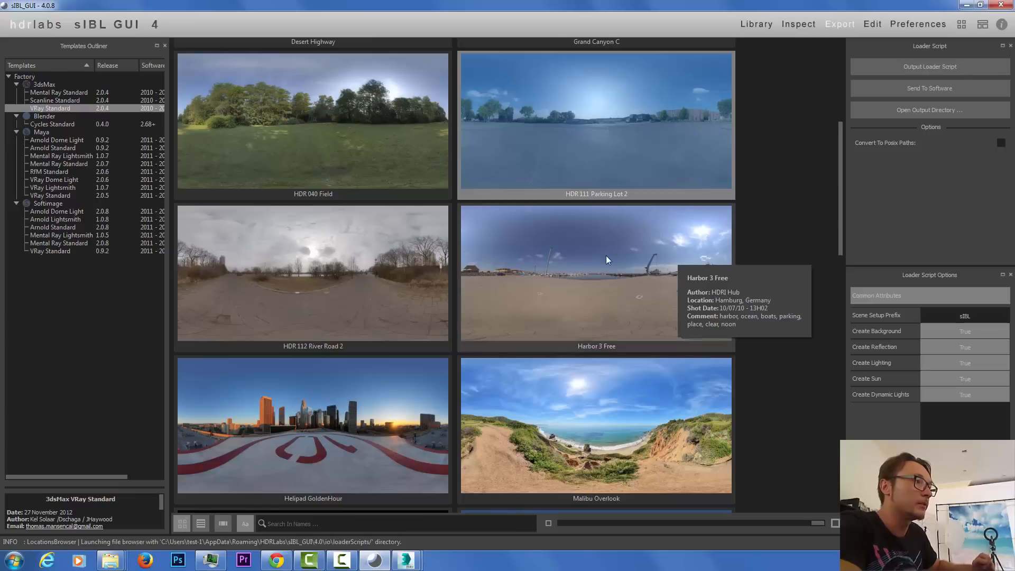
{"action": "scroll", "scroll_direction": "up", "scroll_amount": 3}
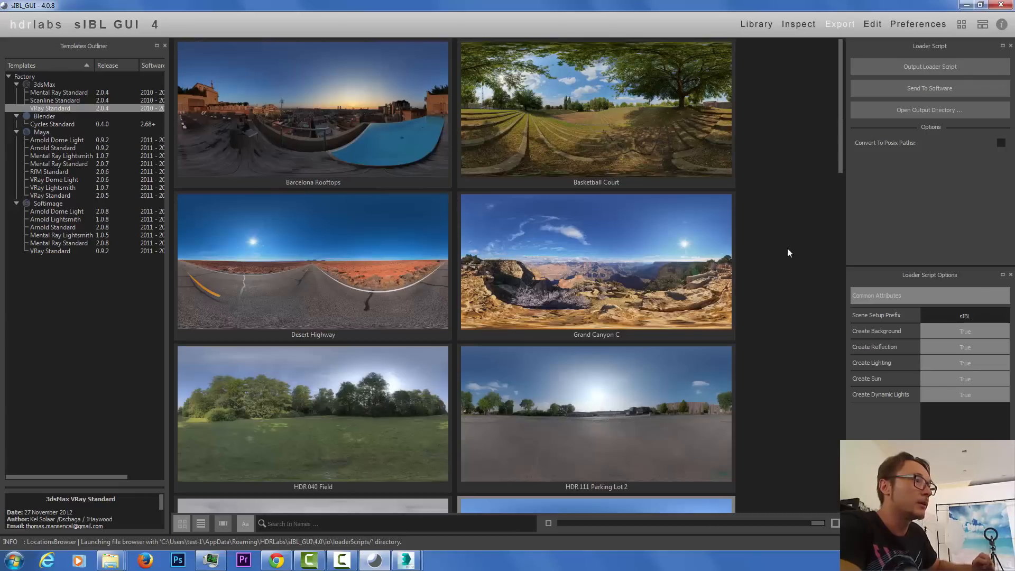
{"action": "left_click", "coordinate": [596, 110]}
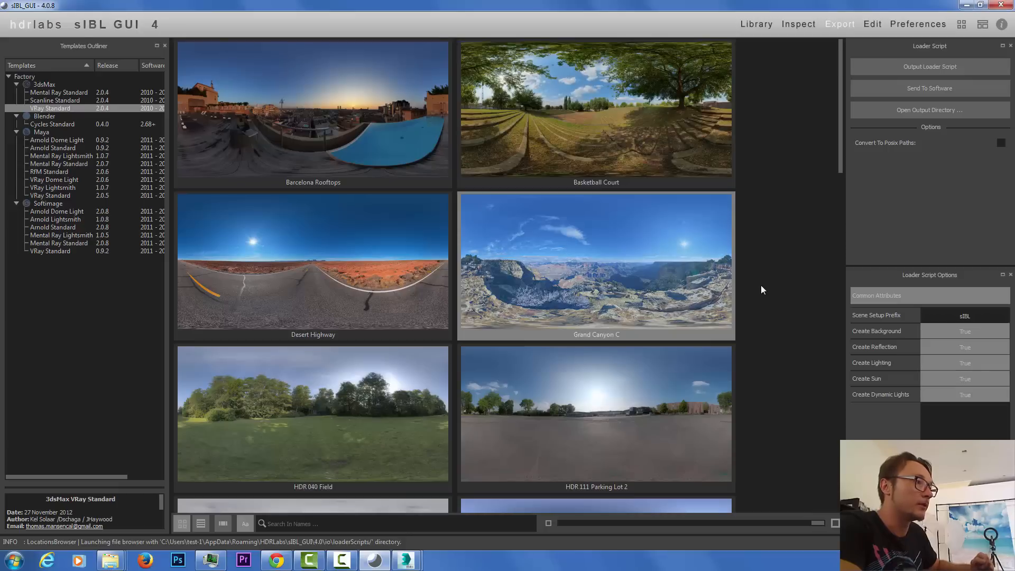
Step: Inspect Grand Canyon C, output its loader script and switch back to the 3ds Max scene
{"action": "left_click", "coordinate": [799, 24]}
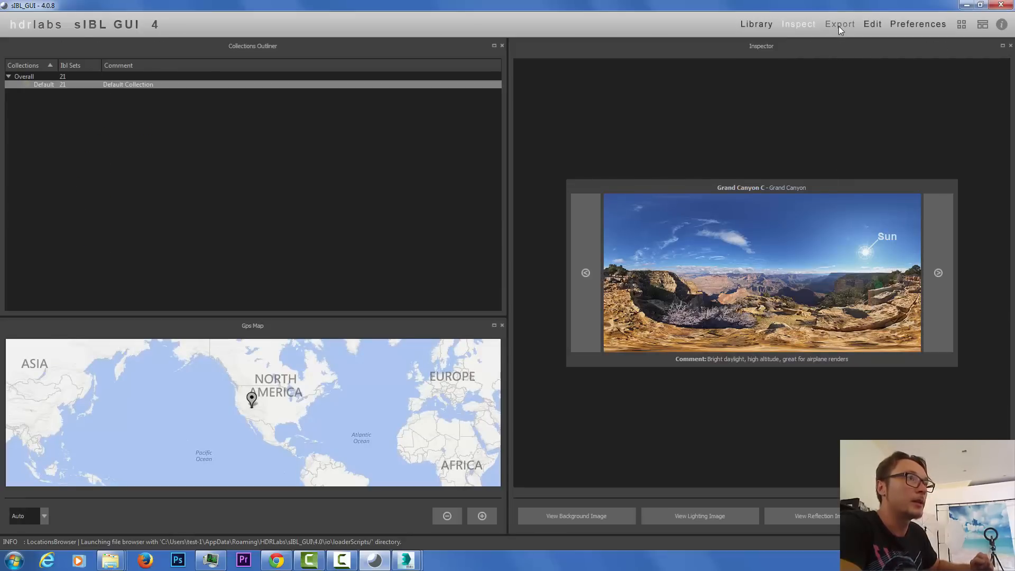
{"action": "left_click", "coordinate": [839, 24]}
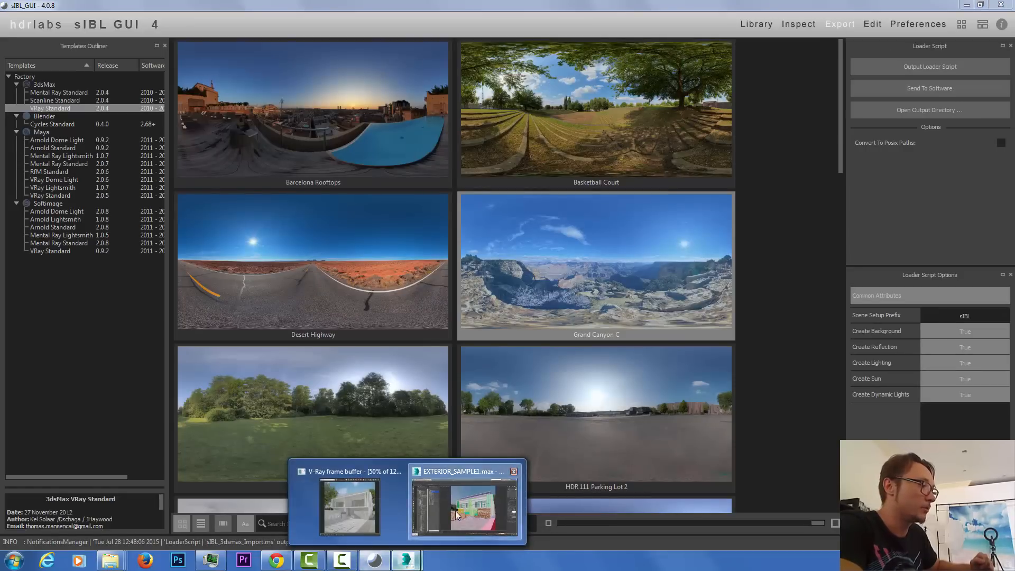
{"action": "left_click", "coordinate": [464, 505]}
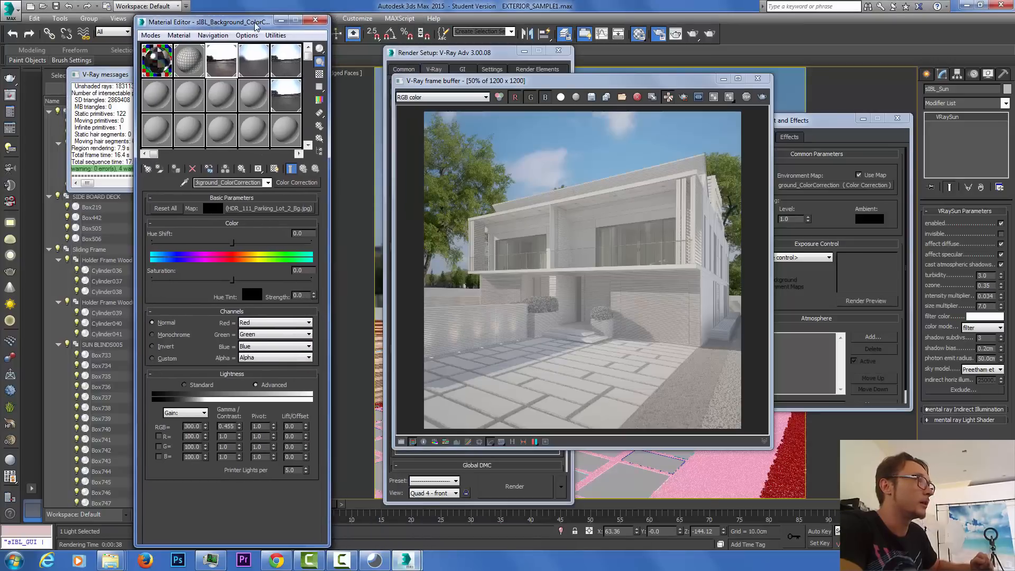
Step: Run the sIBL_3dsmax_Import script via MAXScript > Run Script, granting folder permission
{"action": "left_click", "coordinate": [400, 18]}
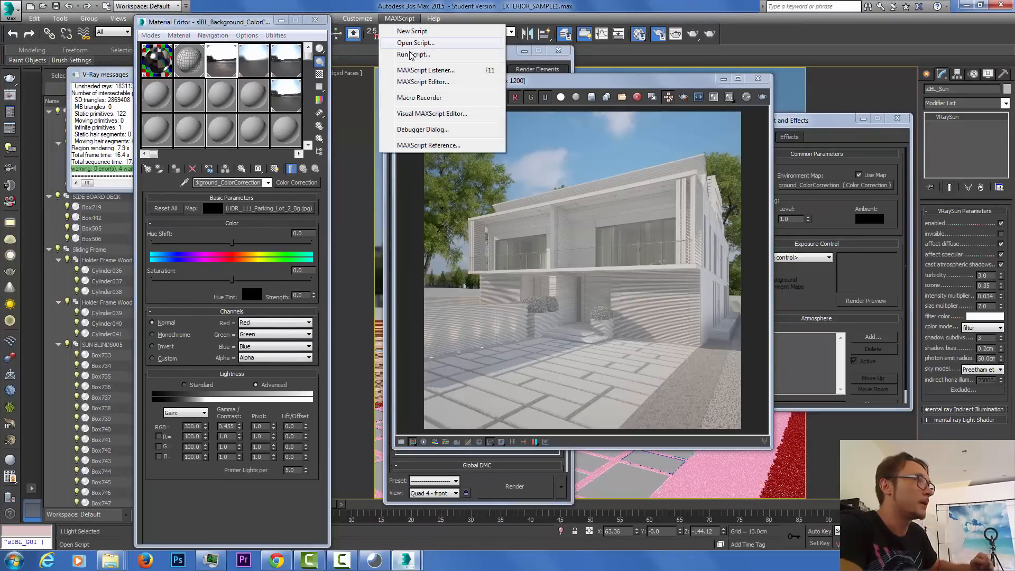
{"action": "left_click", "coordinate": [415, 43]}
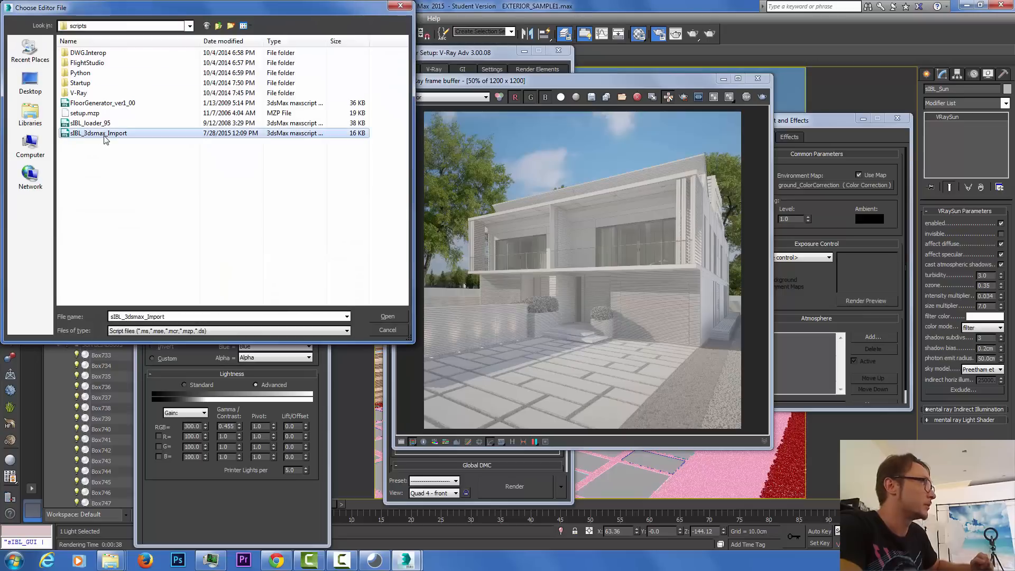
{"action": "mouse_move", "coordinate": [113, 559]}
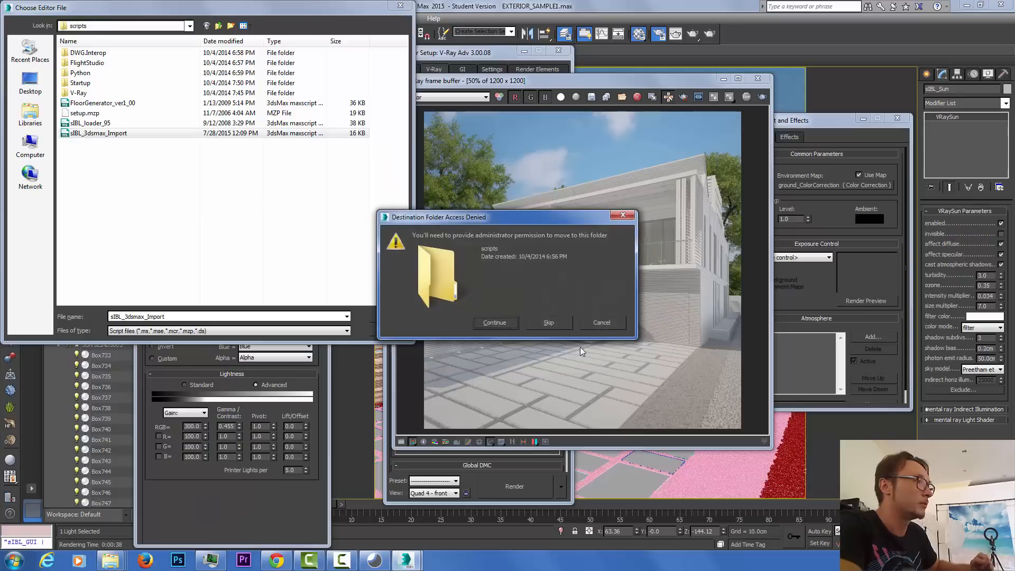
{"action": "left_click", "coordinate": [601, 322]}
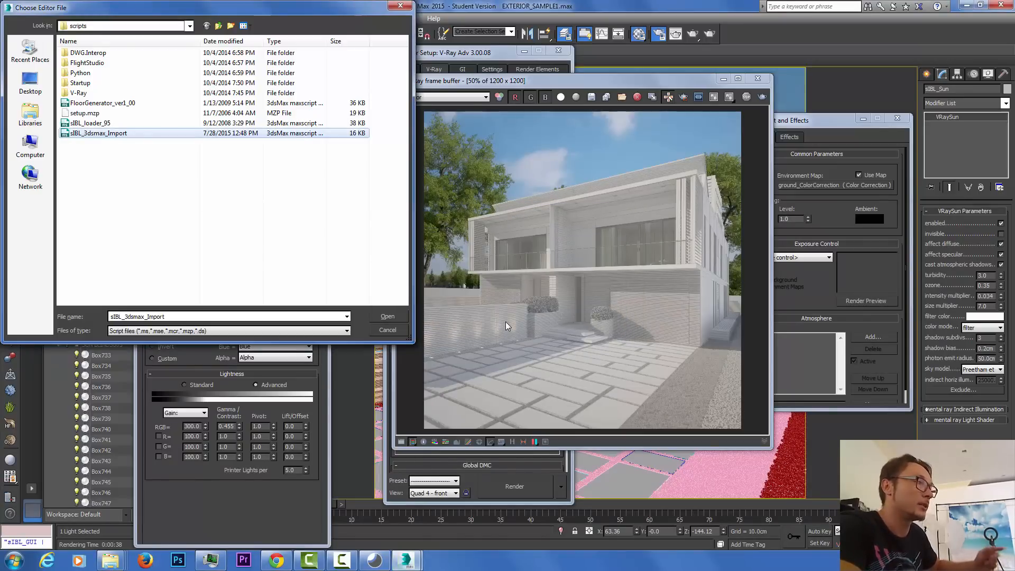
{"action": "mouse_move", "coordinate": [343, 246]}
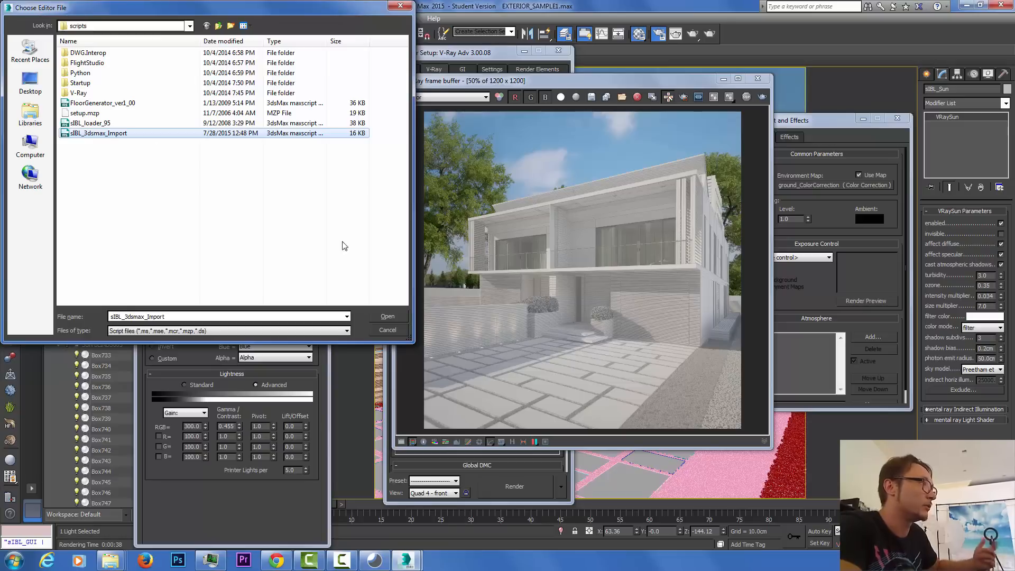
{"action": "left_click", "coordinate": [387, 316]}
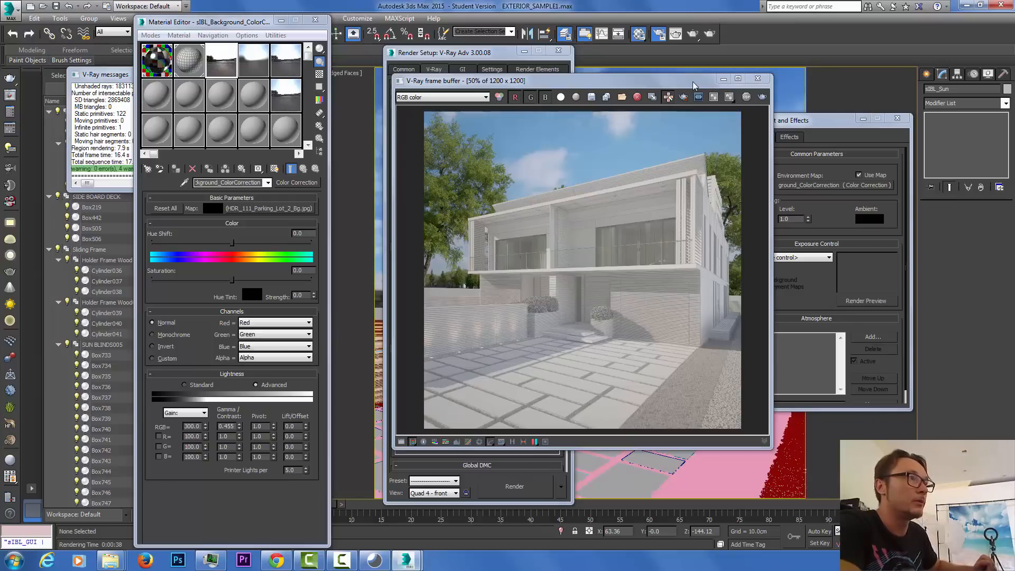
{"action": "mouse_move", "coordinate": [663, 85]}
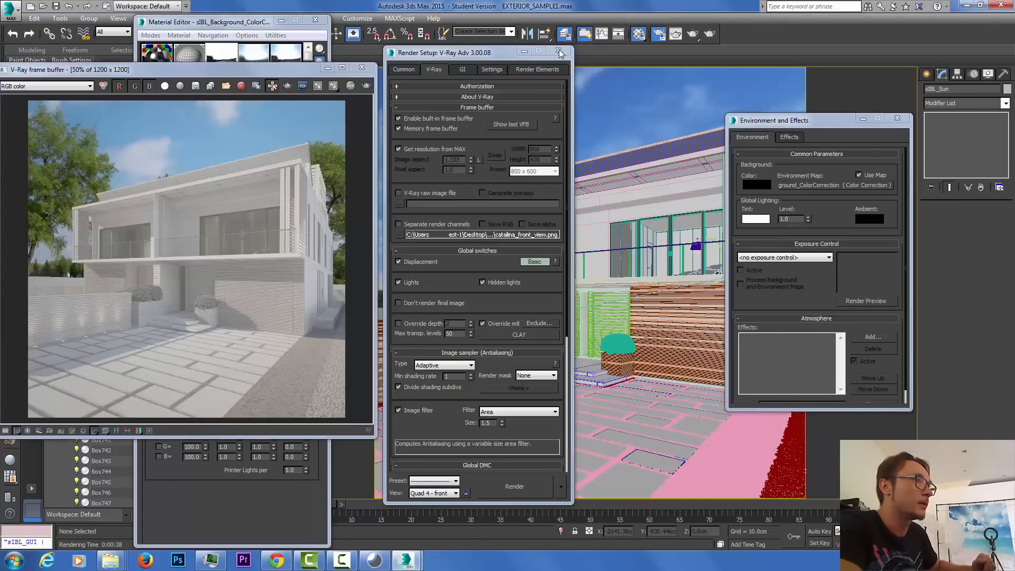
Step: Close the Render Setup, Environment and Effects and Material Editor windows
{"action": "left_click", "coordinate": [558, 52]}
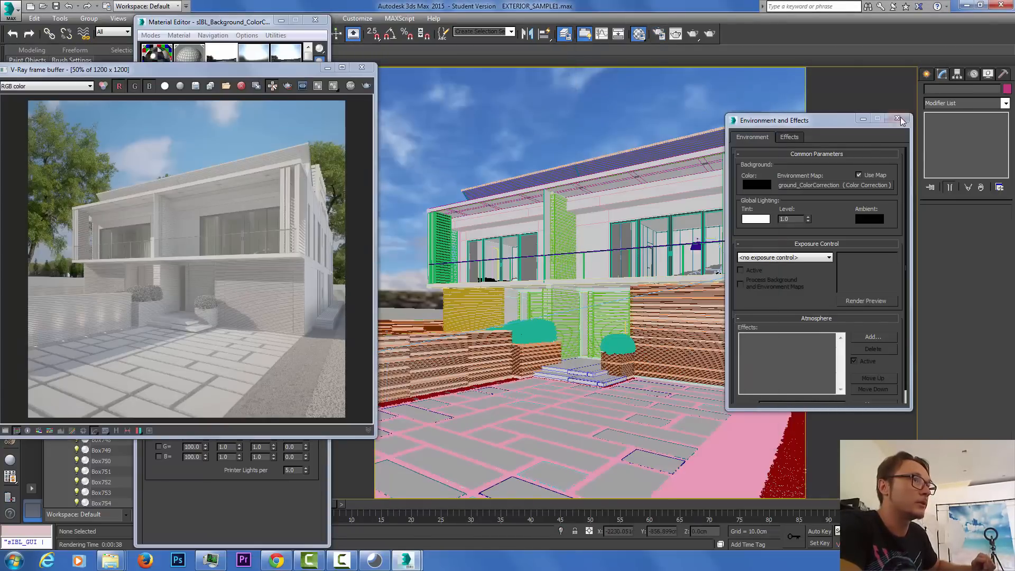
{"action": "left_click", "coordinate": [902, 120]}
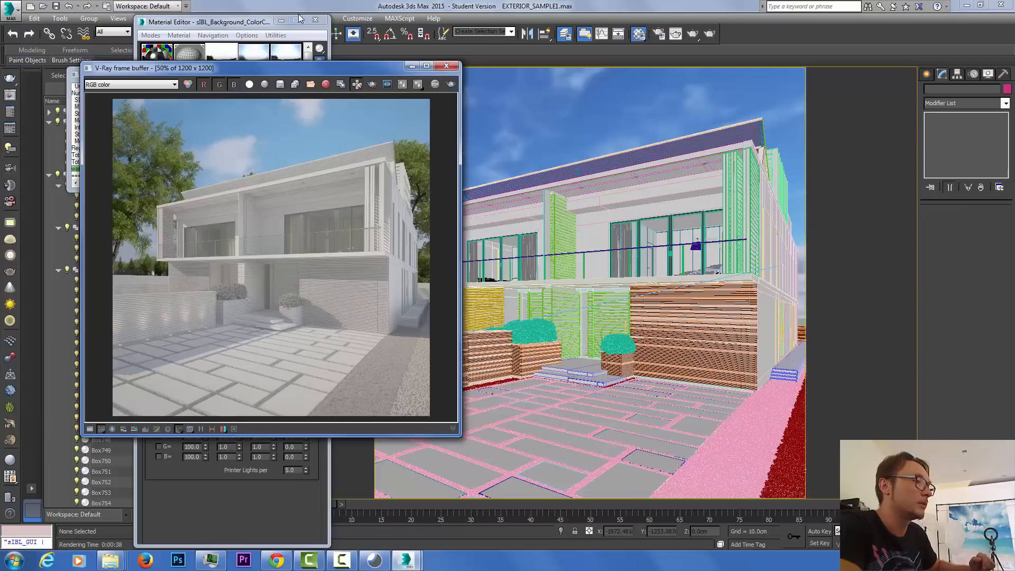
{"action": "left_click", "coordinate": [315, 21]}
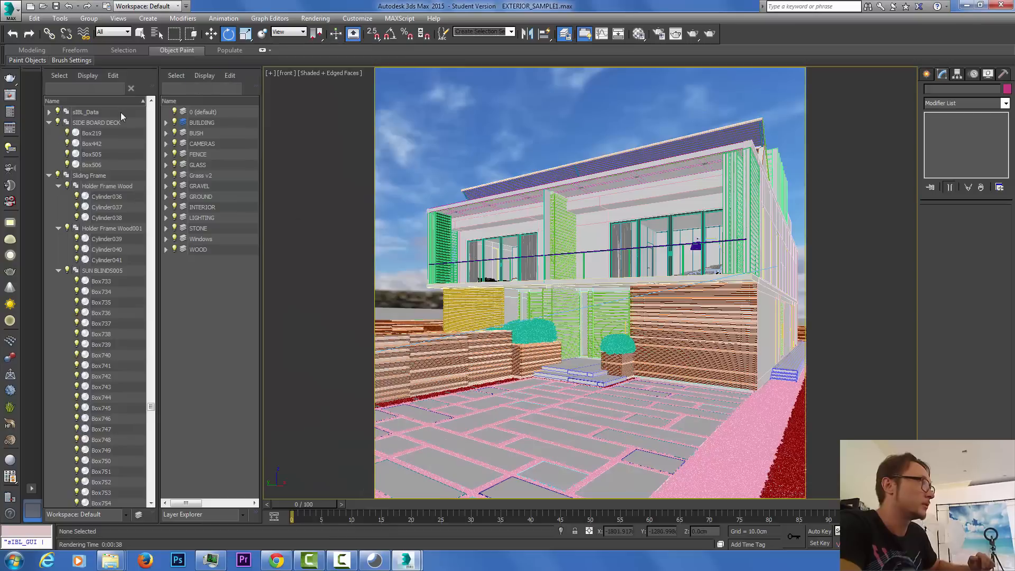
{"action": "left_click", "coordinate": [85, 111]}
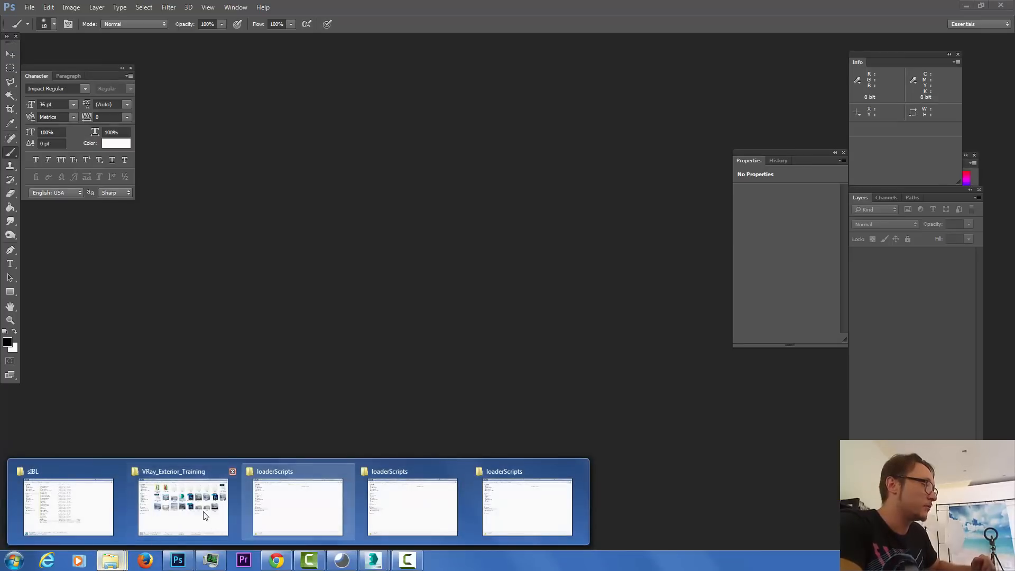
Step: Open sIBL.jpg from VRay_Exterior_Training in Photoshop and add a Curves adjustment layer
{"action": "left_click", "coordinate": [183, 507]}
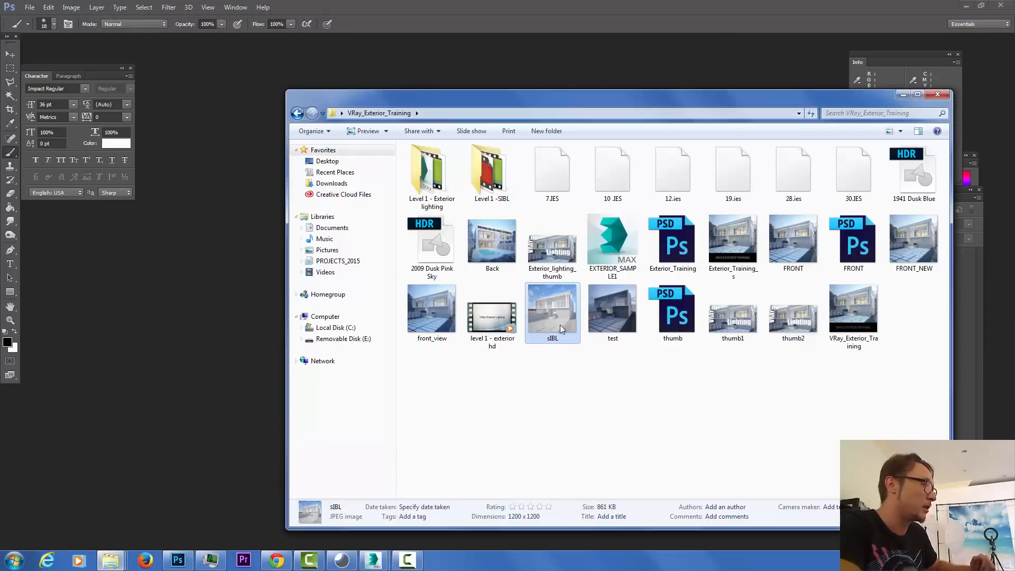
{"action": "left_click", "coordinate": [936, 94]}
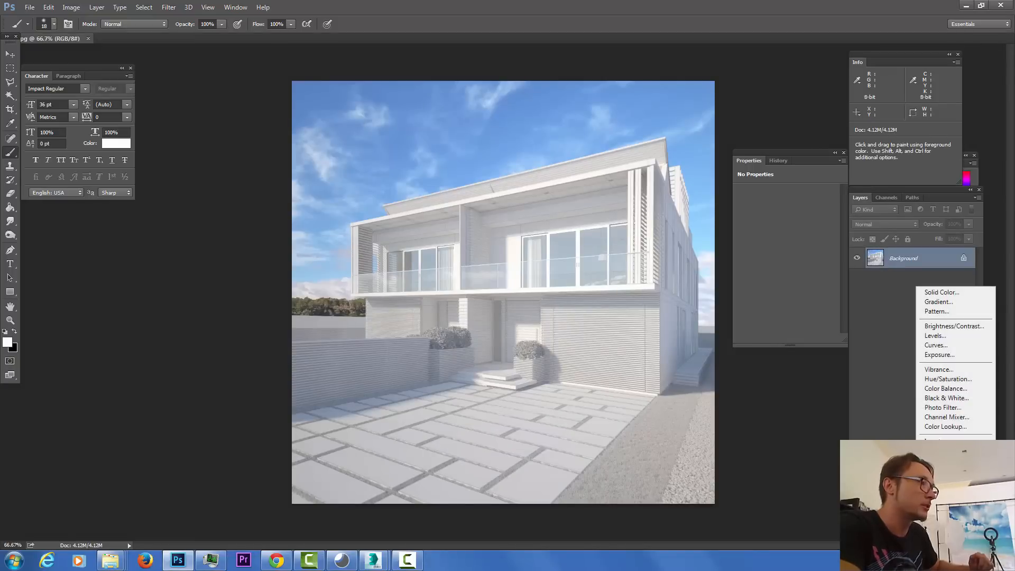
{"action": "left_click", "coordinate": [936, 345]}
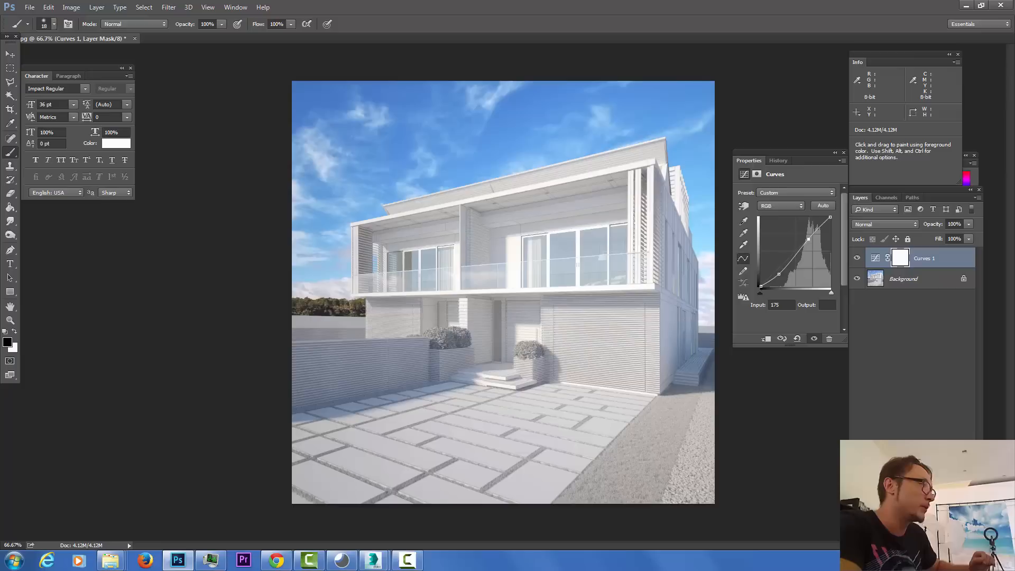
Step: Add a Levels layer with black input 28, then a Color Balance layer
{"action": "left_click", "coordinate": [782, 339]}
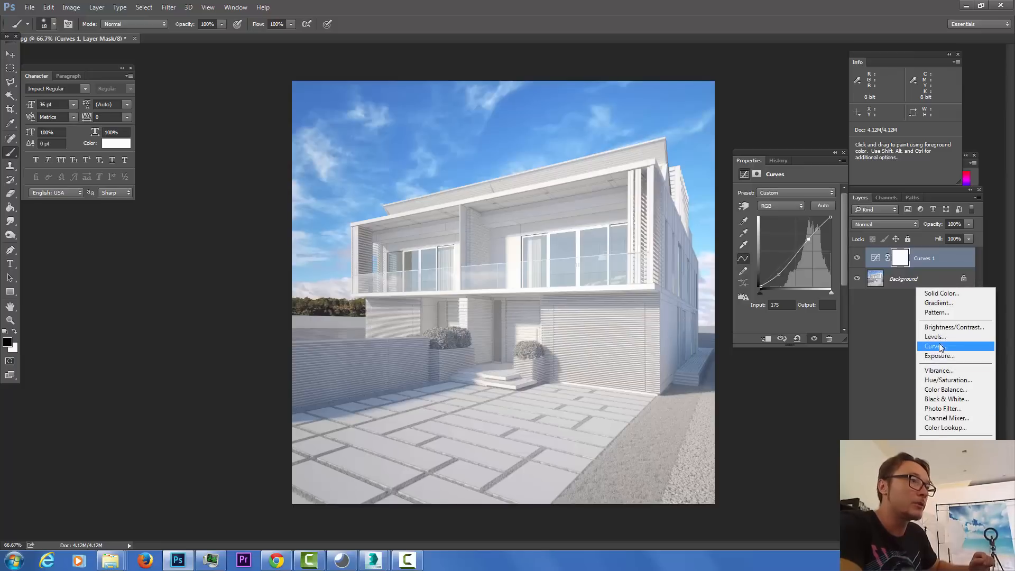
{"action": "left_click", "coordinate": [934, 337]}
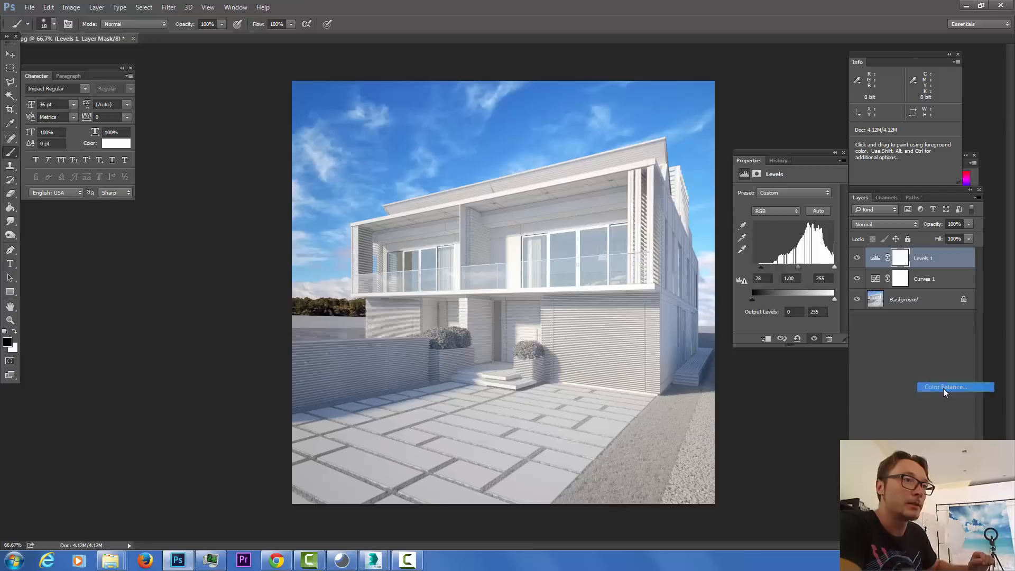
{"action": "left_click", "coordinate": [945, 387]}
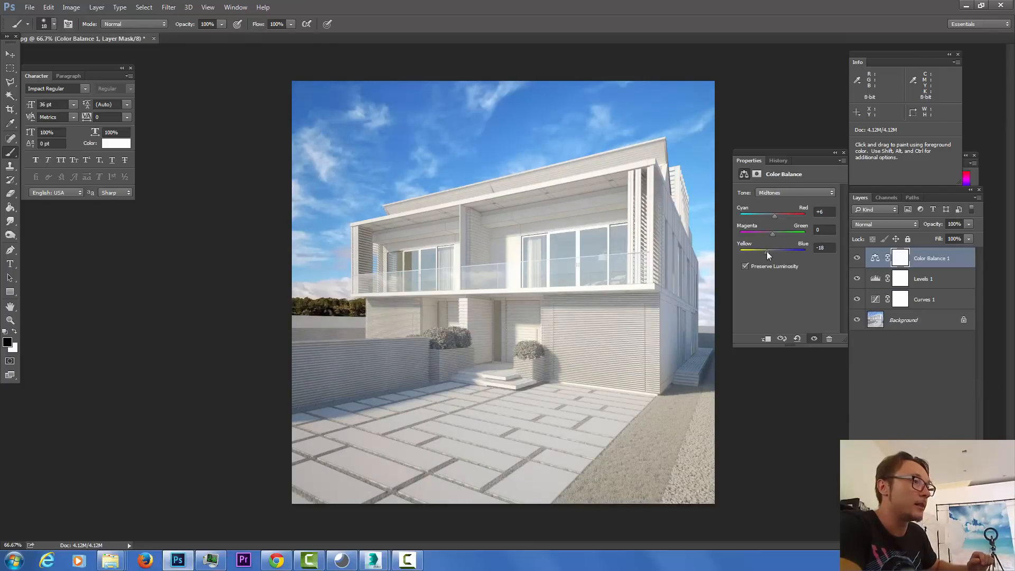
Step: Tint the highlights, midtones and shadows through the Color Balance tone ranges
{"action": "left_click", "coordinate": [794, 192]}
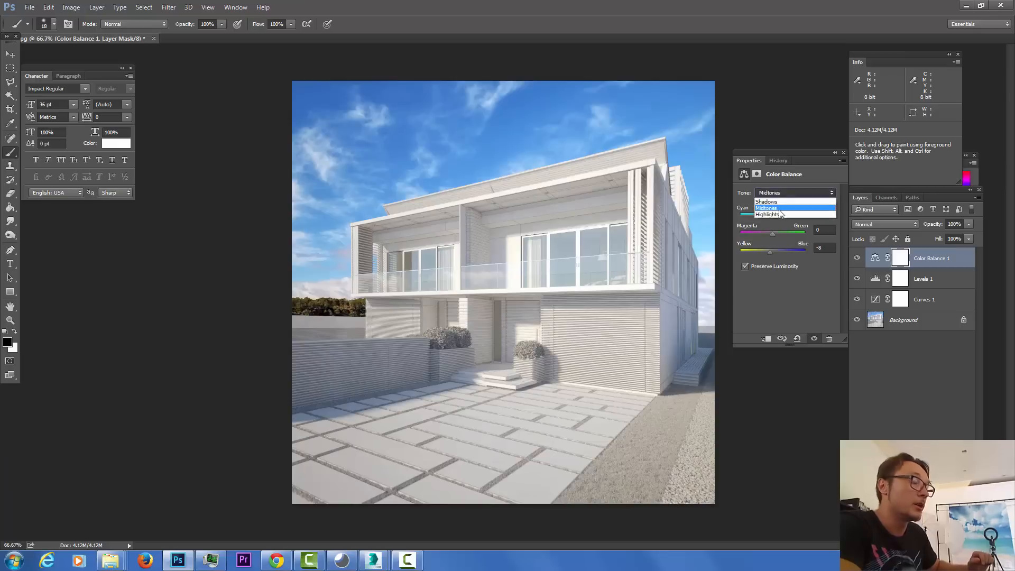
{"action": "left_click", "coordinate": [767, 214]}
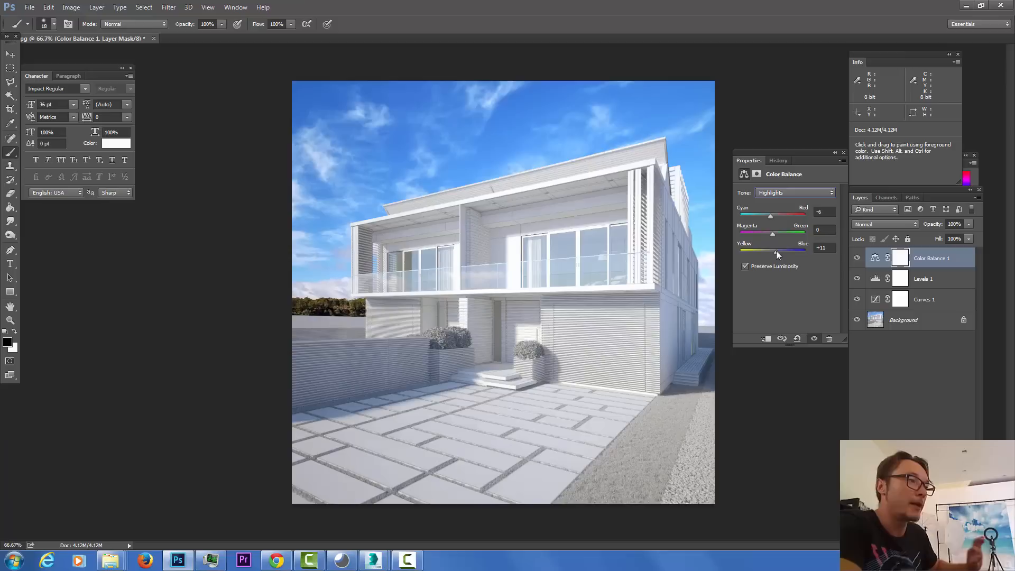
{"action": "left_click", "coordinate": [793, 192]}
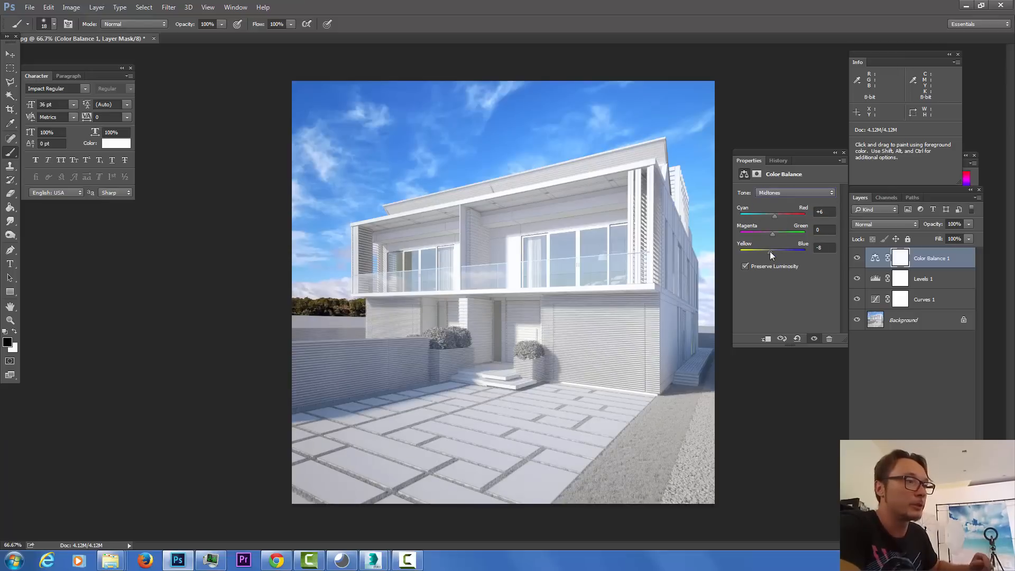
{"action": "left_click", "coordinate": [794, 192]}
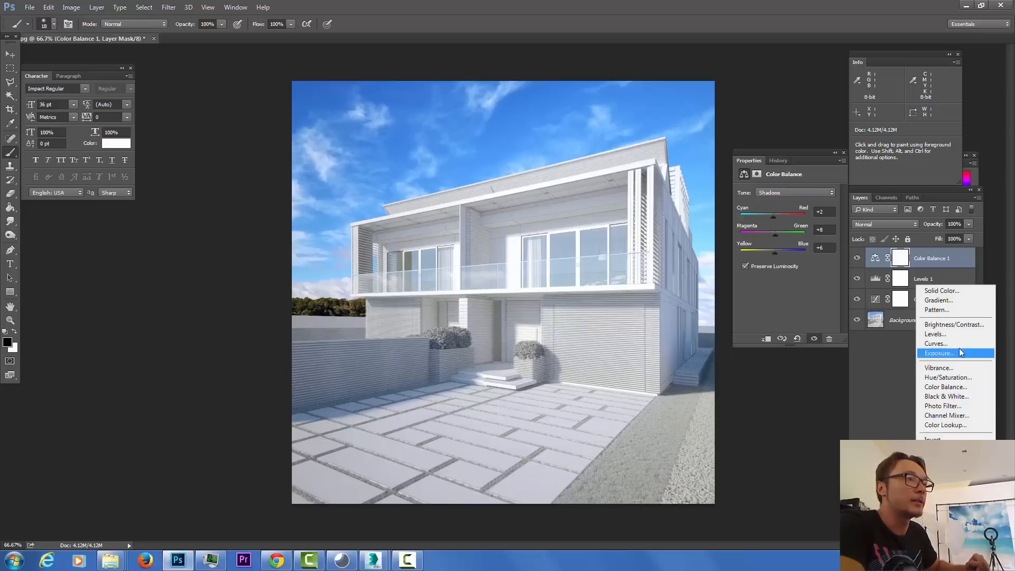
{"action": "mouse_move", "coordinate": [968, 378]}
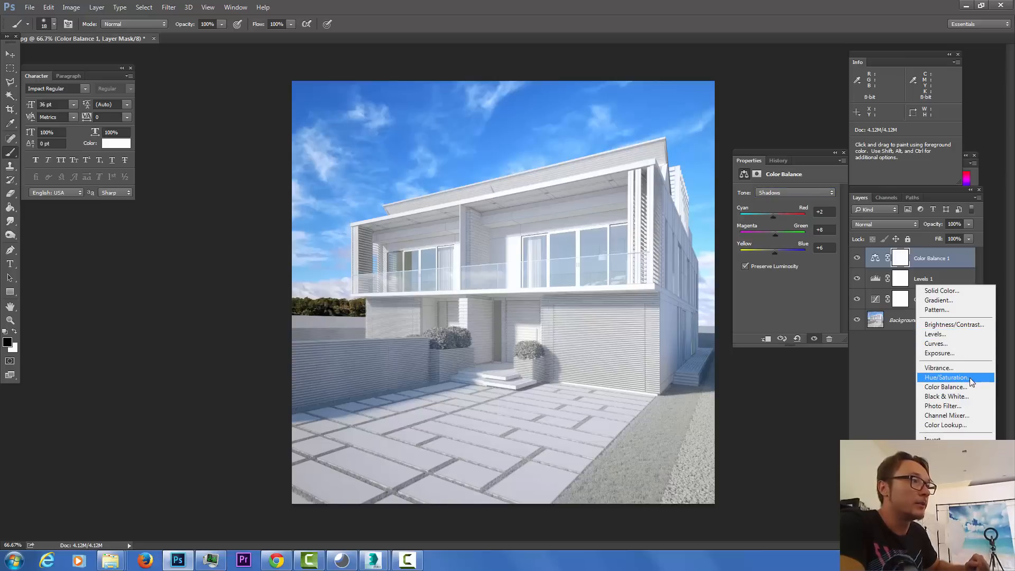
Step: Add a Hue/Saturation layer lowering the Blues' saturation to -24
{"action": "left_click", "coordinate": [946, 377]}
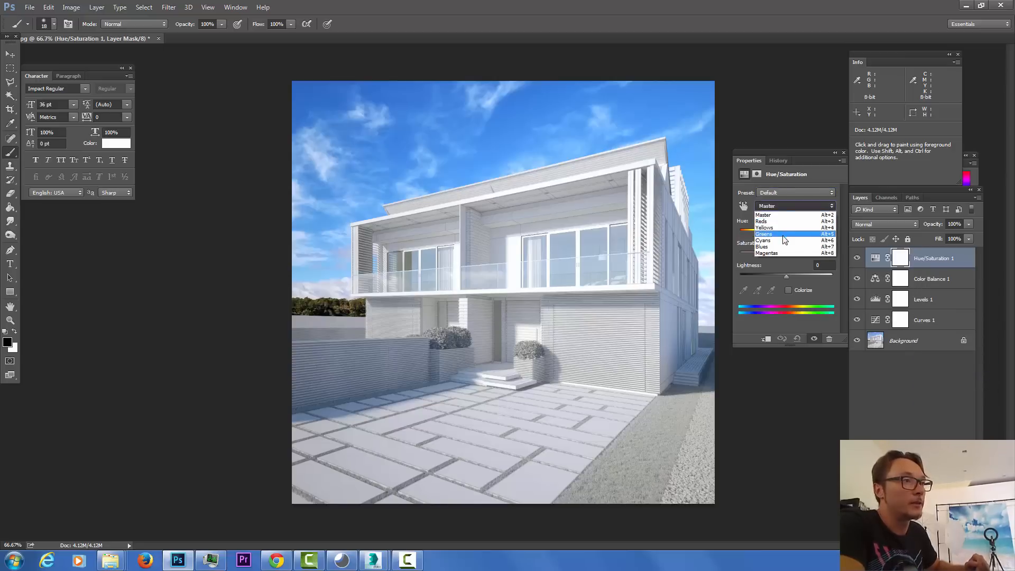
{"action": "left_click", "coordinate": [762, 247]}
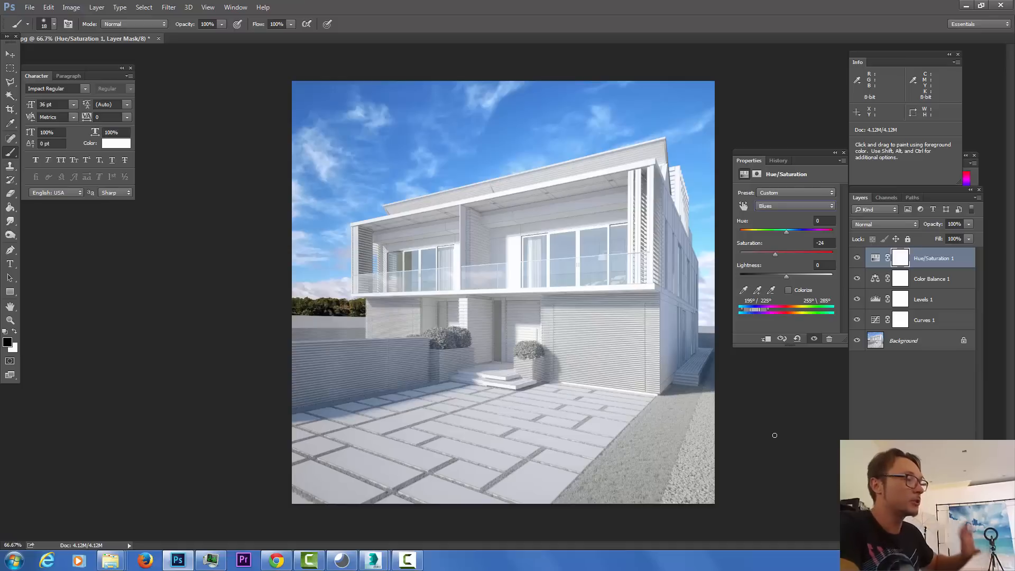
{"action": "mouse_move", "coordinate": [250, 243]}
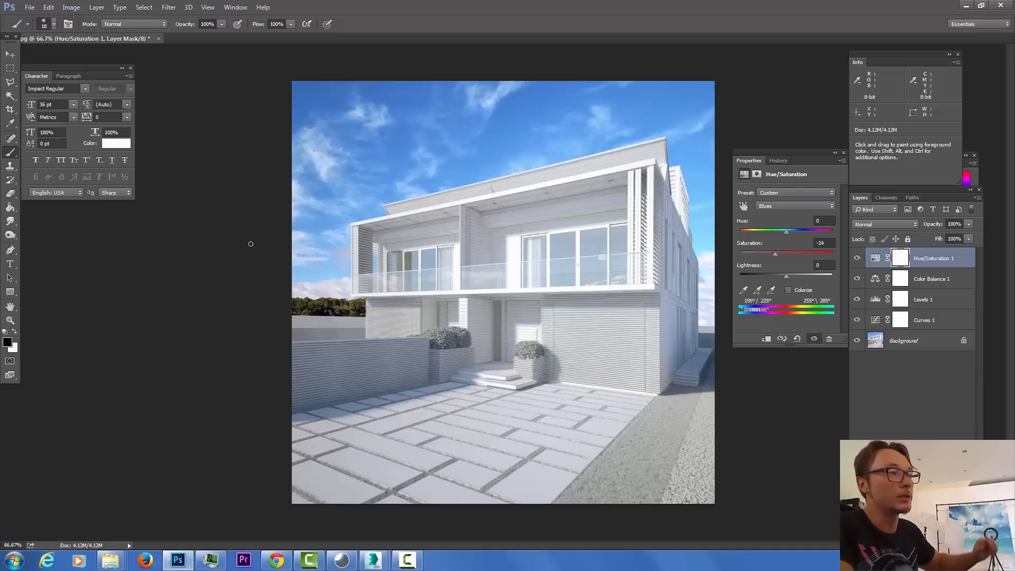
{"action": "left_click", "coordinate": [10, 55]}
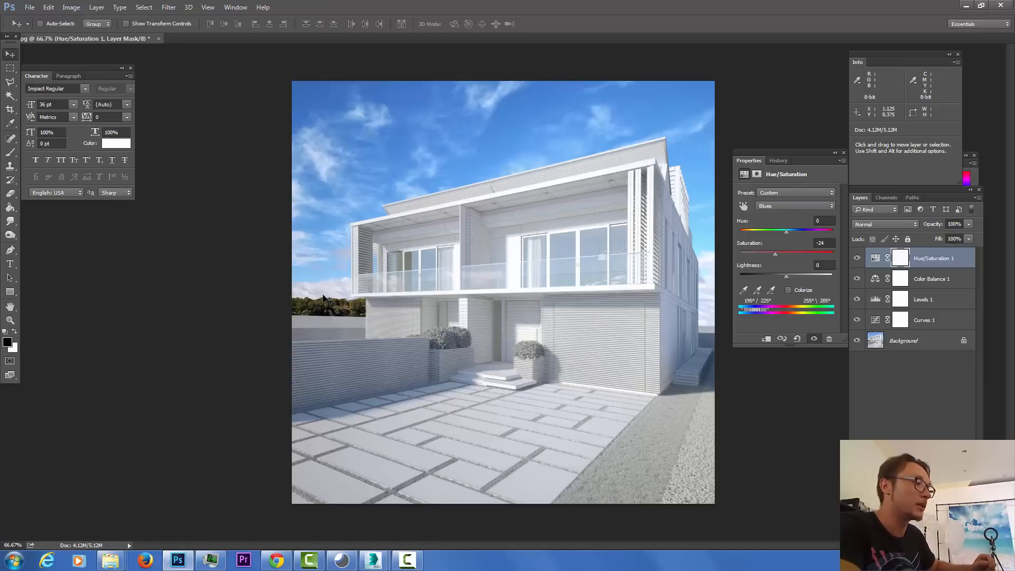